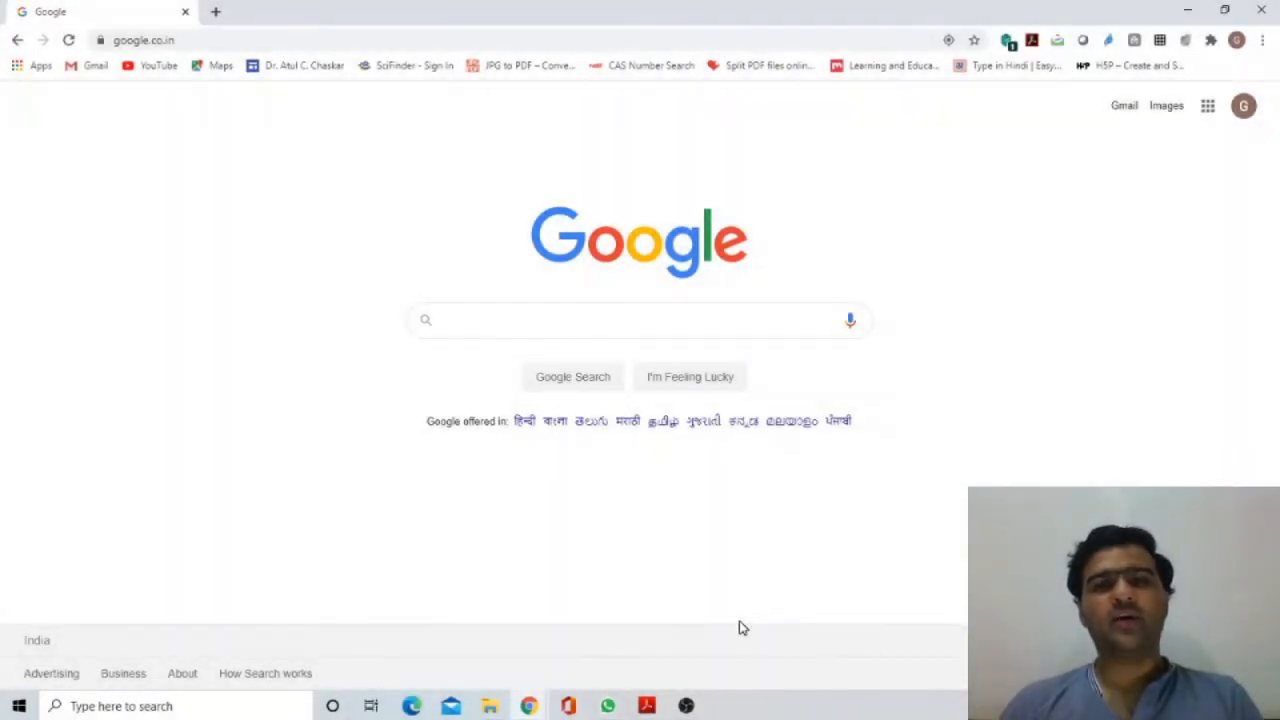
Go to classroom.google.com in Chrome and bring up the class list
click(640, 320)
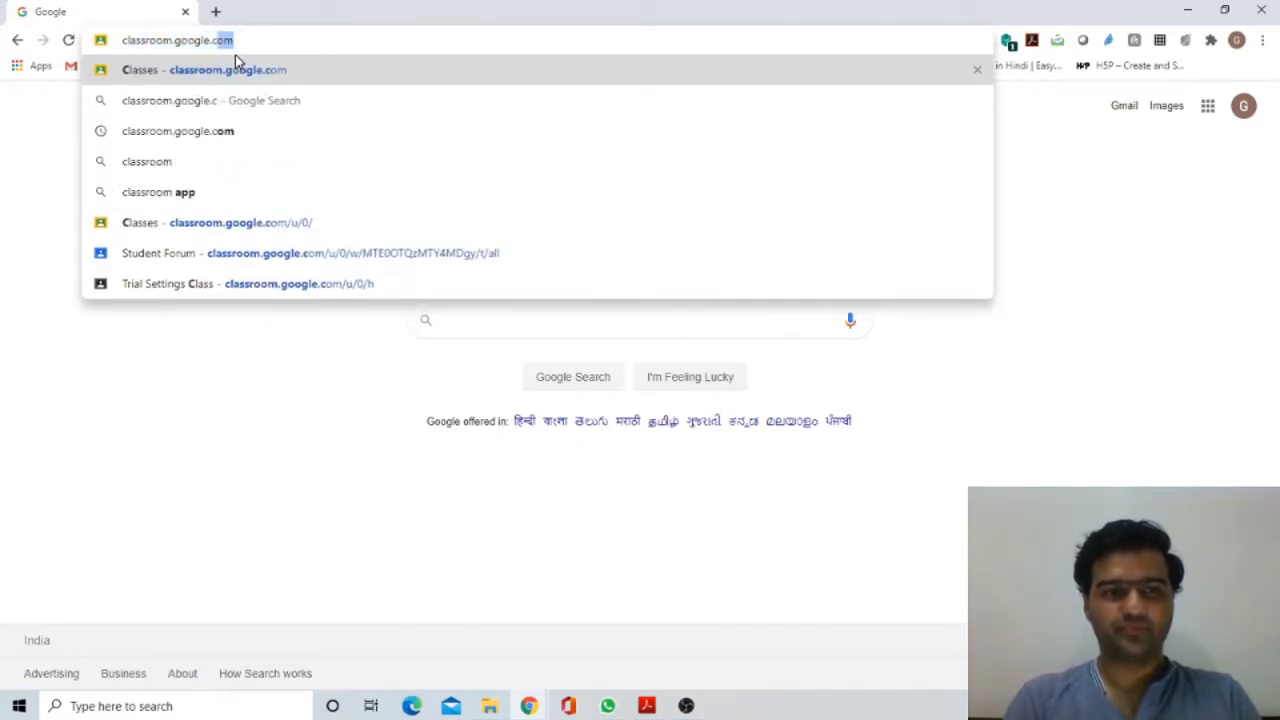
click(247, 283)
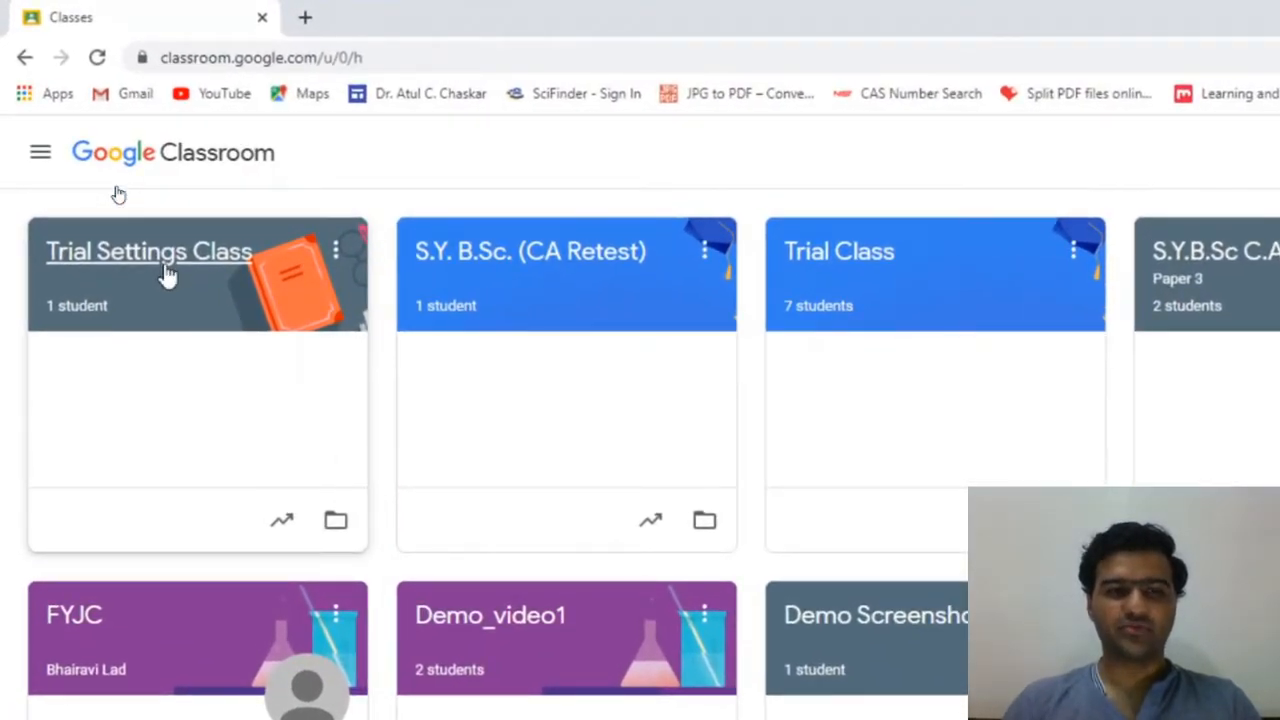
Open Trial Settings Class to its Stream page
click(149, 251)
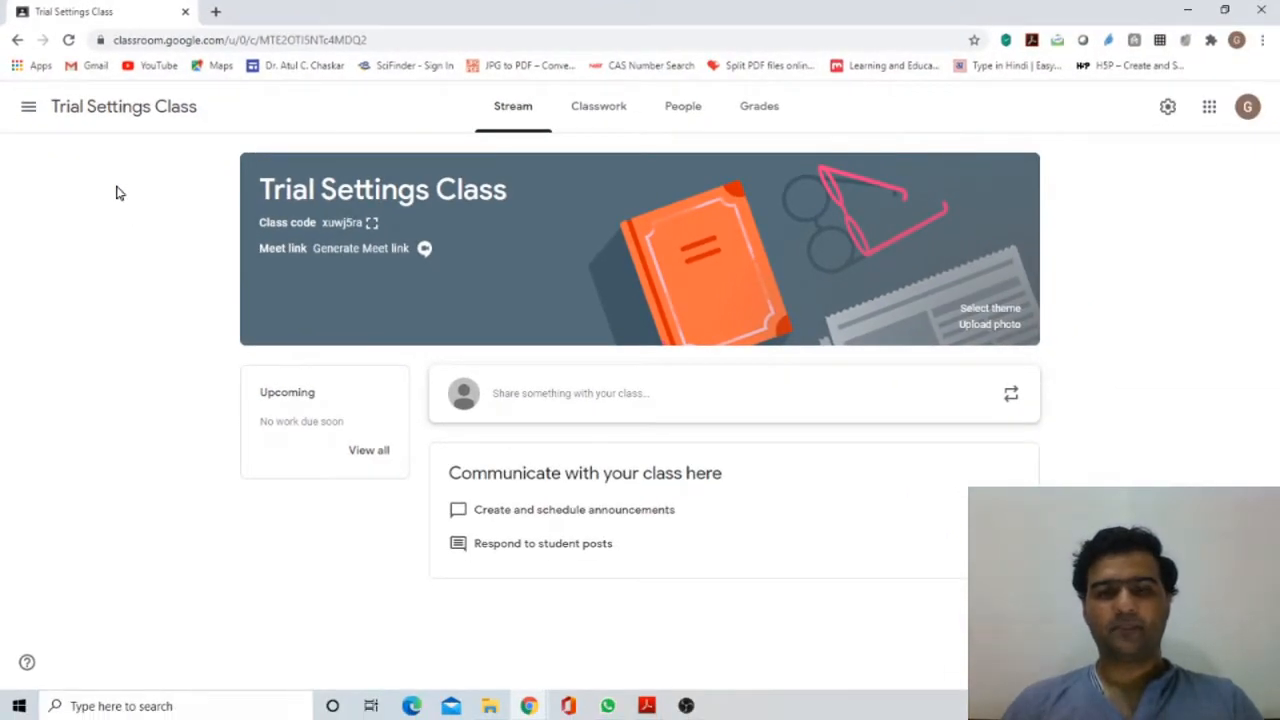
mouse_move(407, 323)
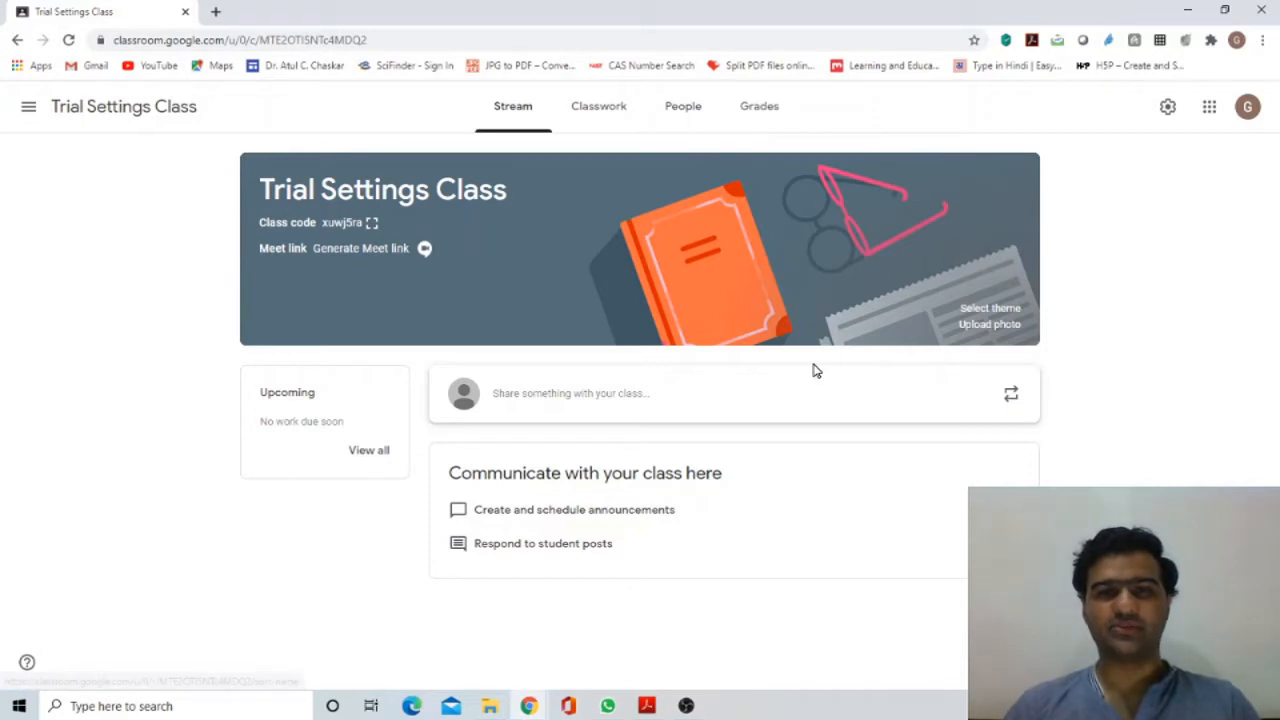
mouse_move(1191, 465)
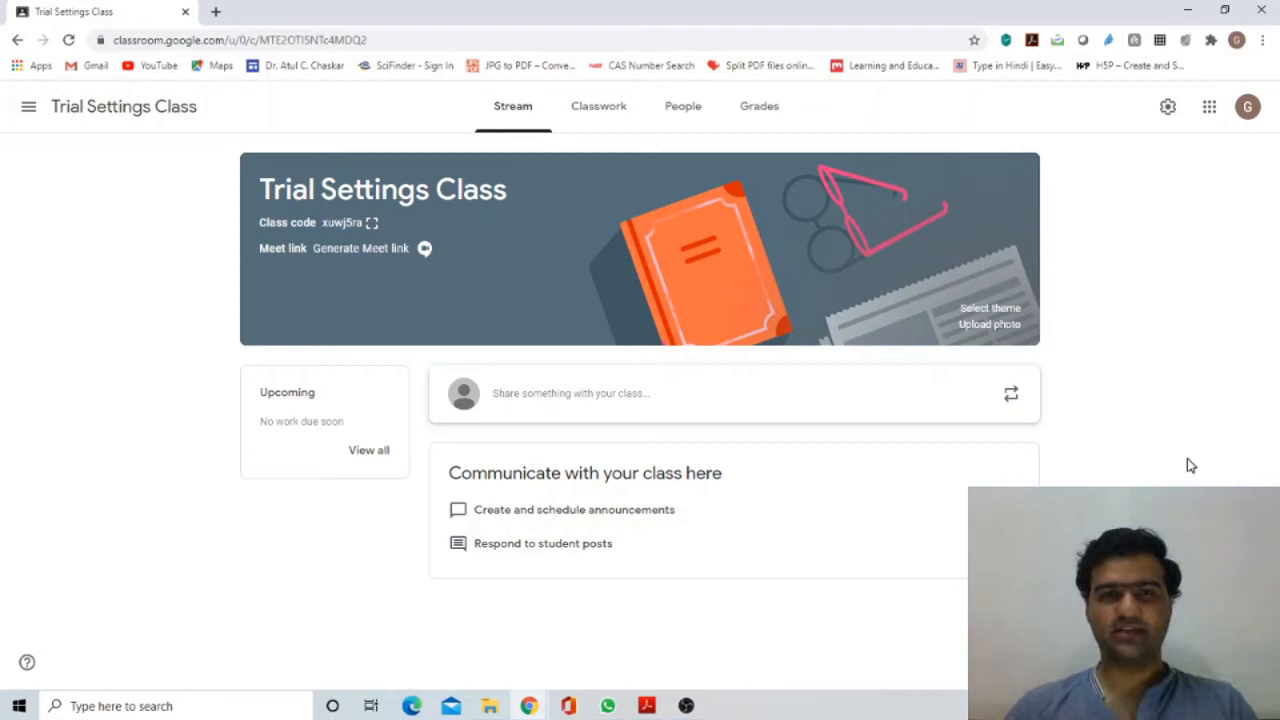
mouse_move(1179, 361)
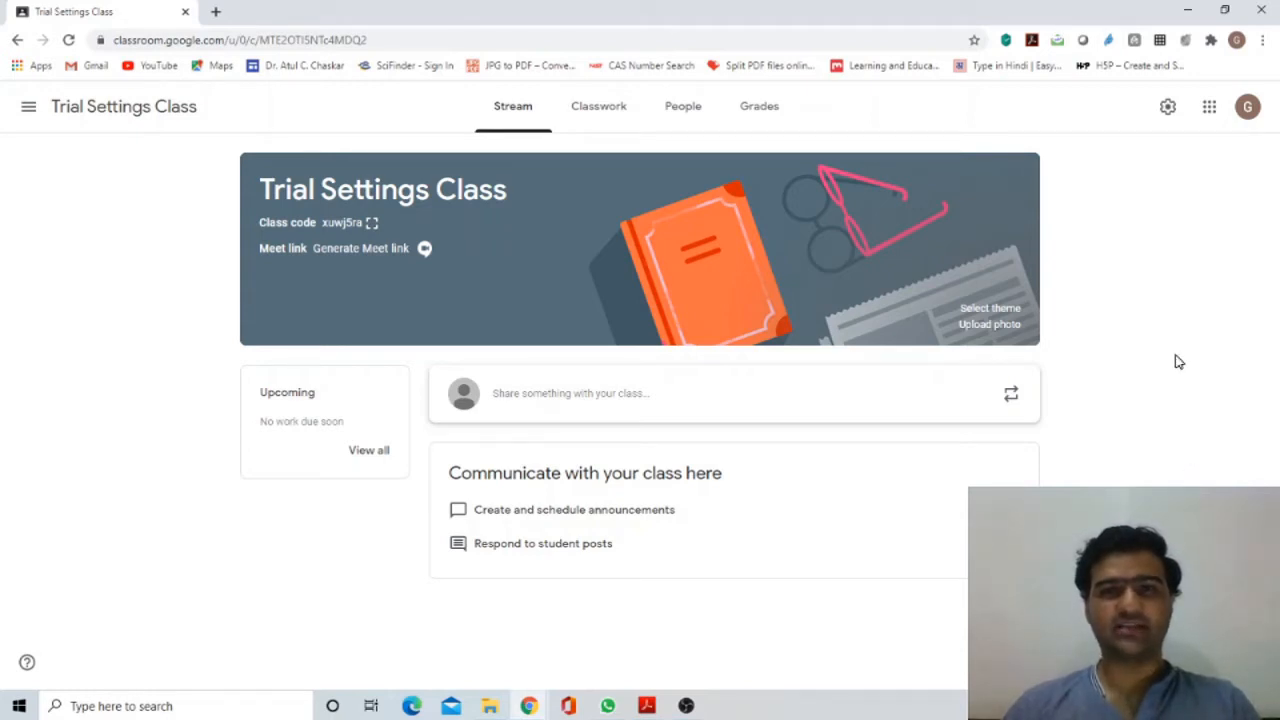
mouse_move(1171, 138)
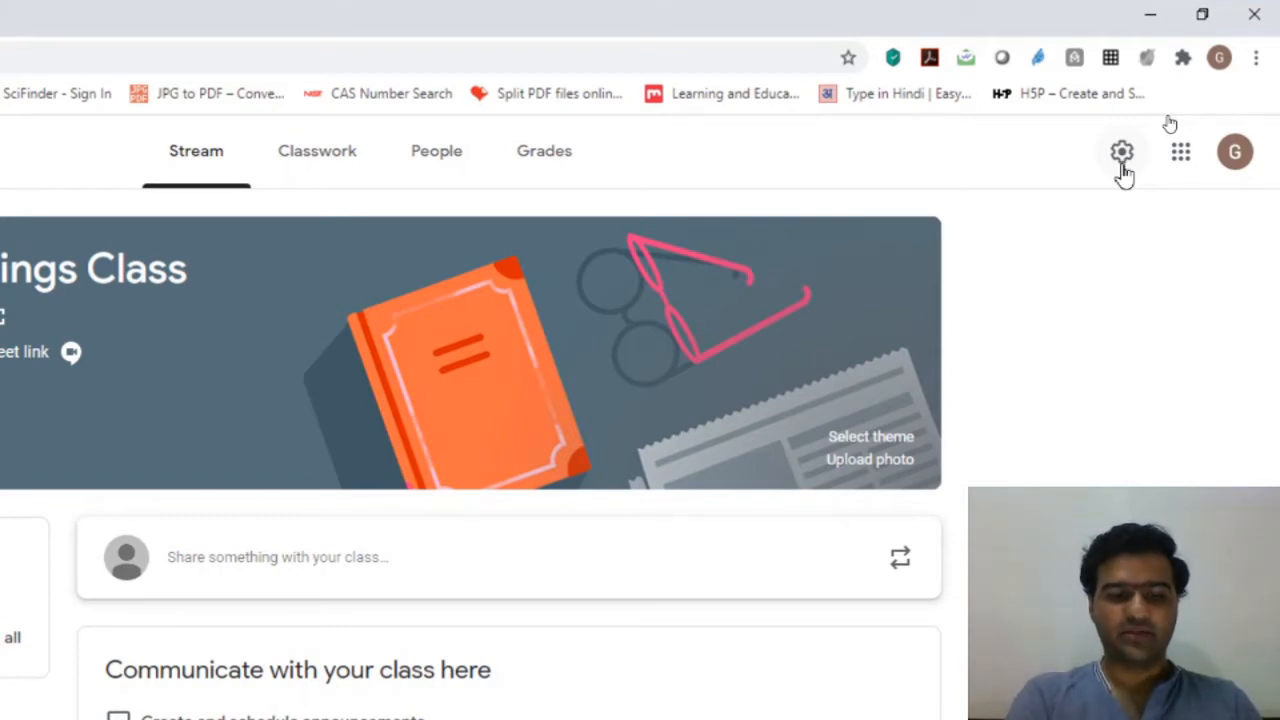
click(1122, 151)
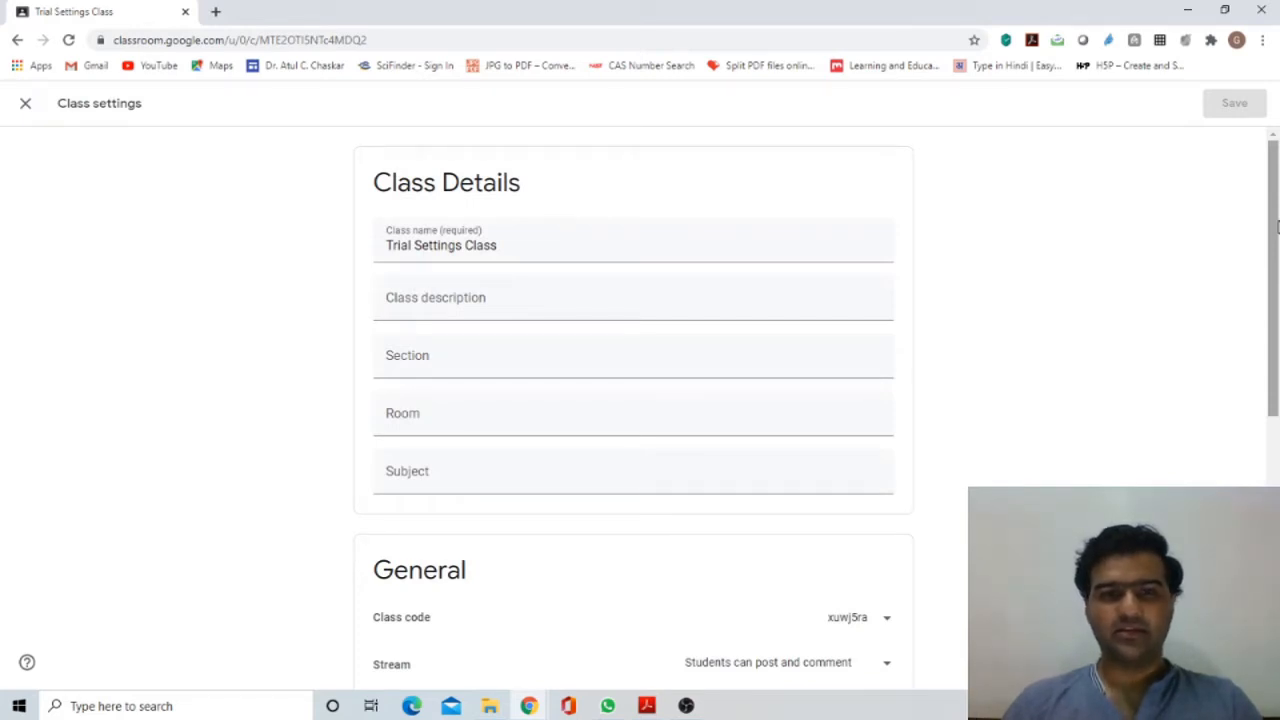
scroll(down, 3)
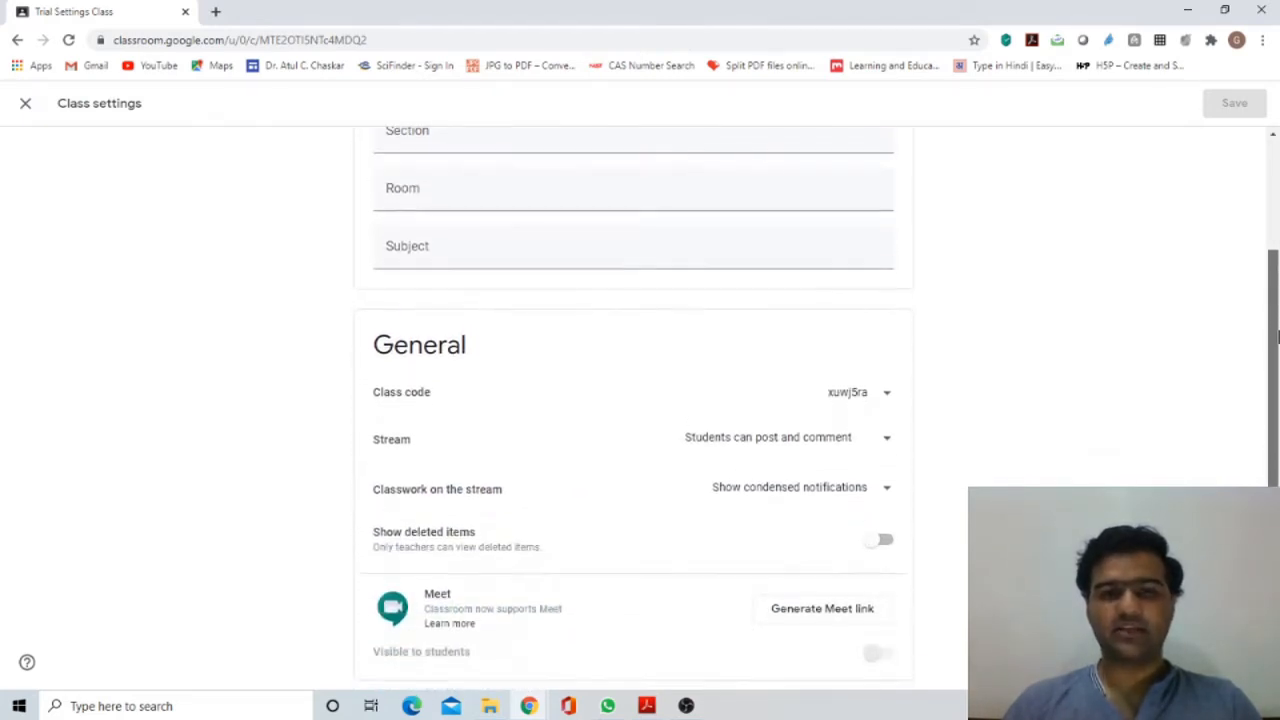
scroll(down, 3)
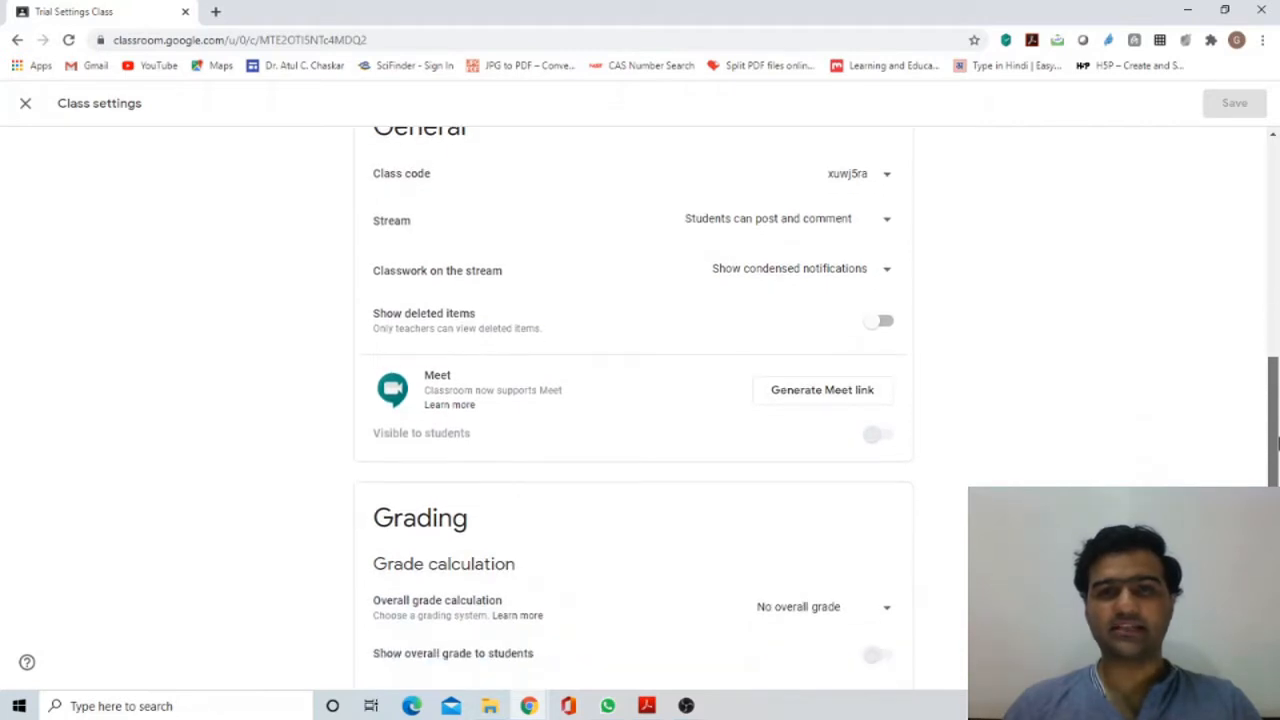
scroll(up, 3)
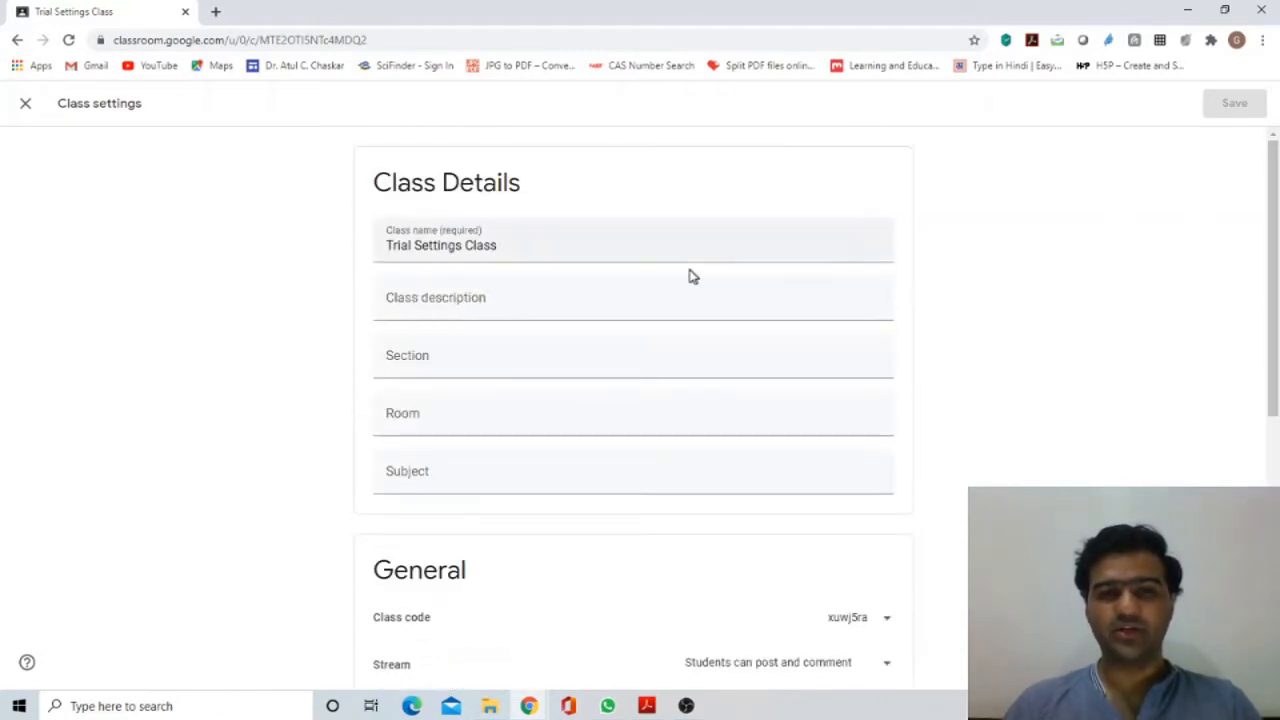
click(633, 297)
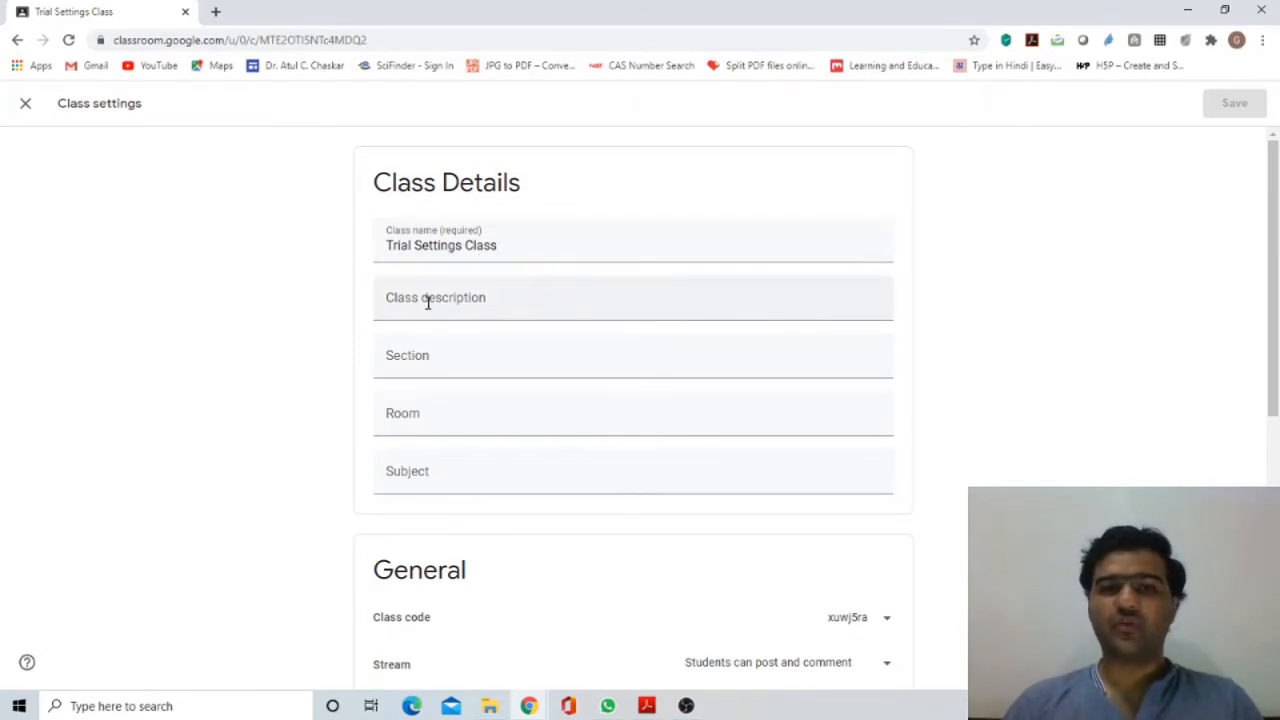
mouse_move(430, 448)
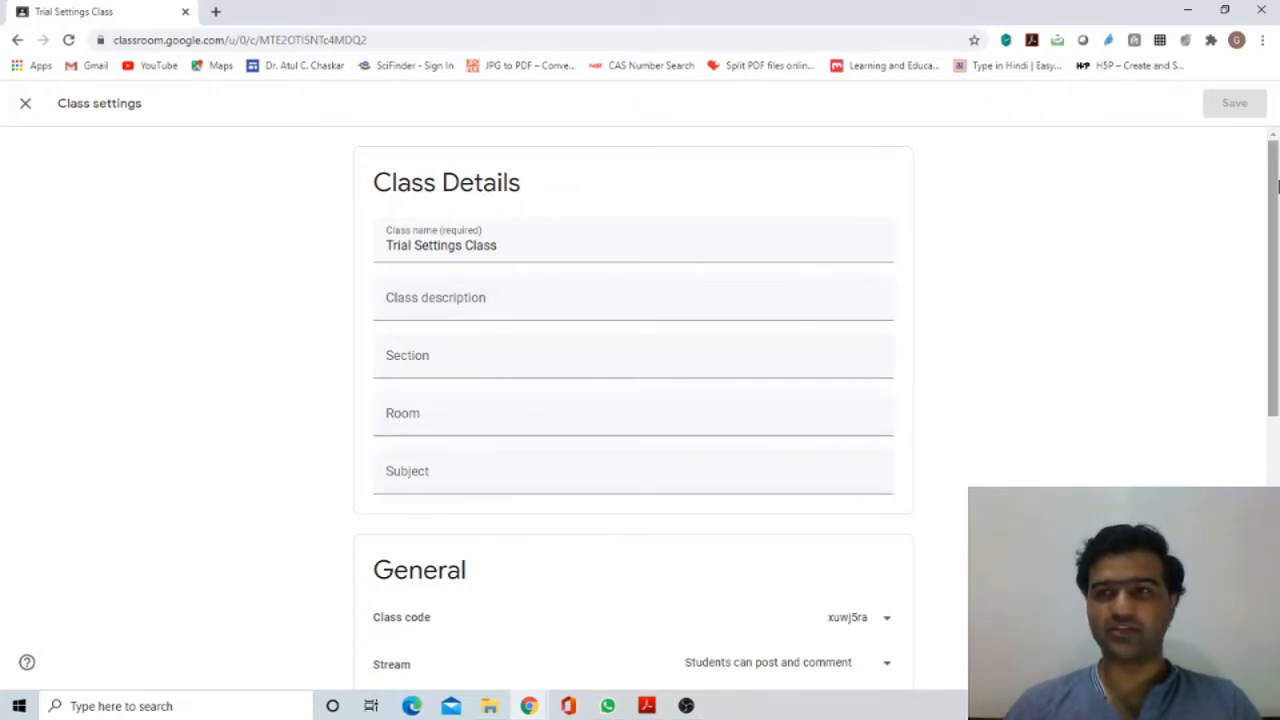
scroll(down, 3)
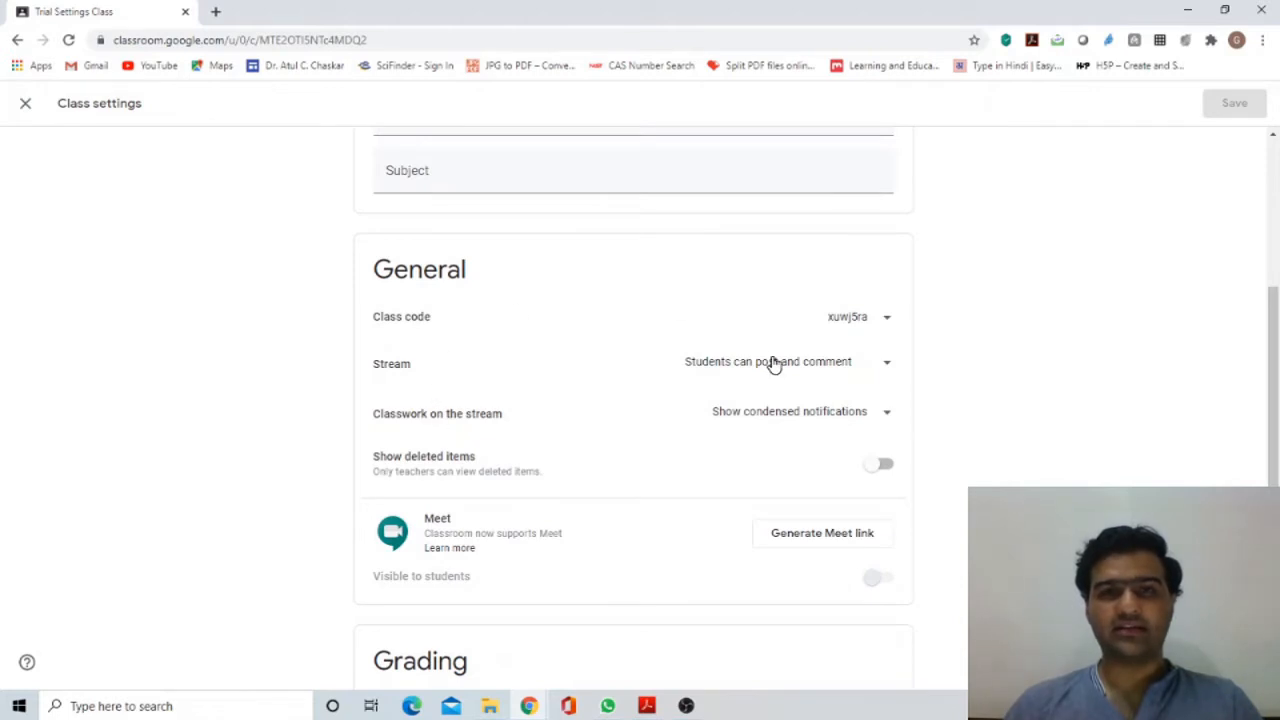
mouse_move(613, 366)
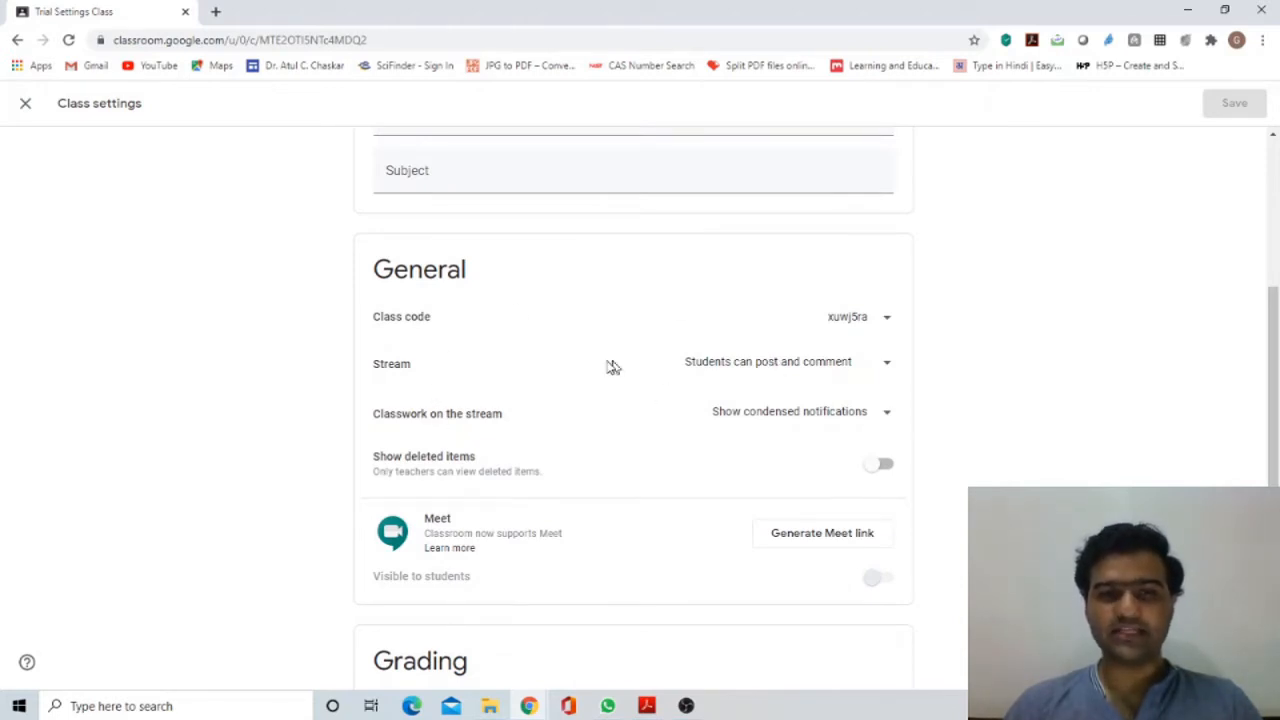
mouse_move(768, 375)
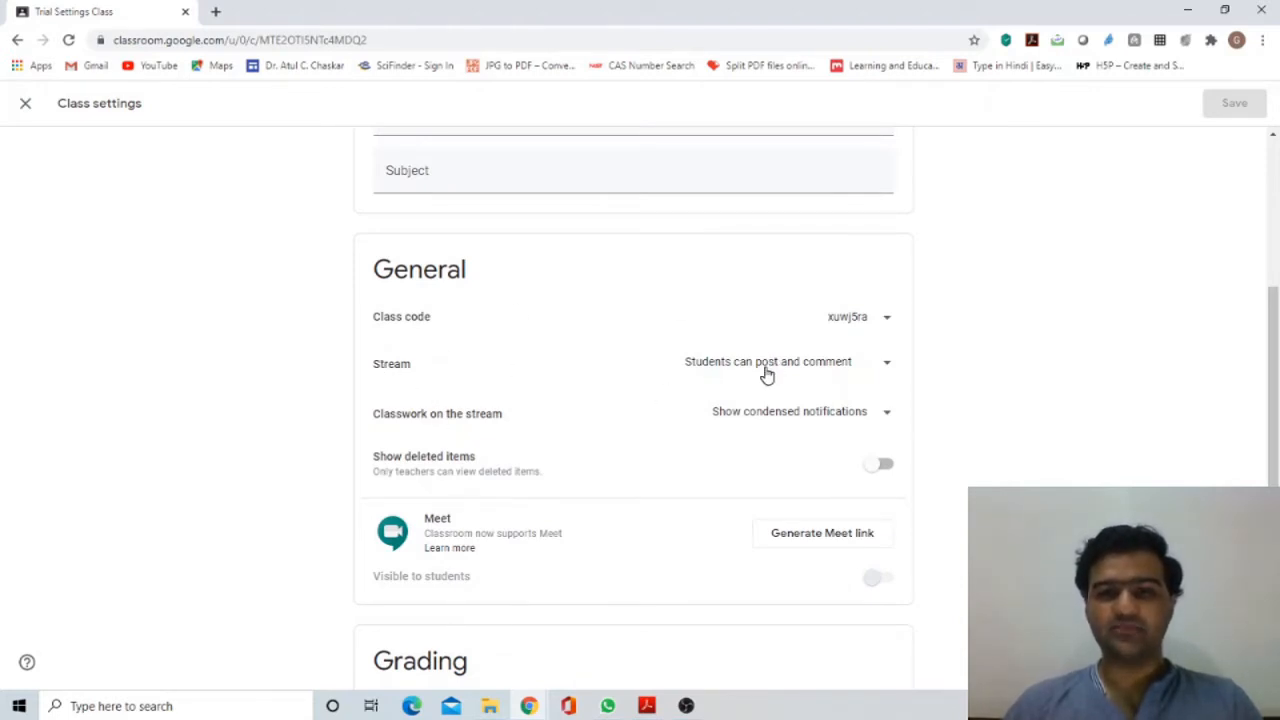
mouse_move(845, 374)
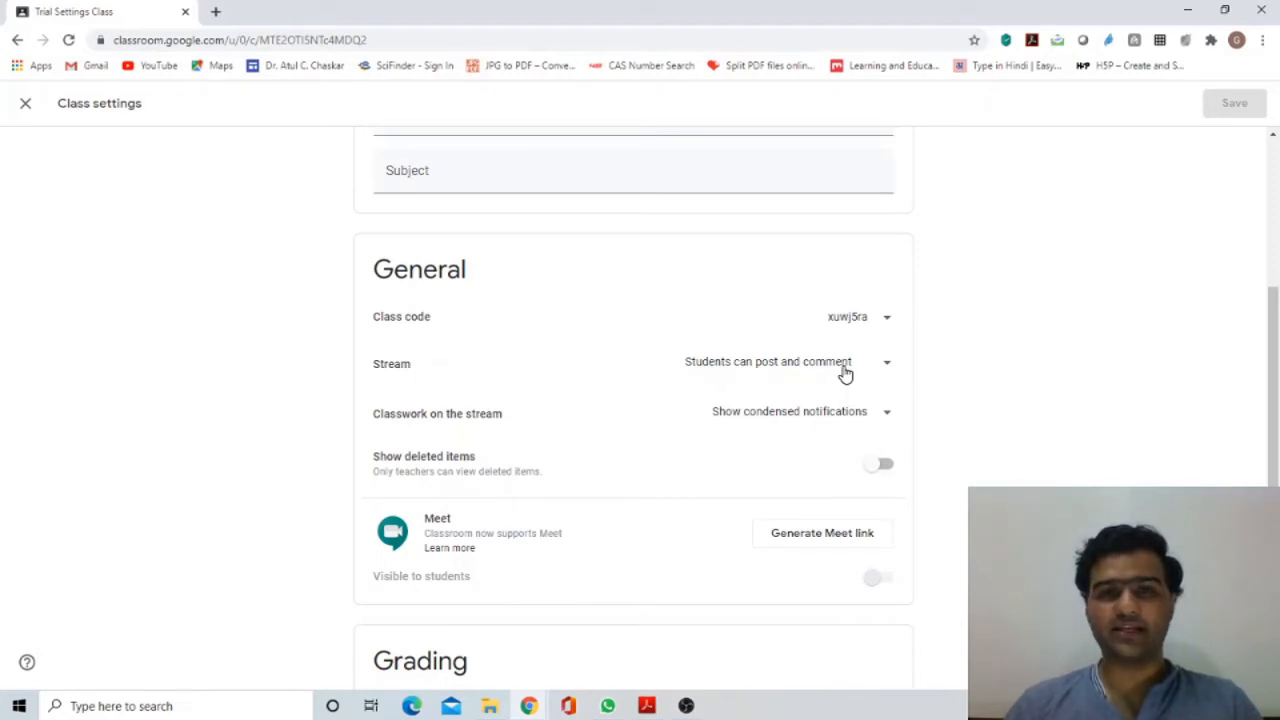
mouse_move(325, 108)
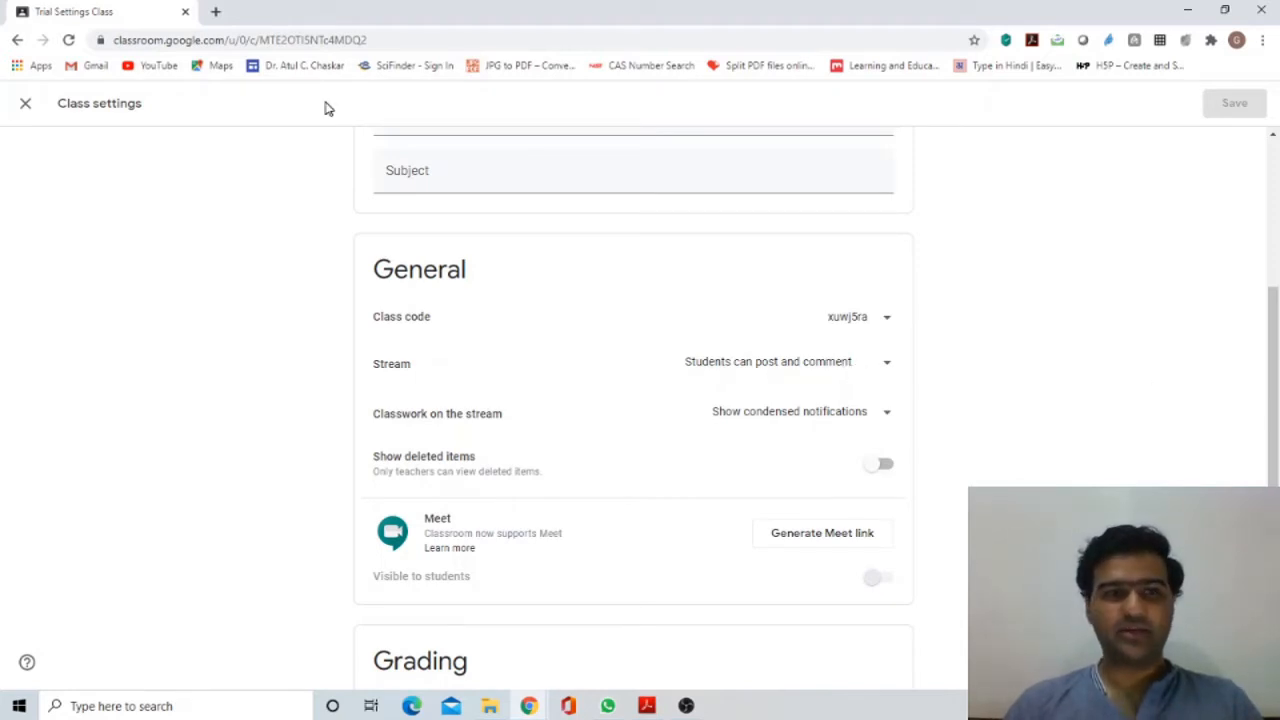
click(25, 103)
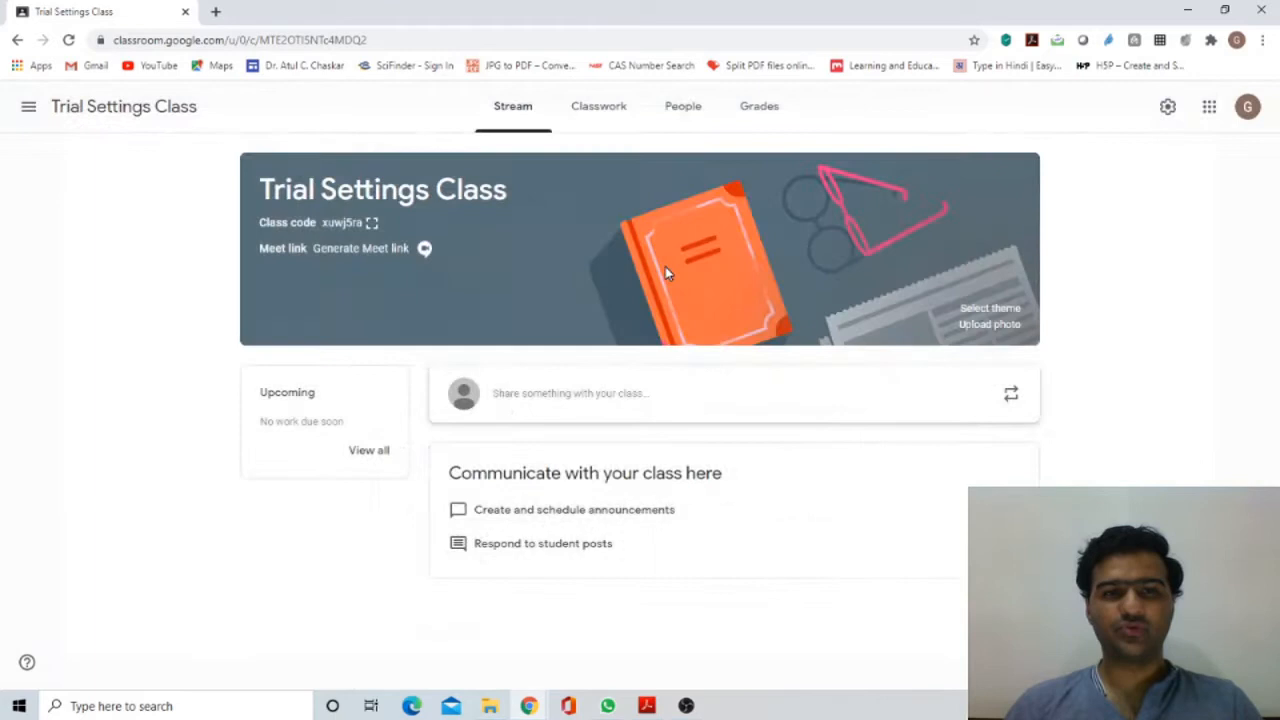
Open Trial Settings Class as a student in a second tab and start a class post
click(1247, 107)
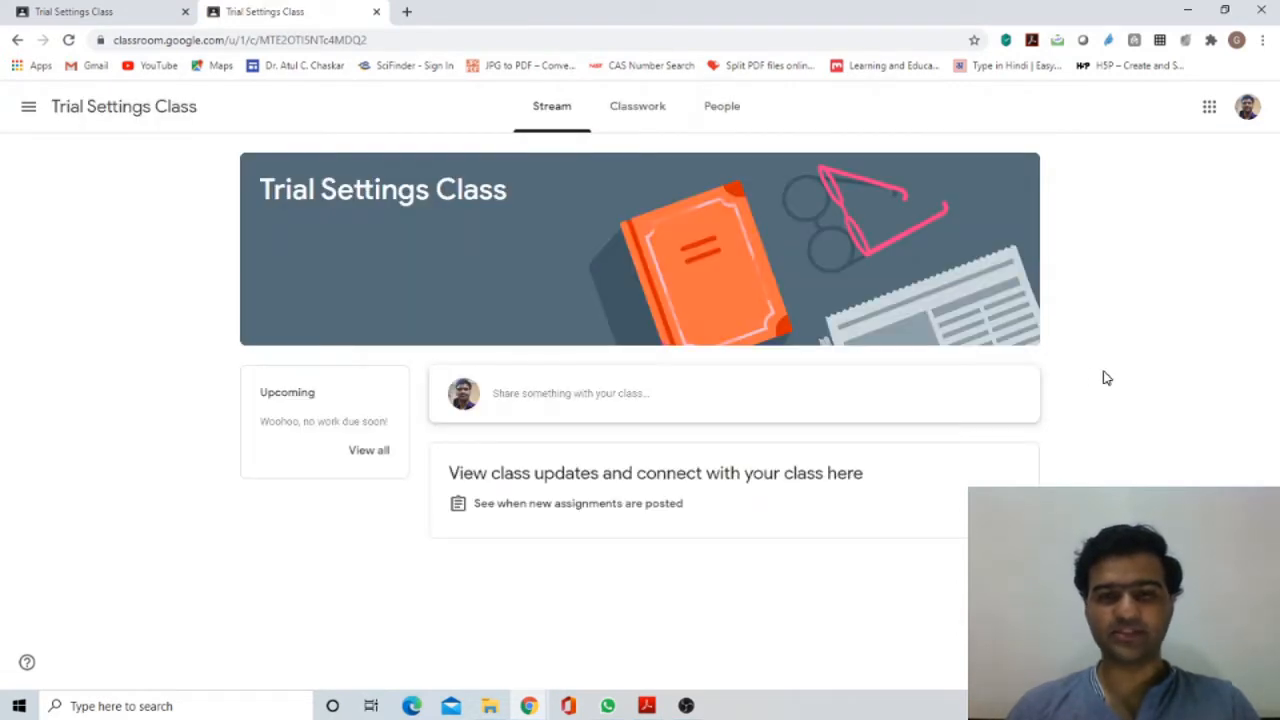
mouse_move(528, 398)
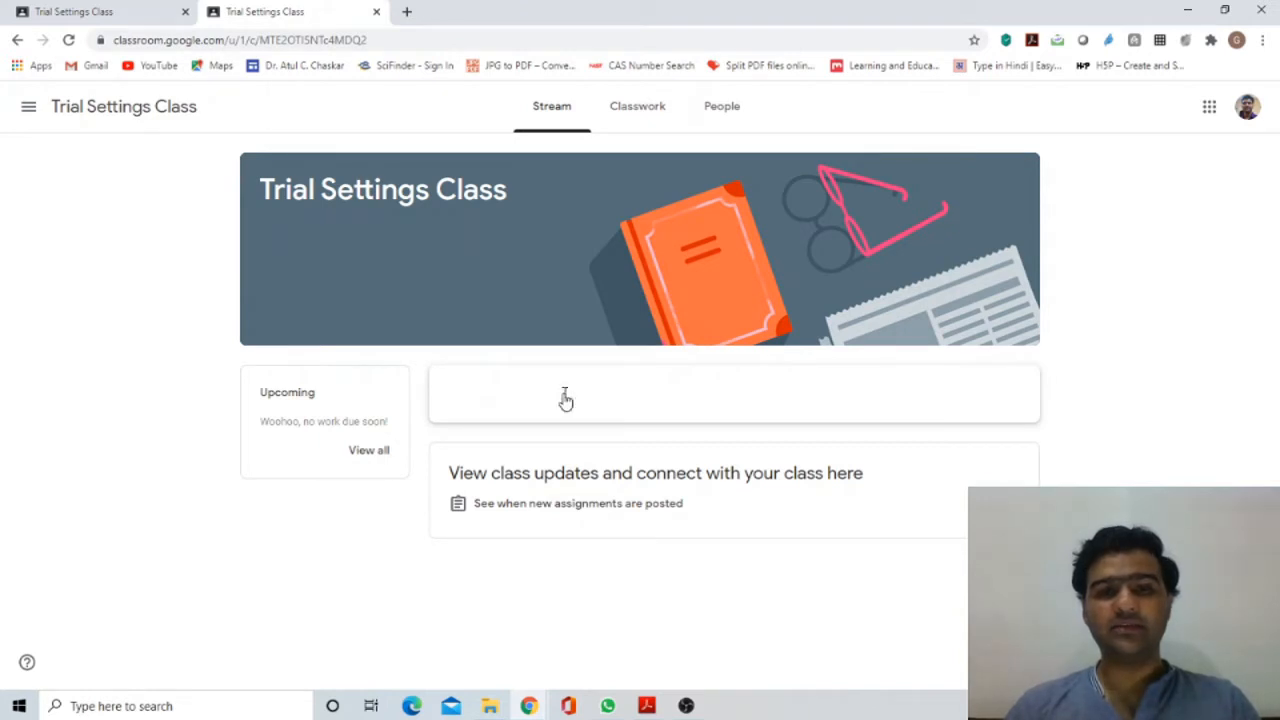
click(566, 393)
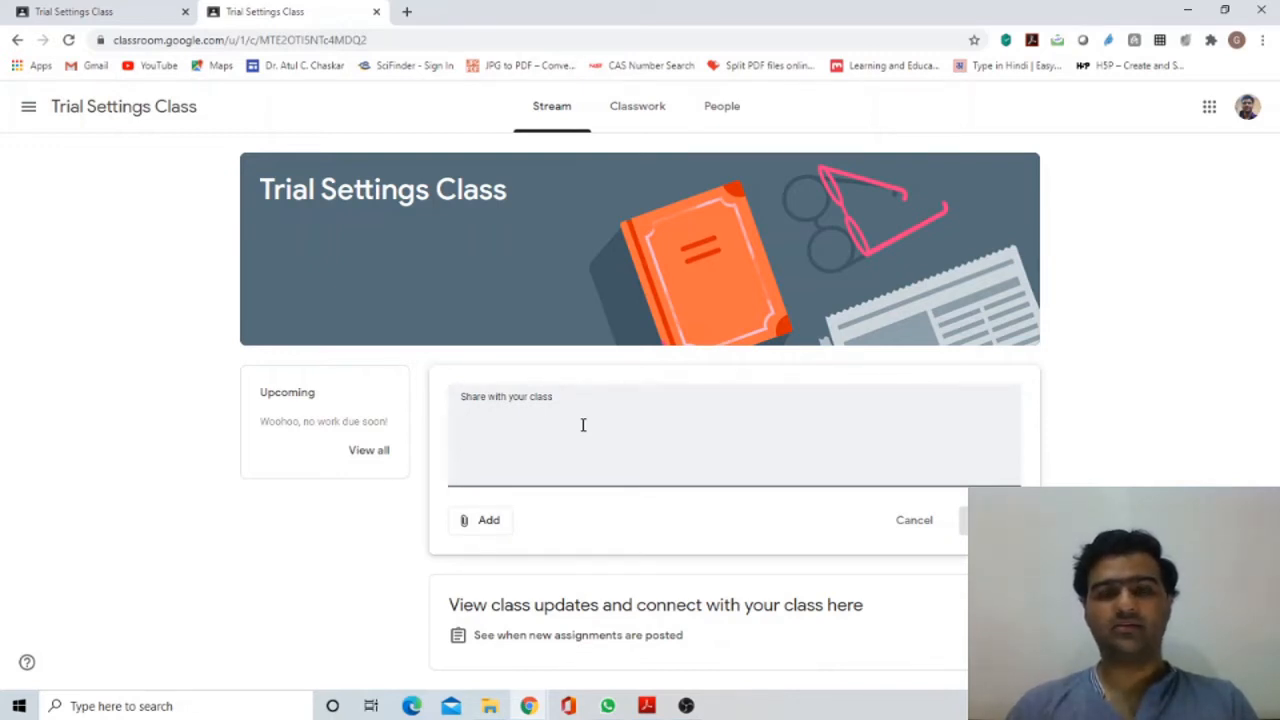
click(583, 413)
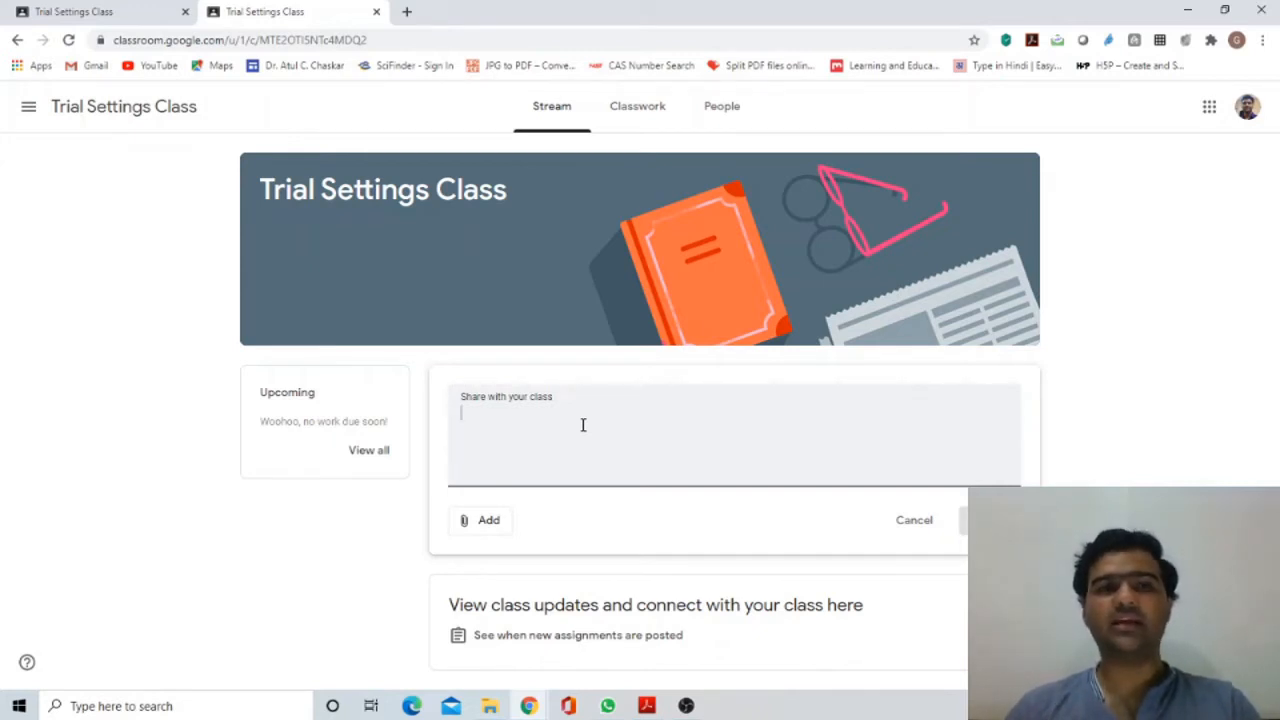
mouse_move(75, 11)
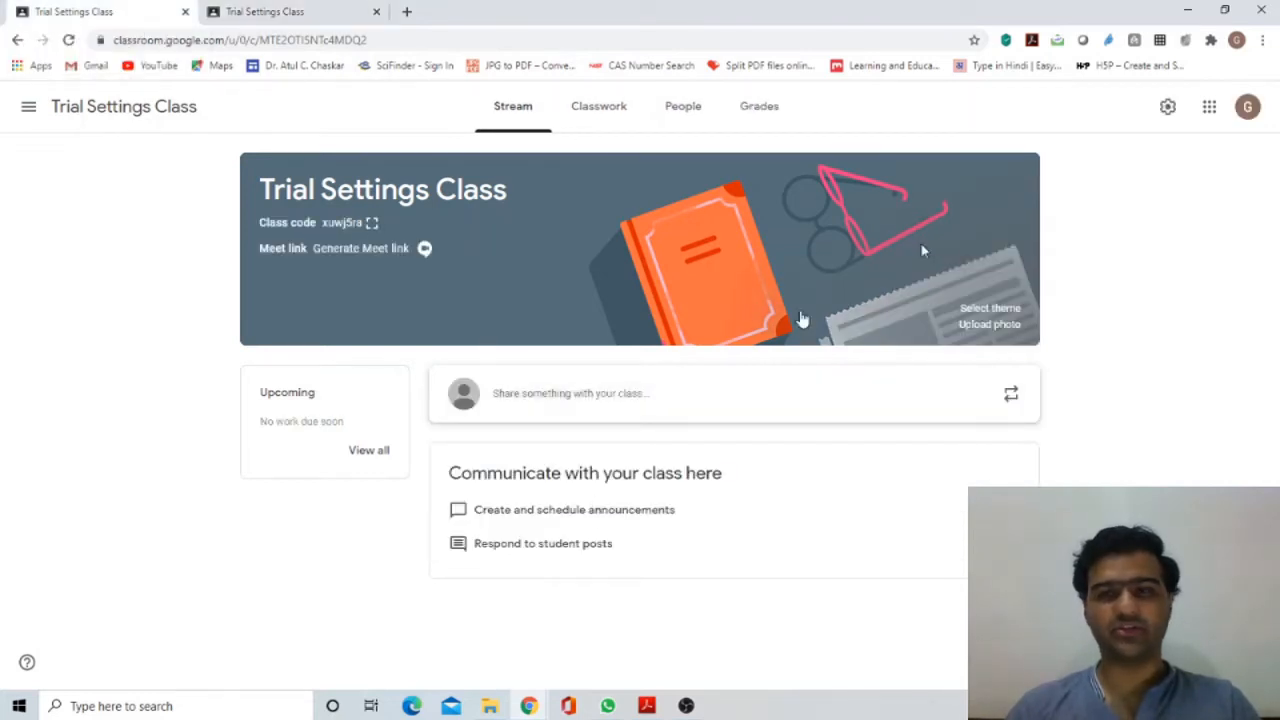
mouse_move(1167, 107)
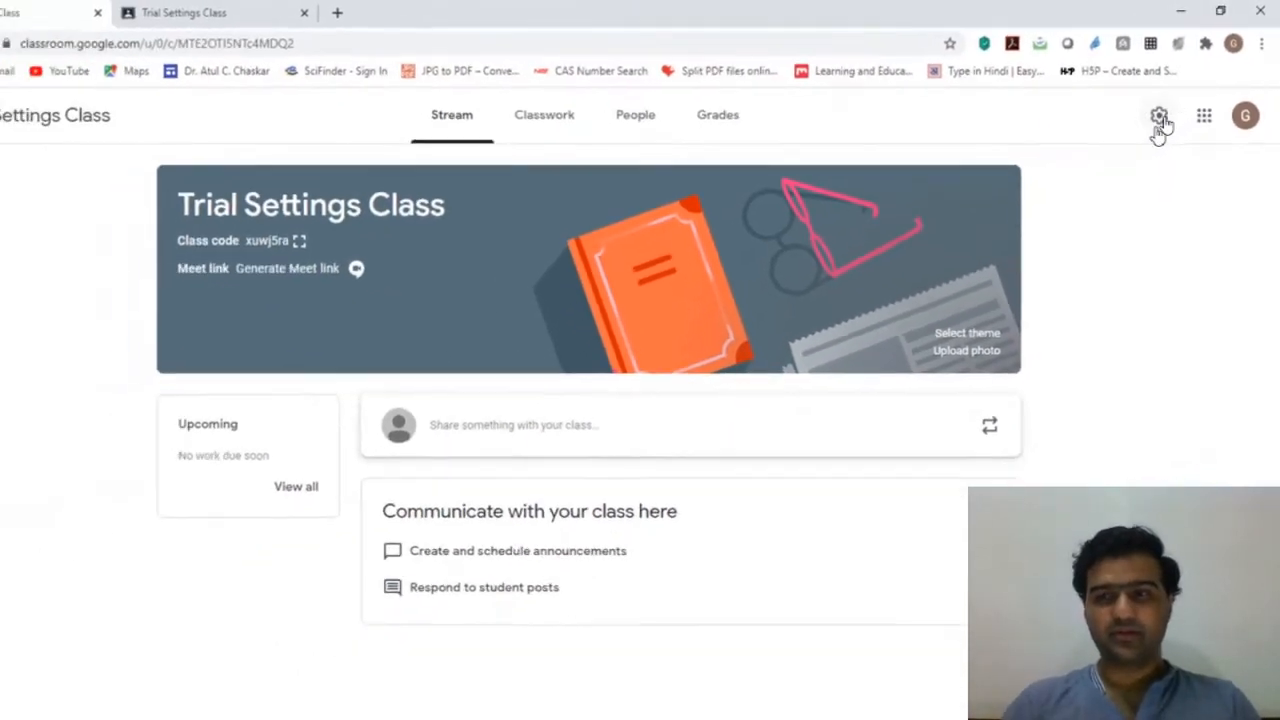
Set the class Stream setting to 'Students can only comment' and save the settings
click(1158, 115)
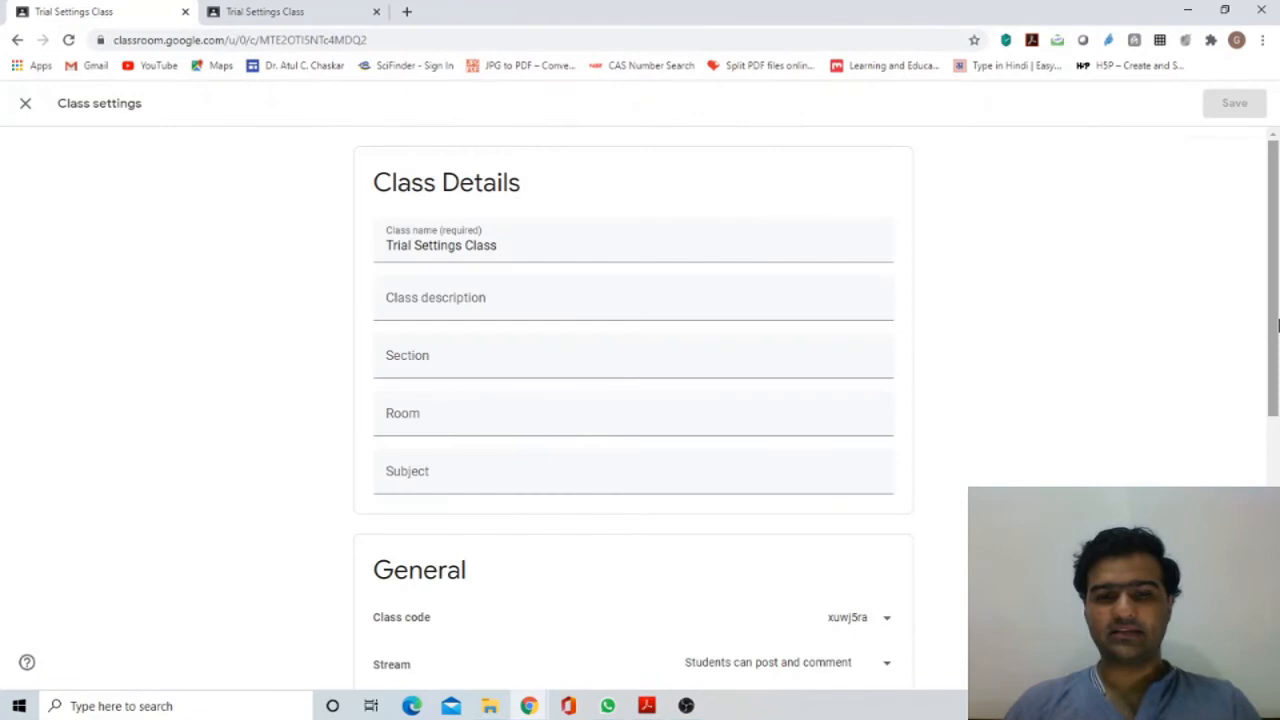
scroll(down, 3)
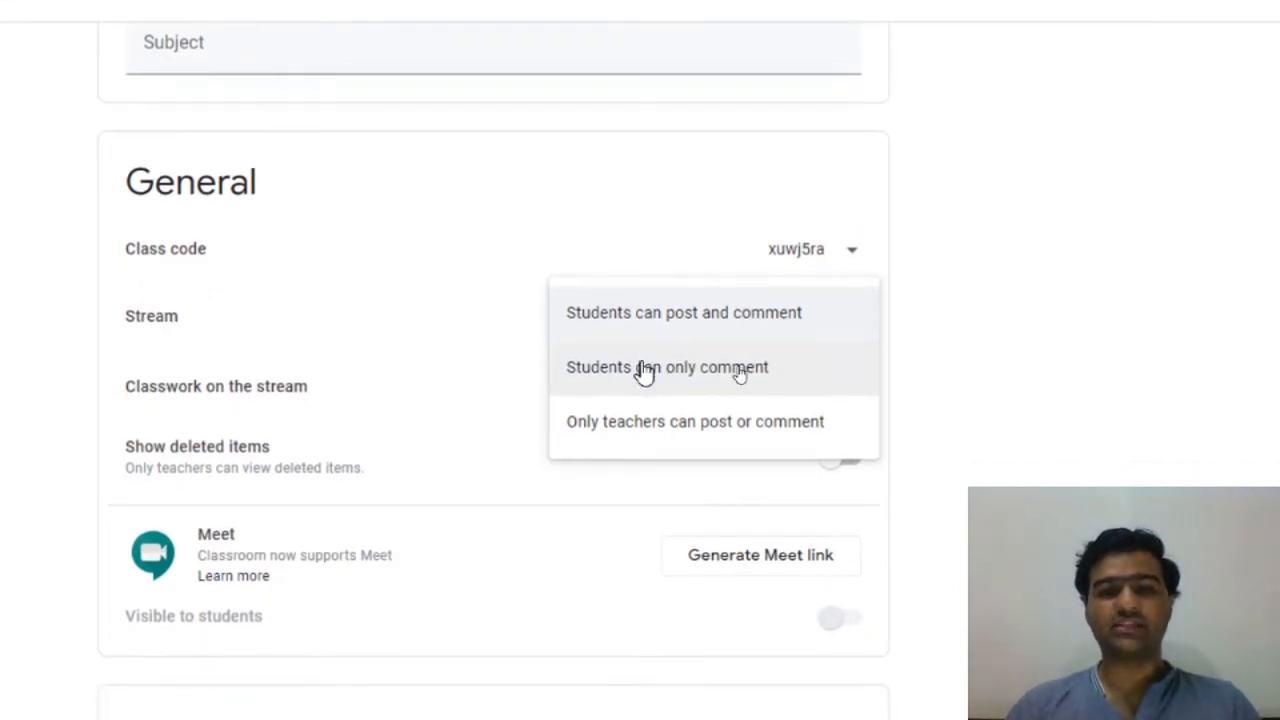
click(667, 367)
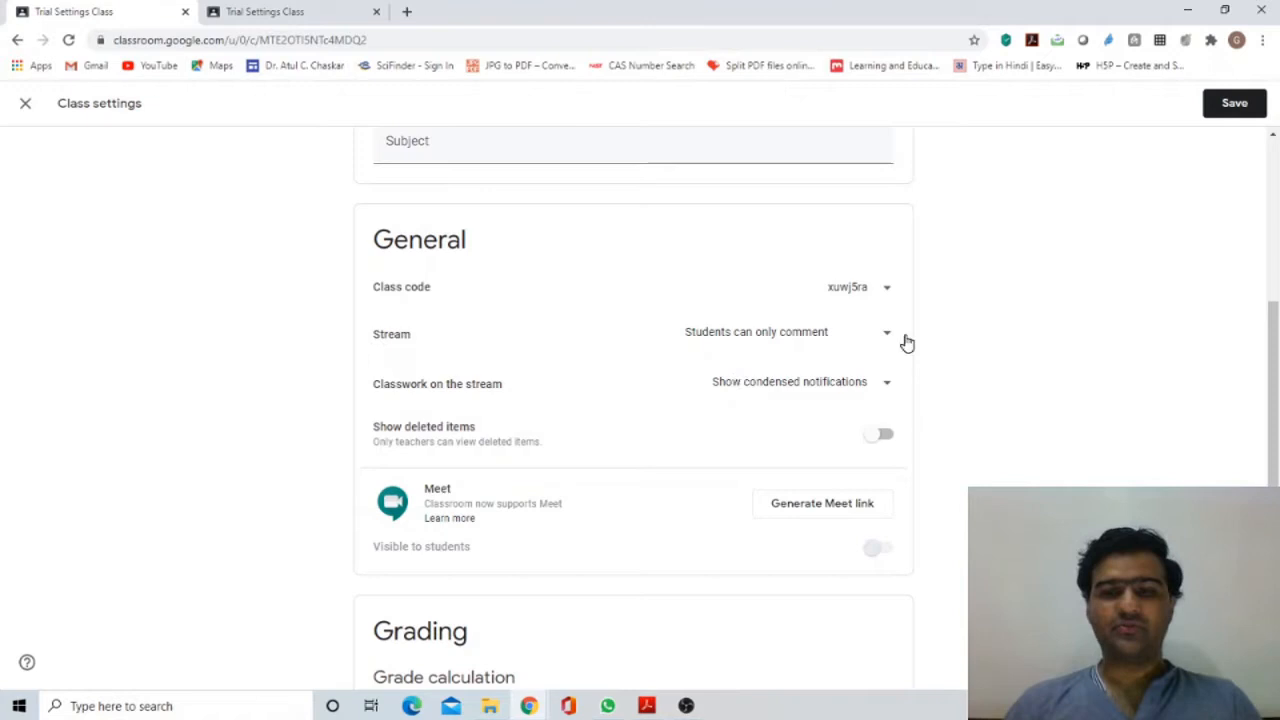
click(1234, 103)
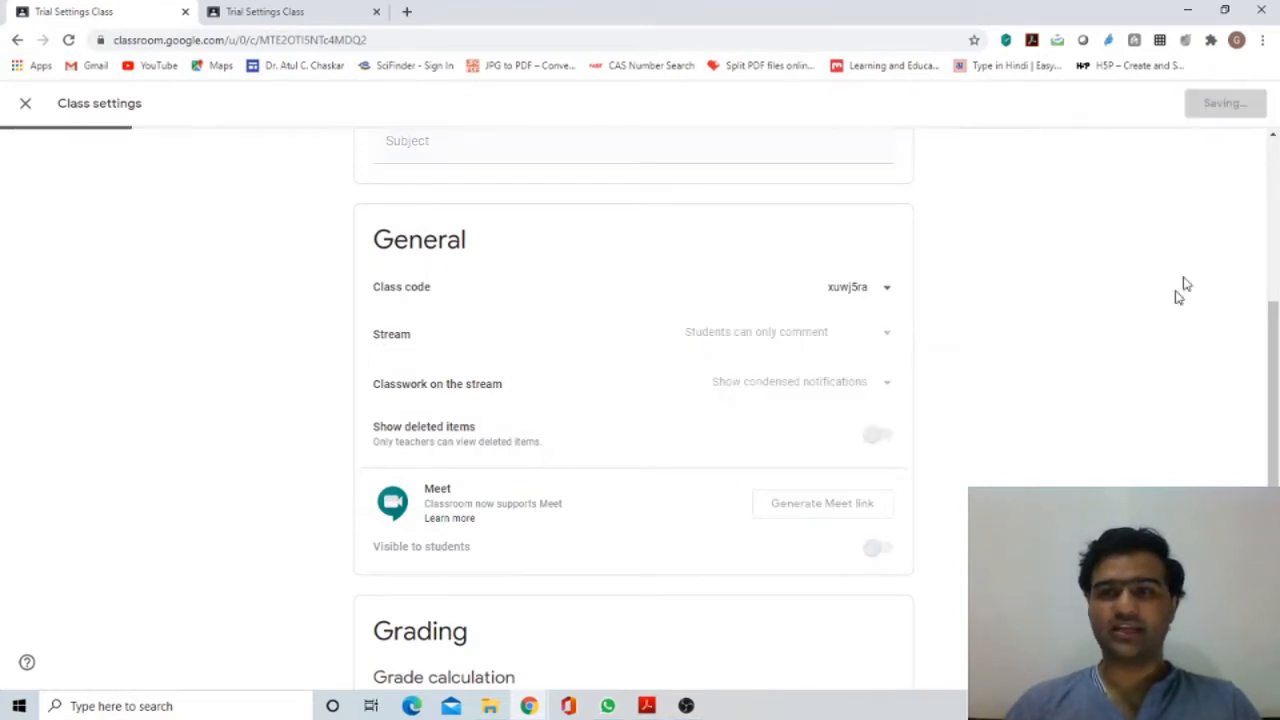
mouse_move(866, 235)
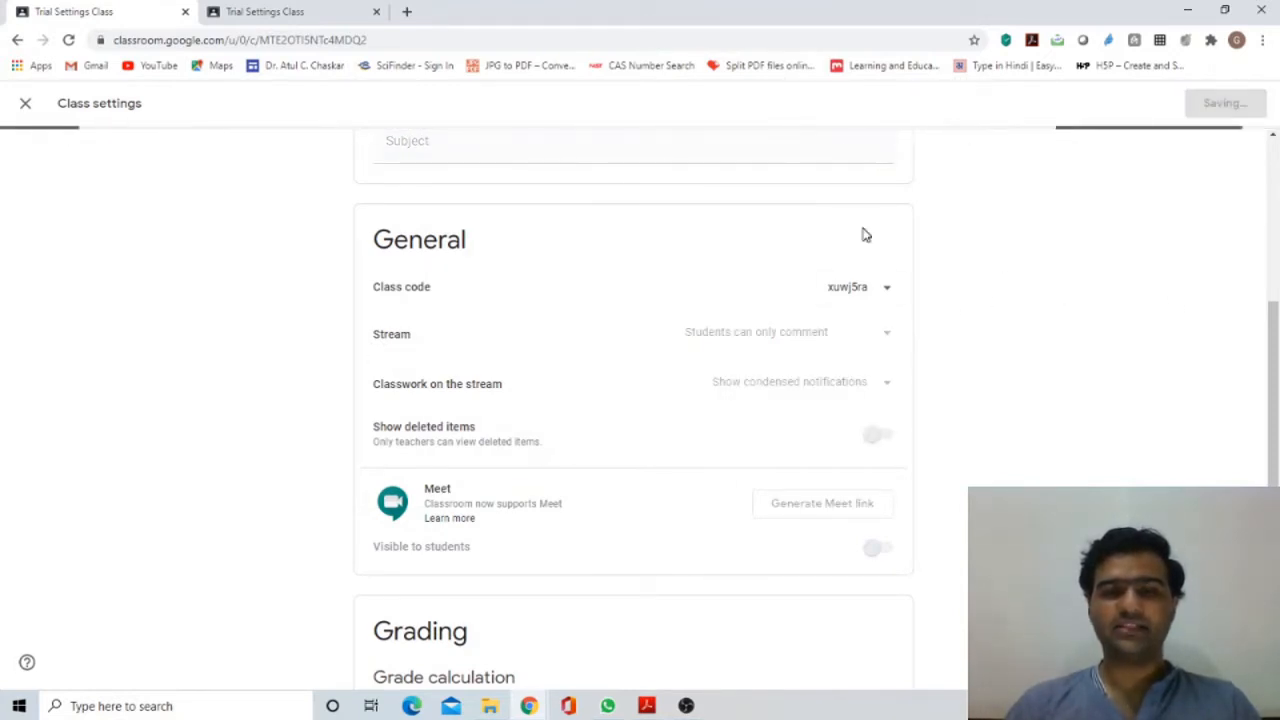
click(25, 103)
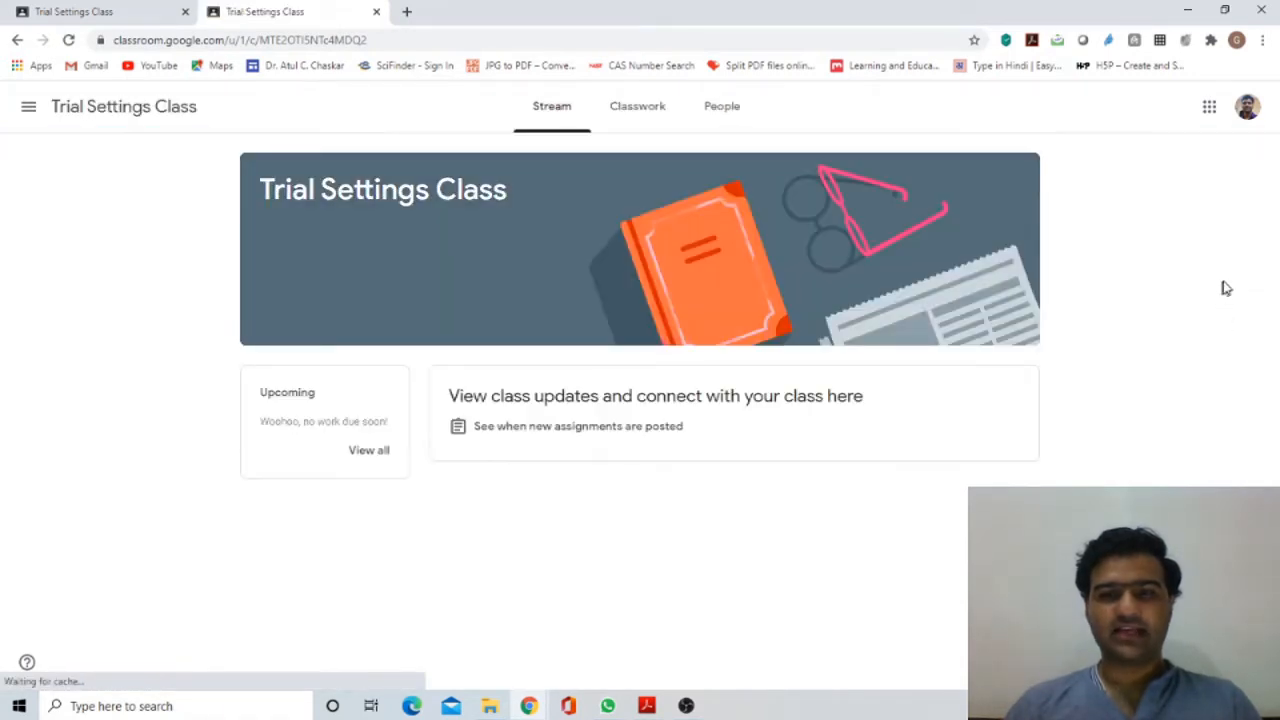
mouse_move(845, 390)
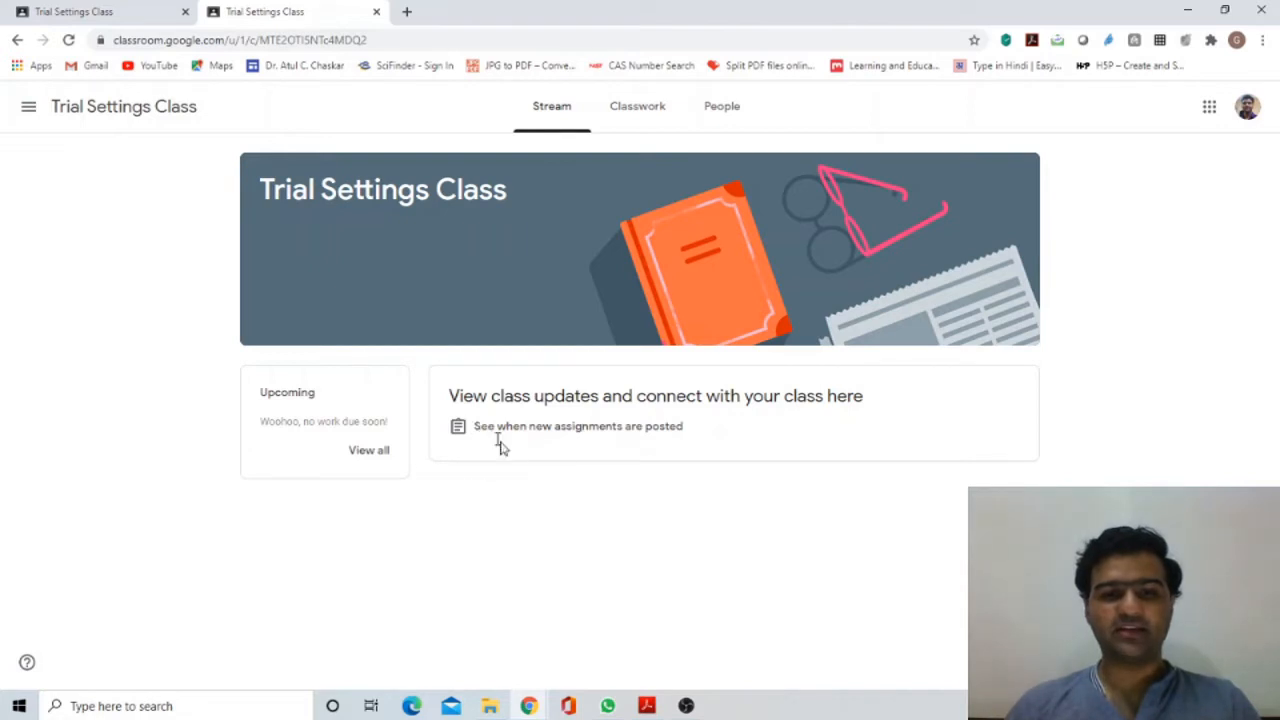
mouse_move(553, 525)
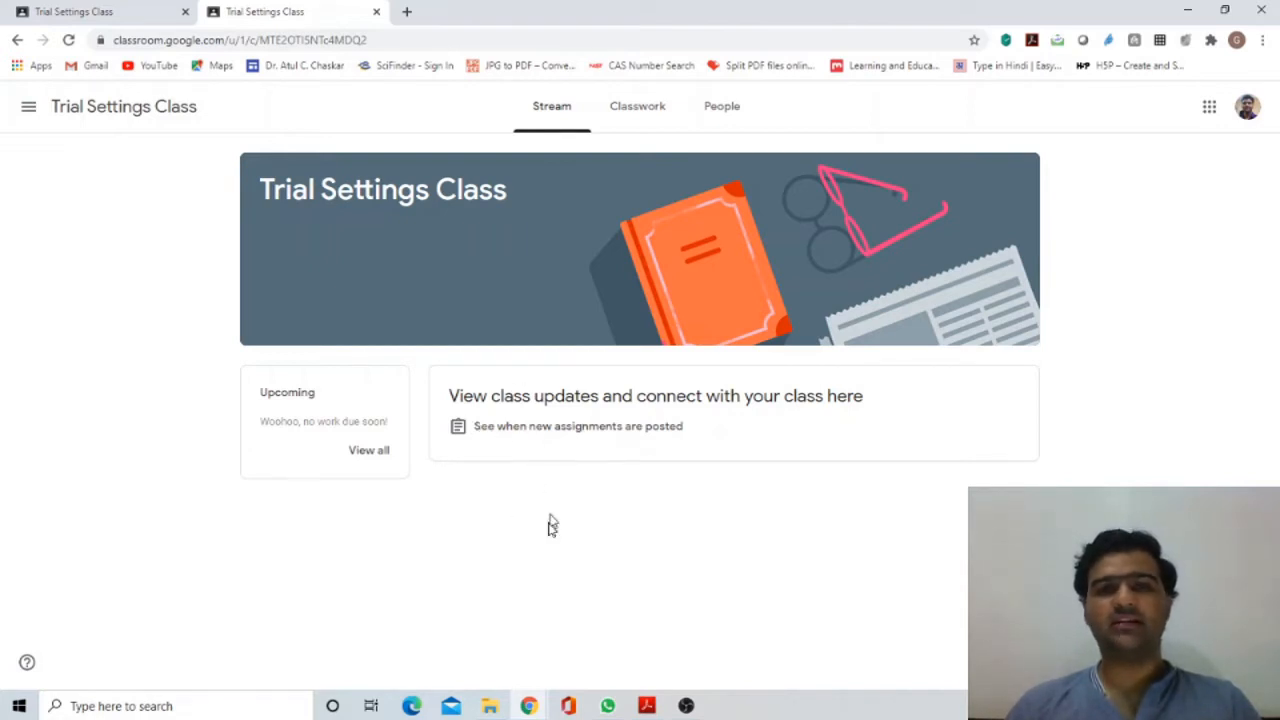
mouse_move(520, 457)
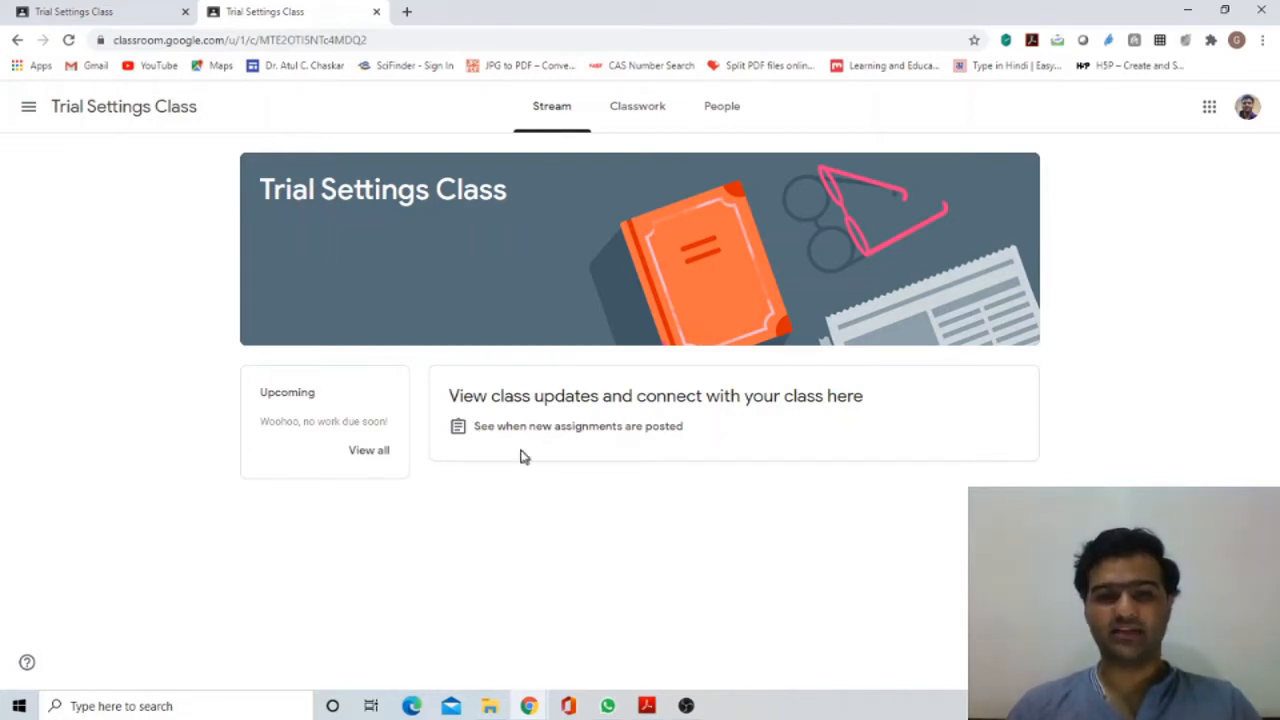
mouse_move(568, 481)
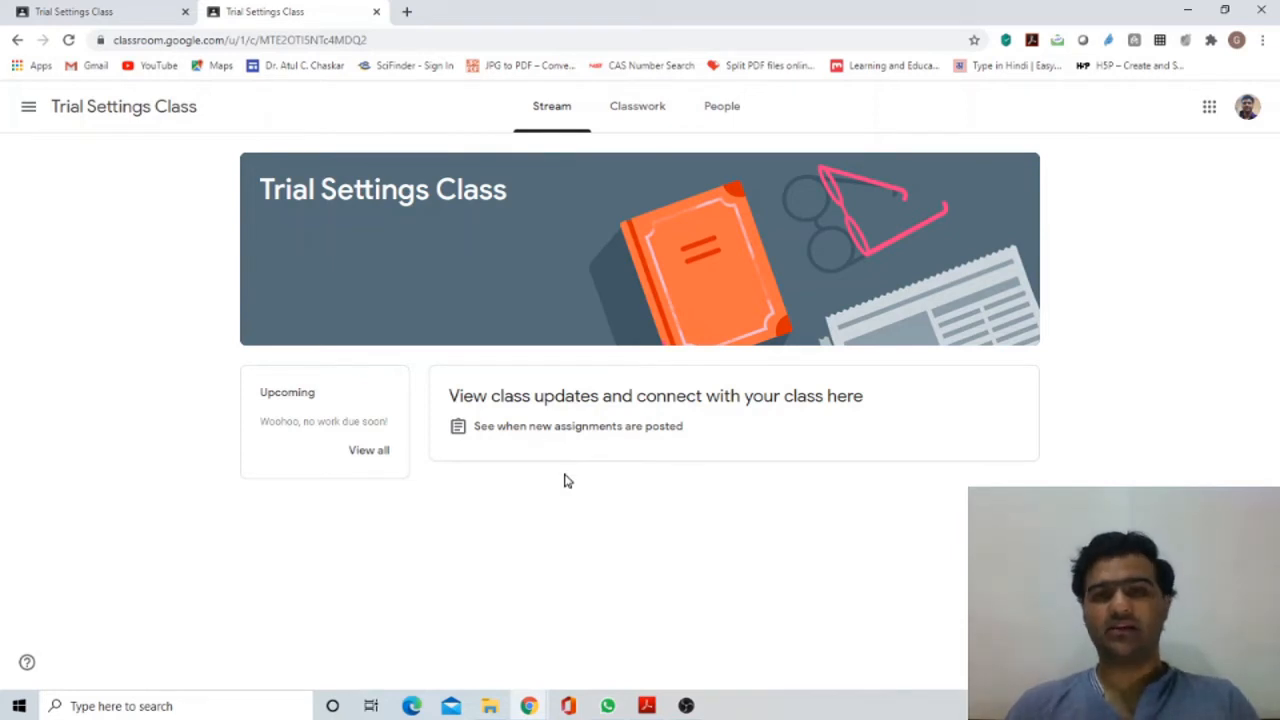
mouse_move(568, 472)
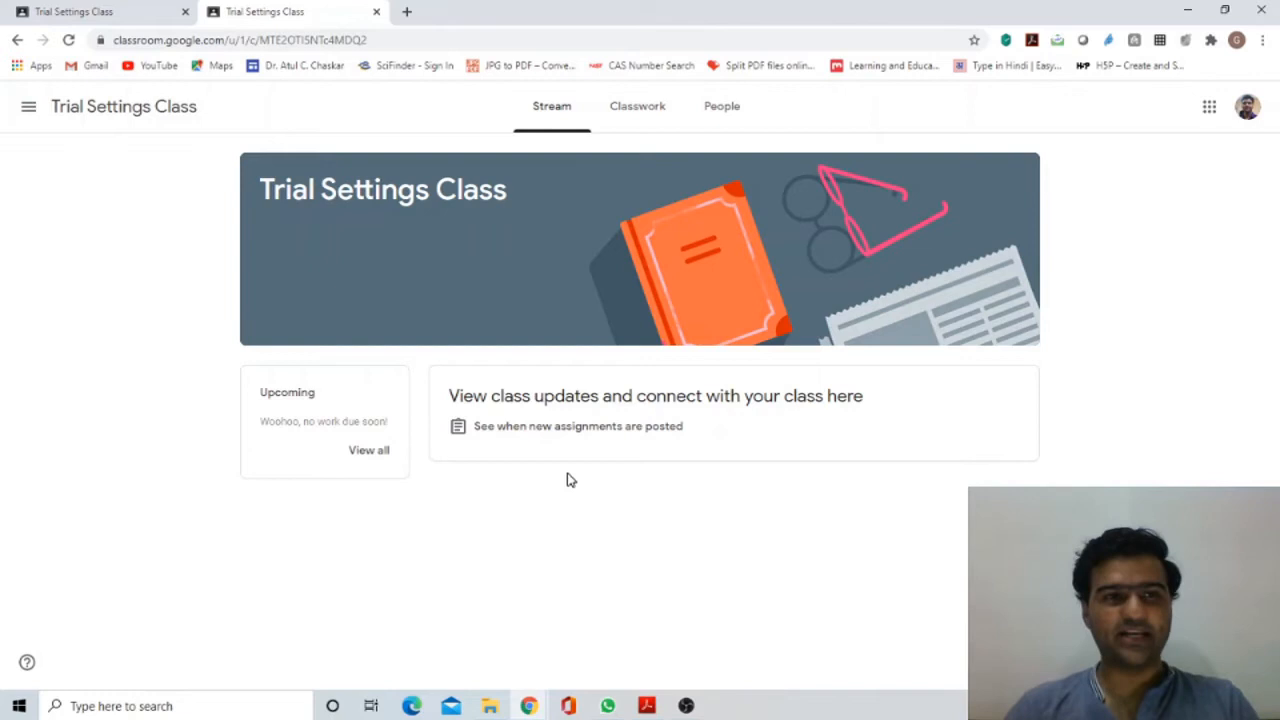
mouse_move(90, 11)
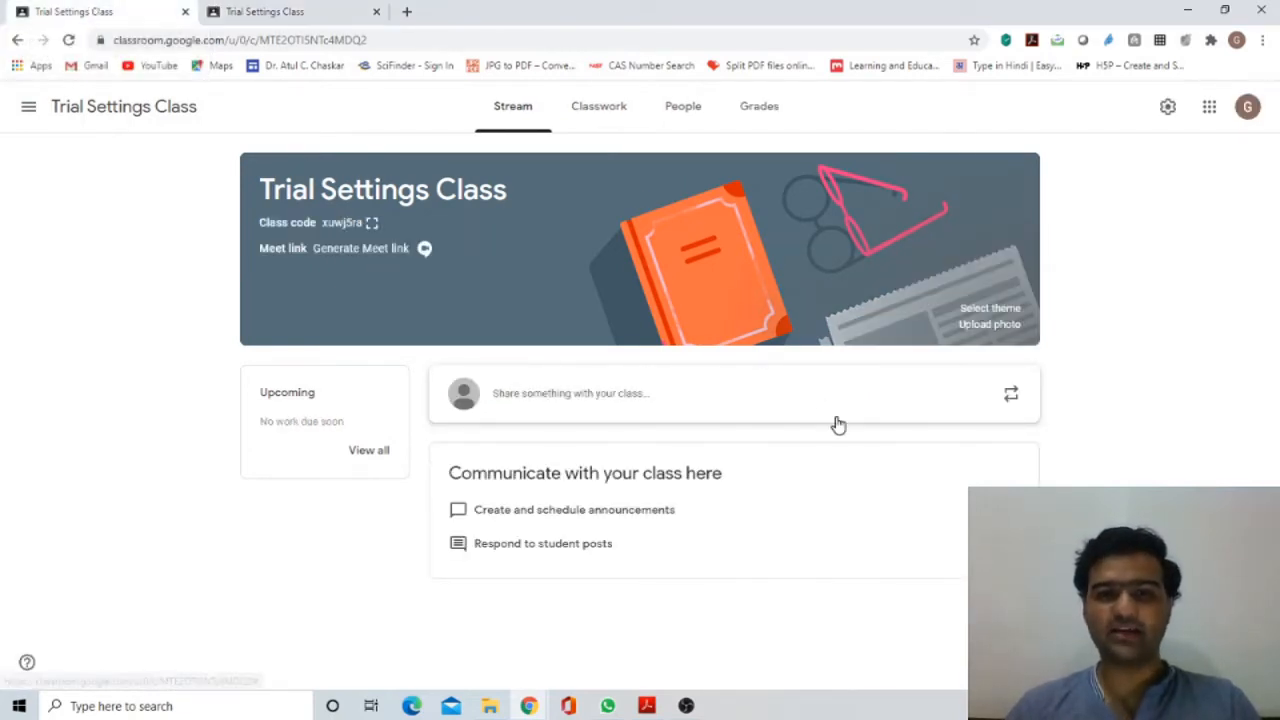
mouse_move(745, 429)
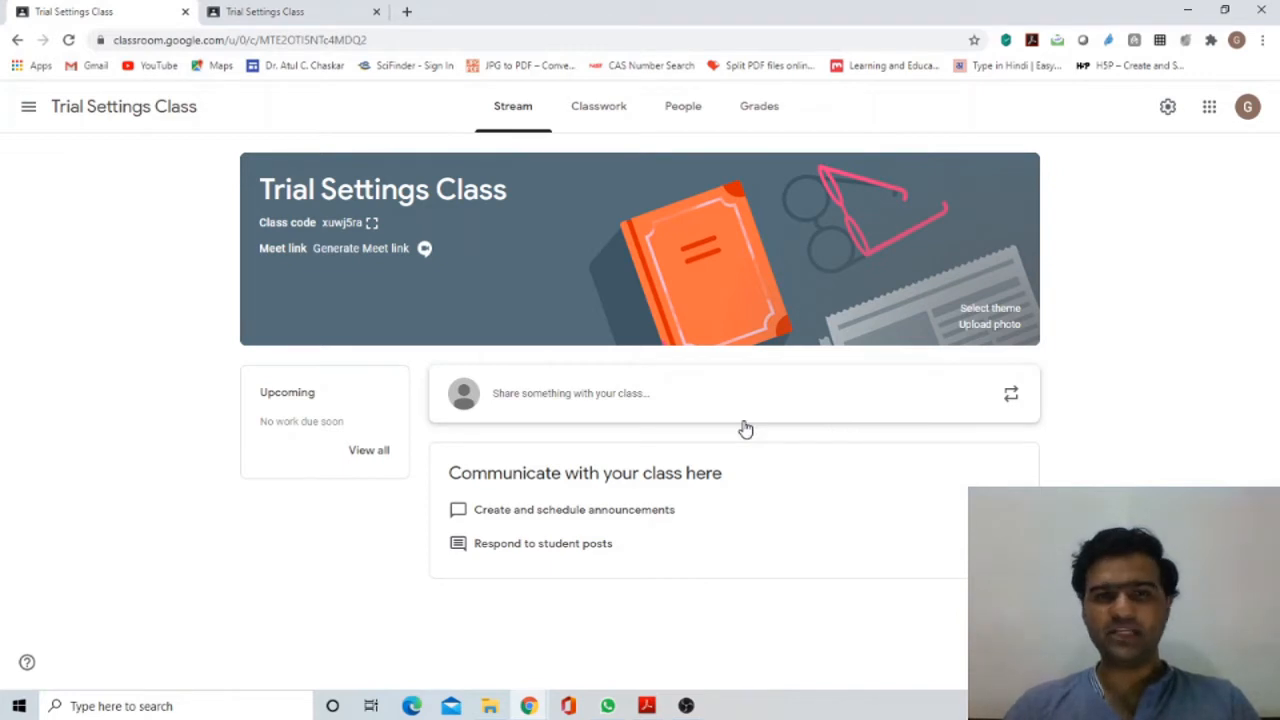
mouse_move(595, 161)
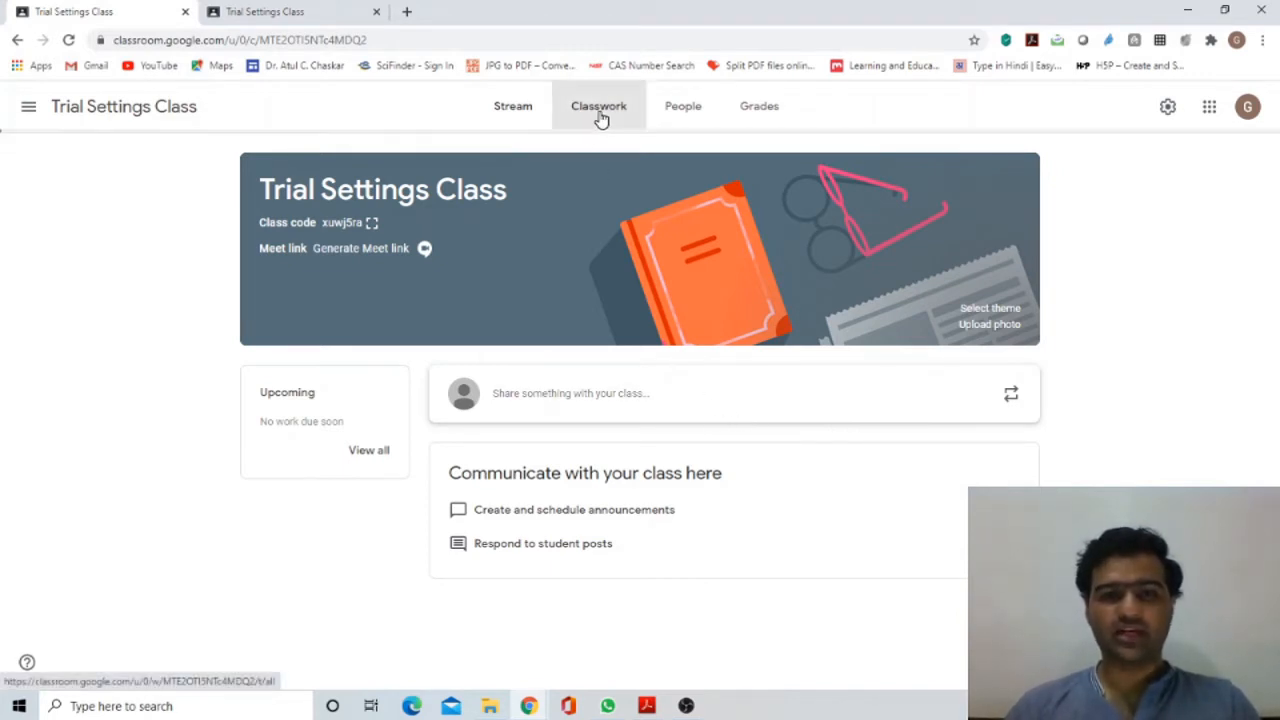
Create a topic named 'Student Communication' on the Classwork page
click(598, 106)
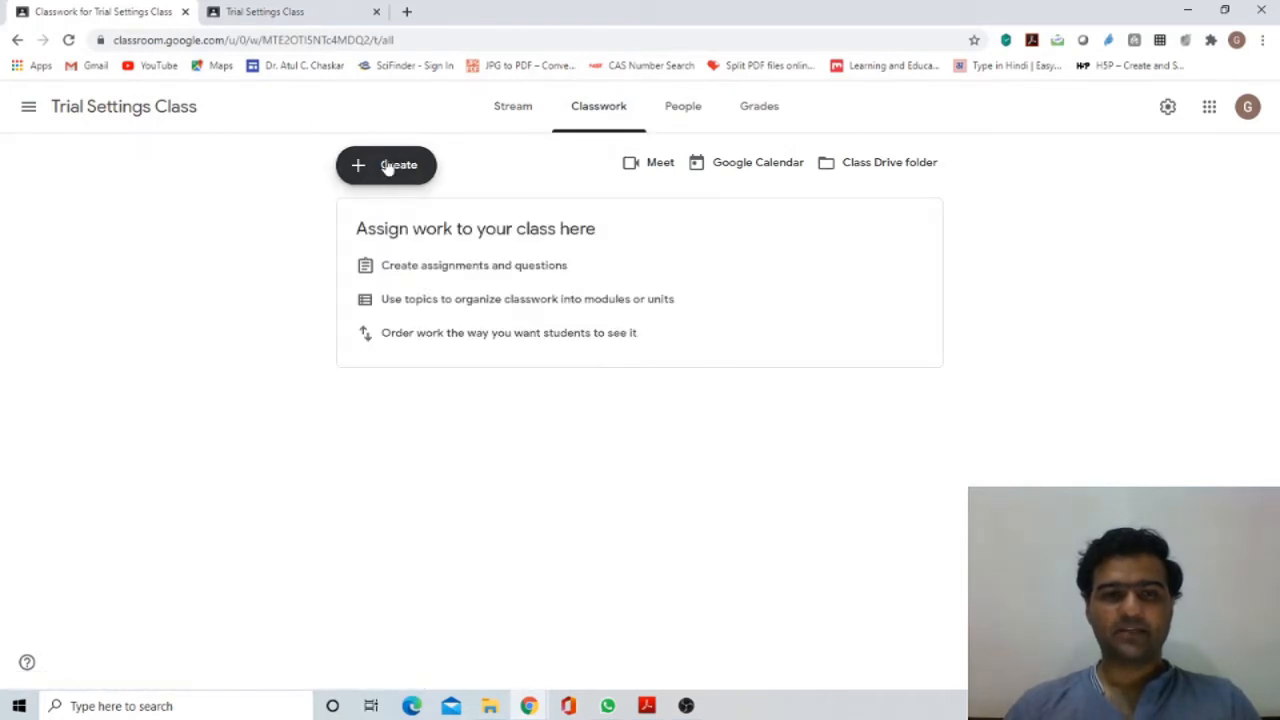
click(386, 165)
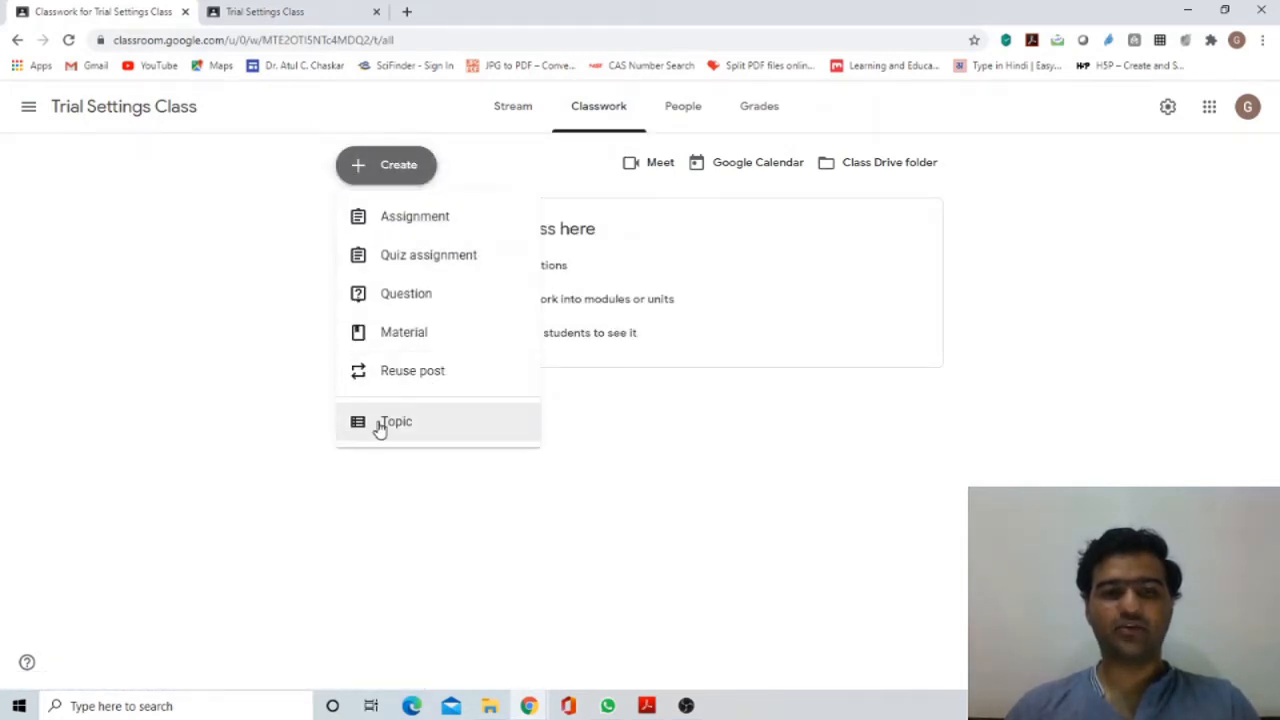
click(395, 421)
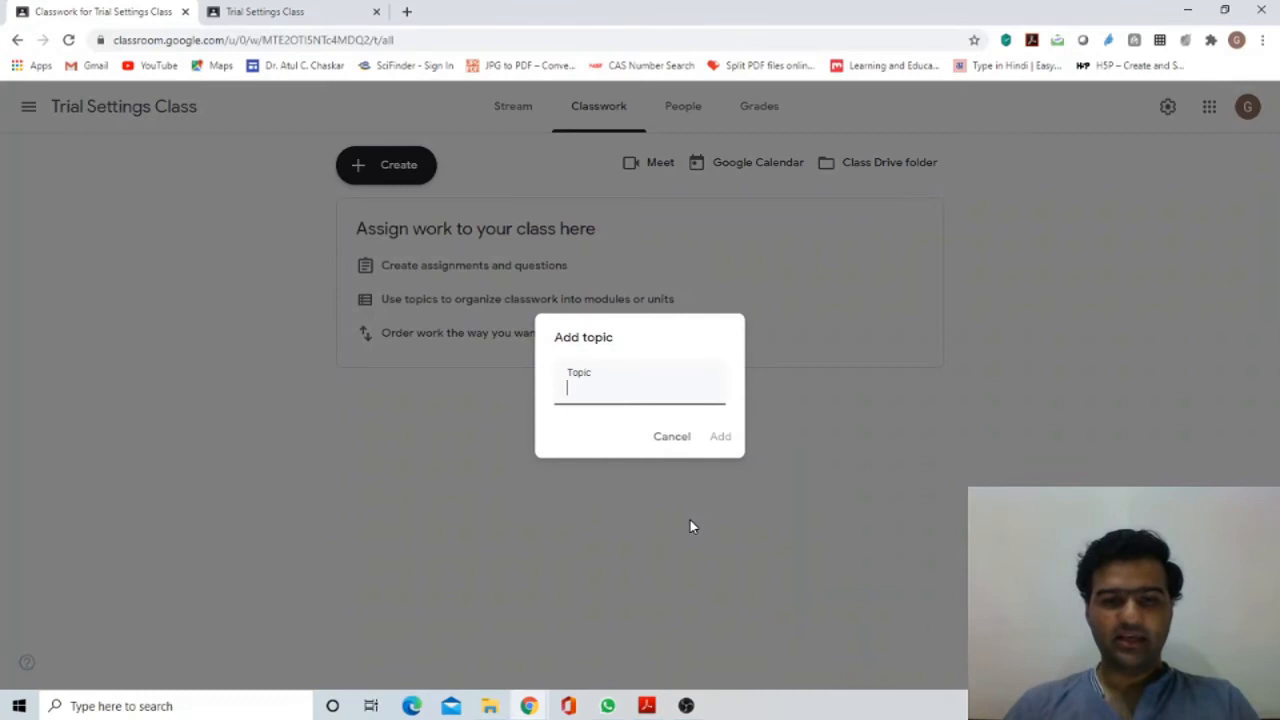
text(Student)
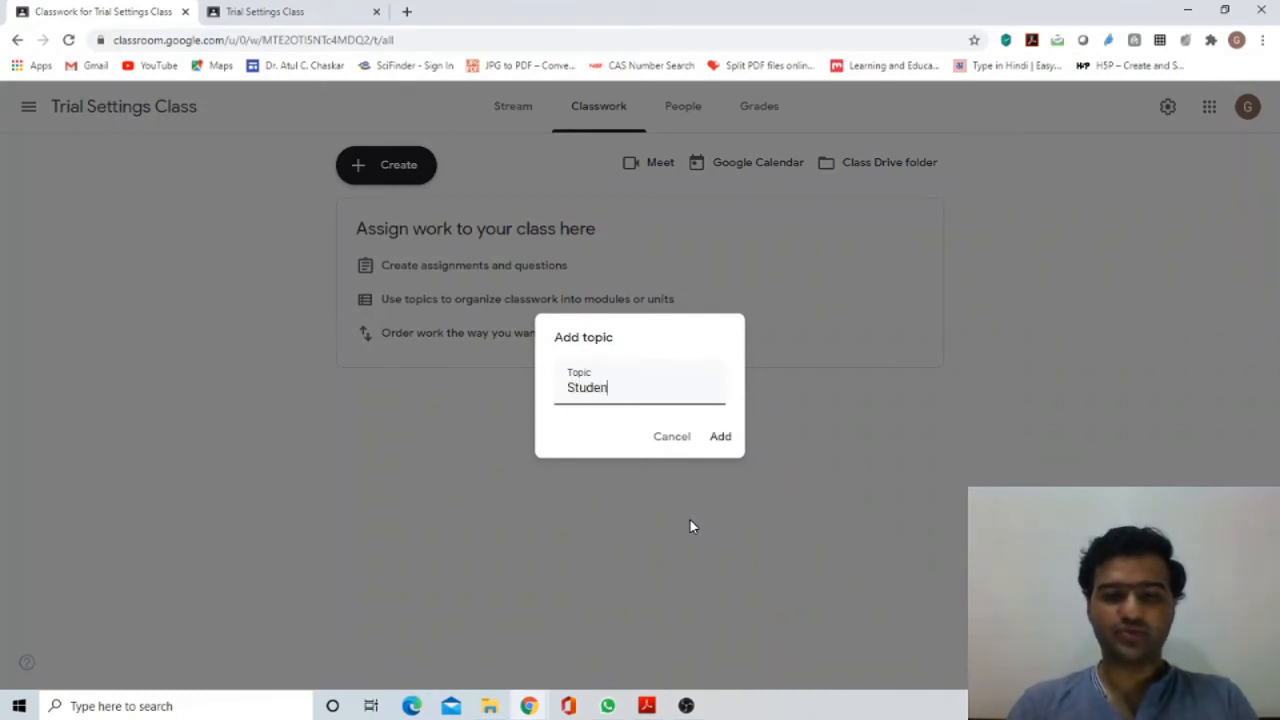
text(Communic)
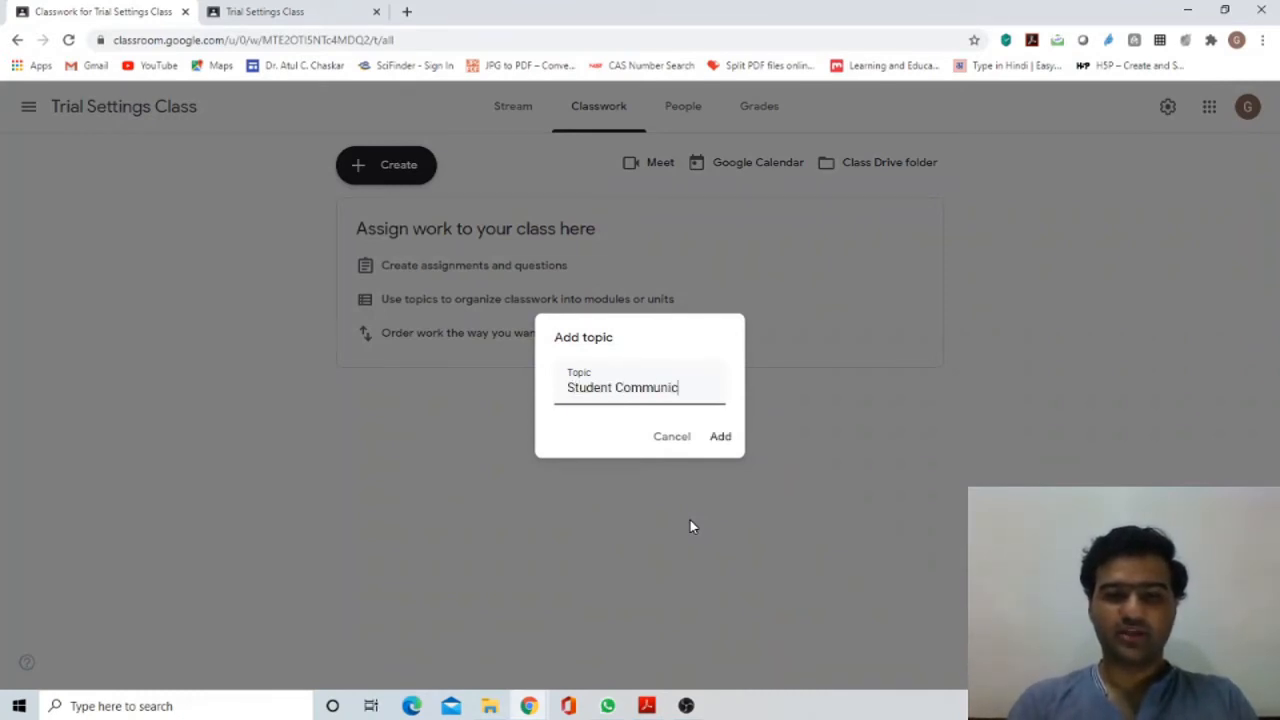
text(ation)
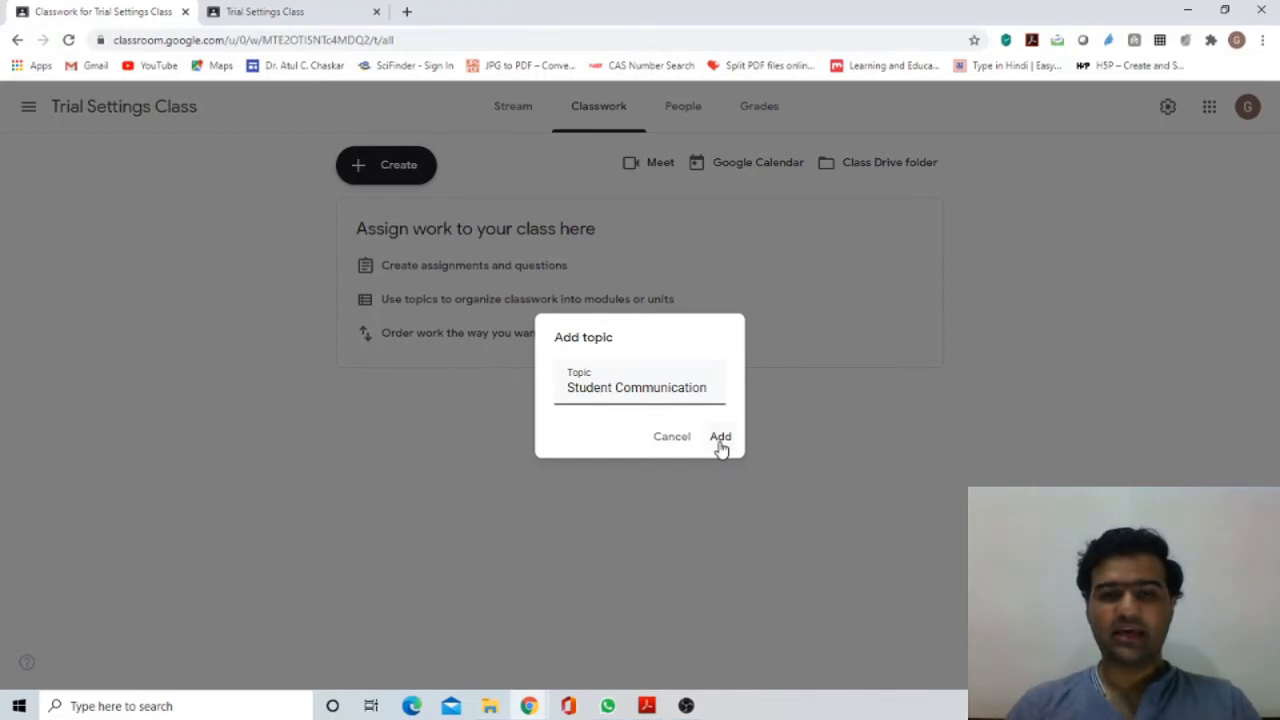
click(720, 436)
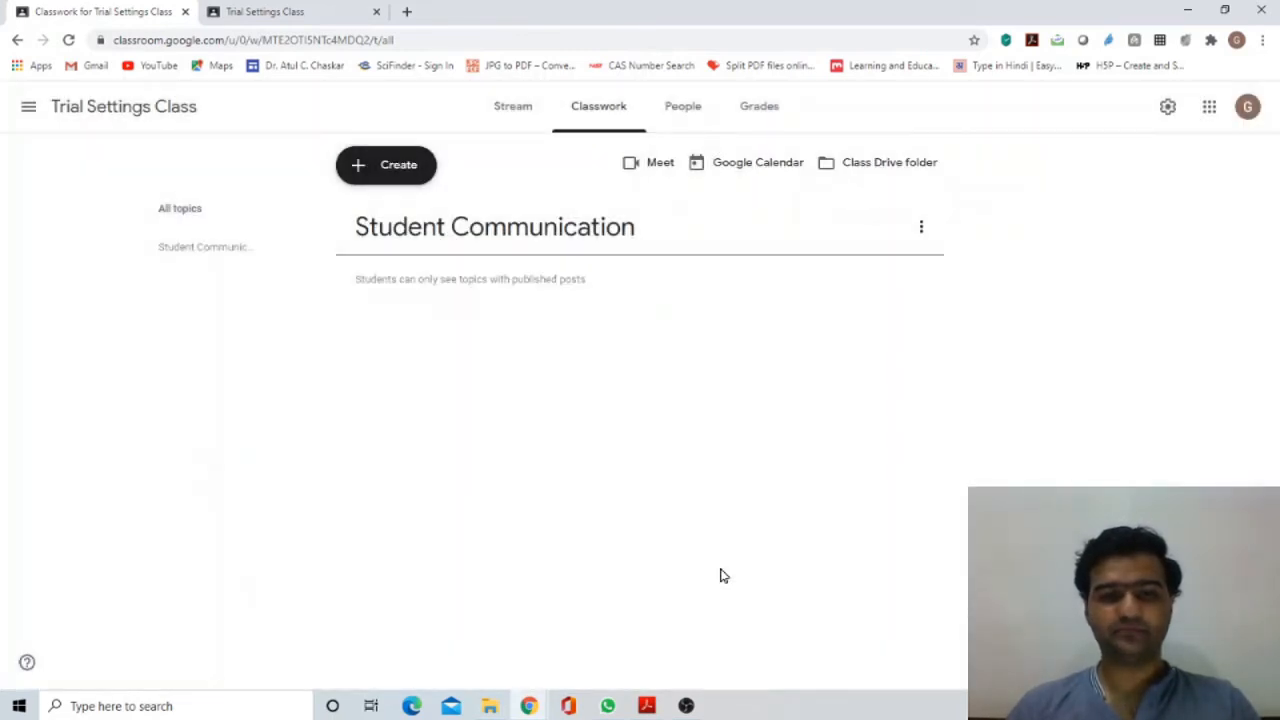
mouse_move(600, 192)
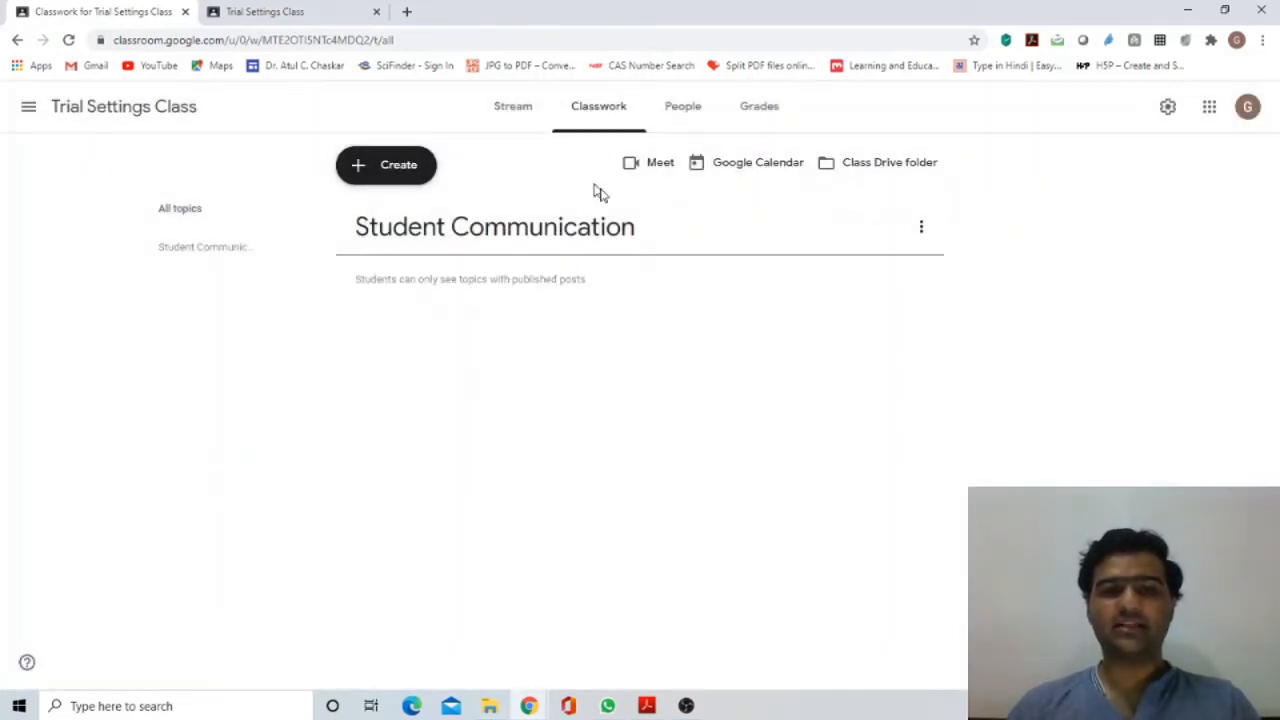
mouse_move(598, 335)
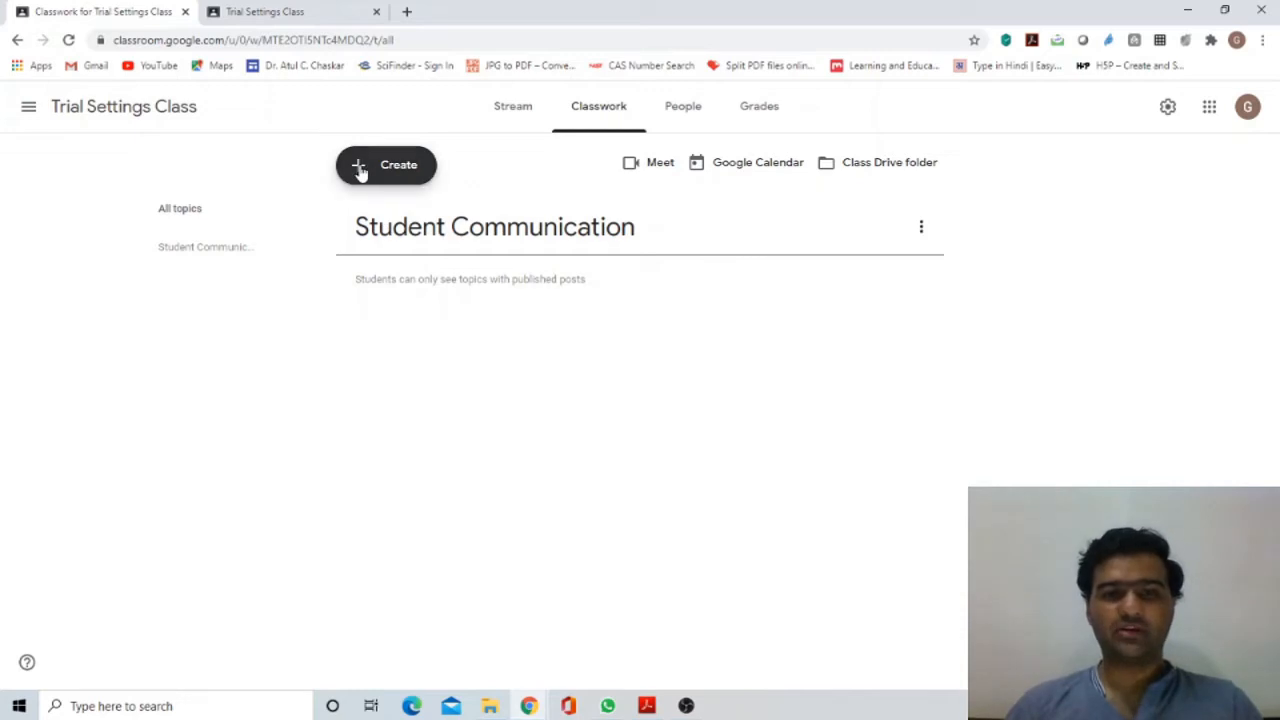
Start a 'Student Communication' assignment with a note in its instructions
click(386, 165)
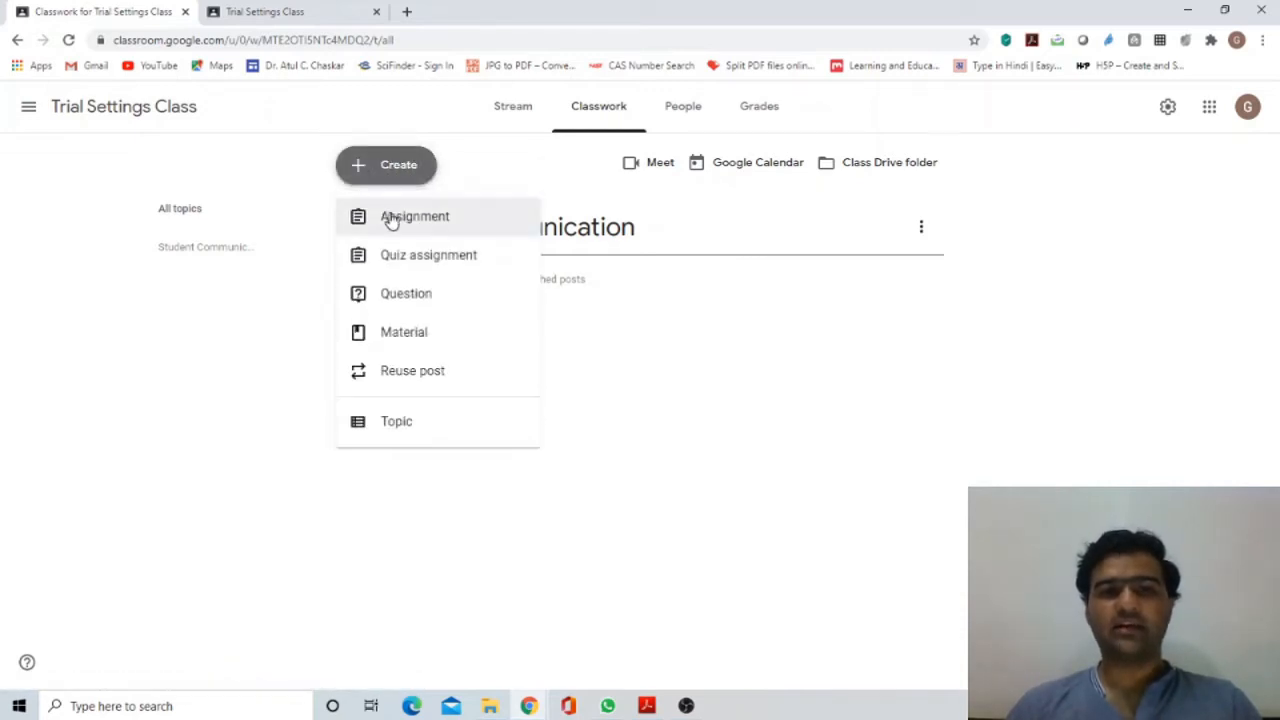
click(414, 216)
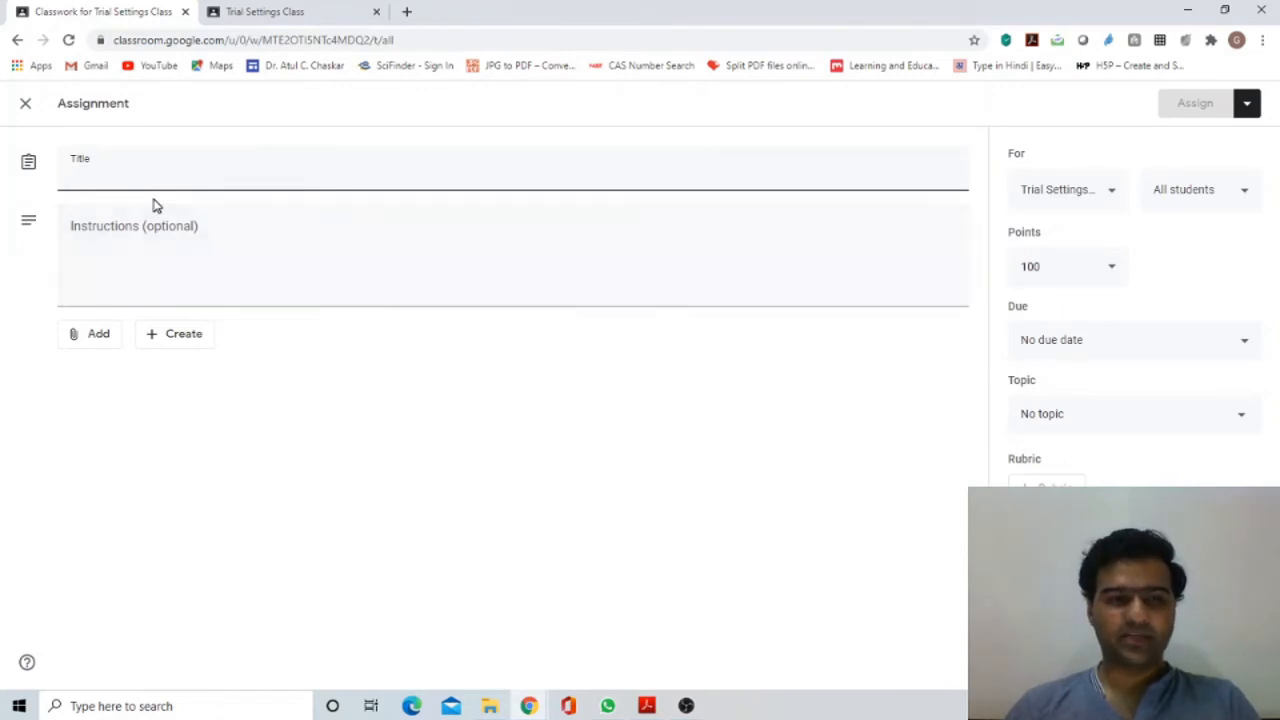
text(Student)
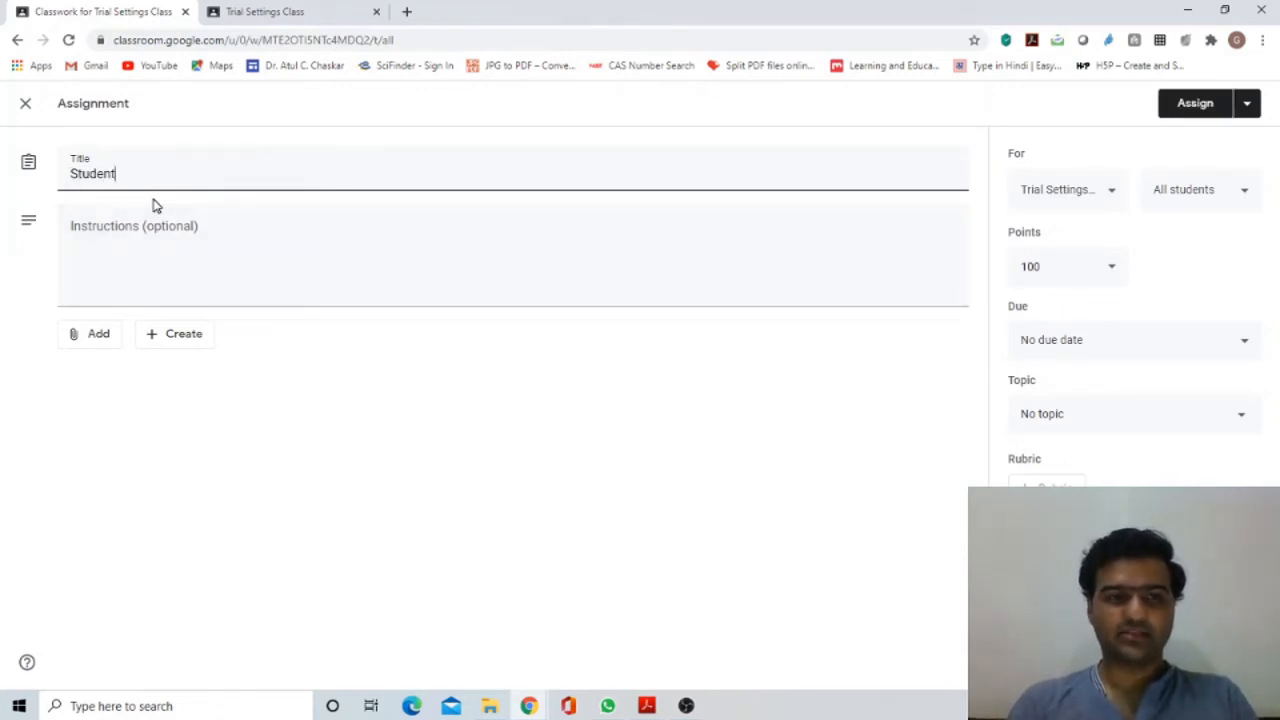
text(Communication)
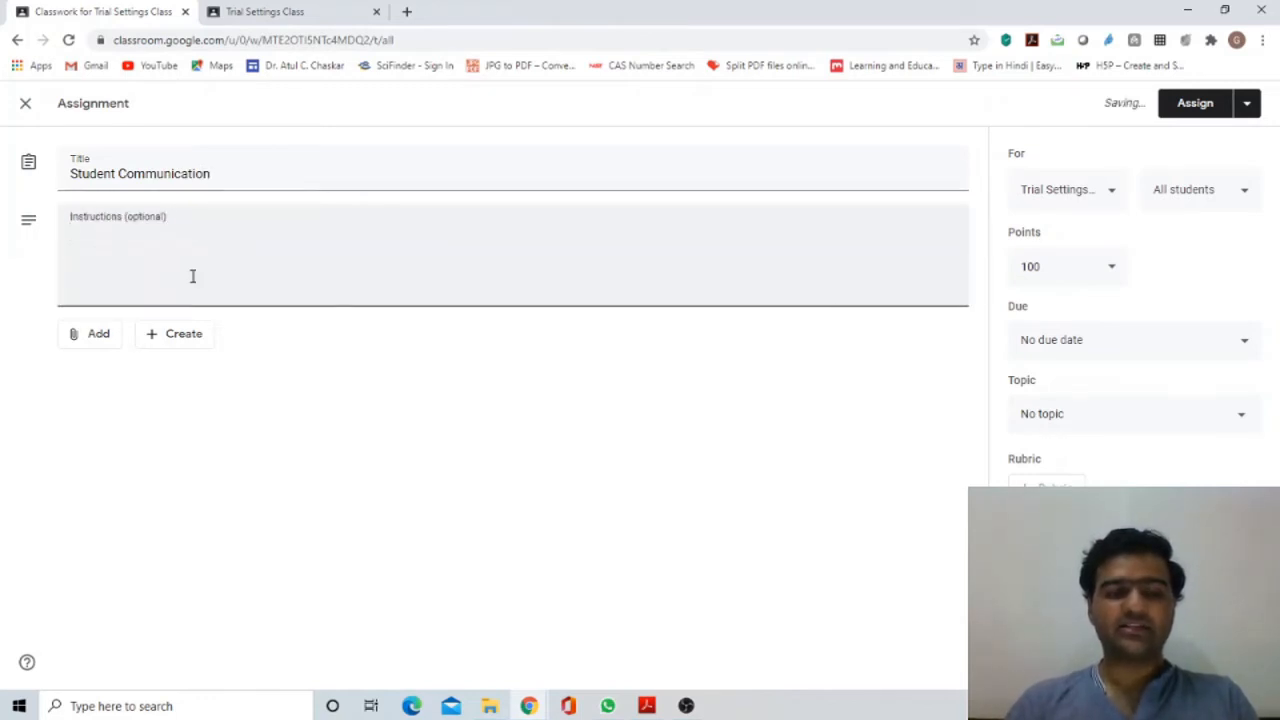
text(Note:)
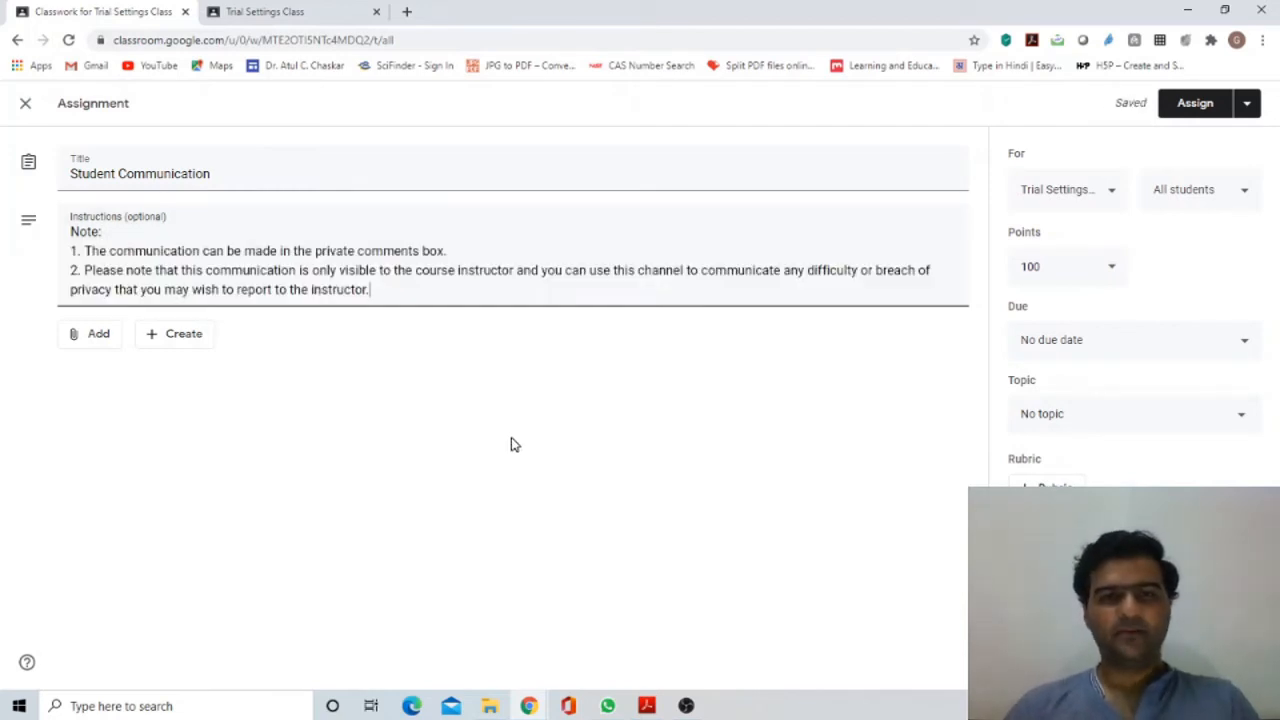
mouse_move(264, 378)
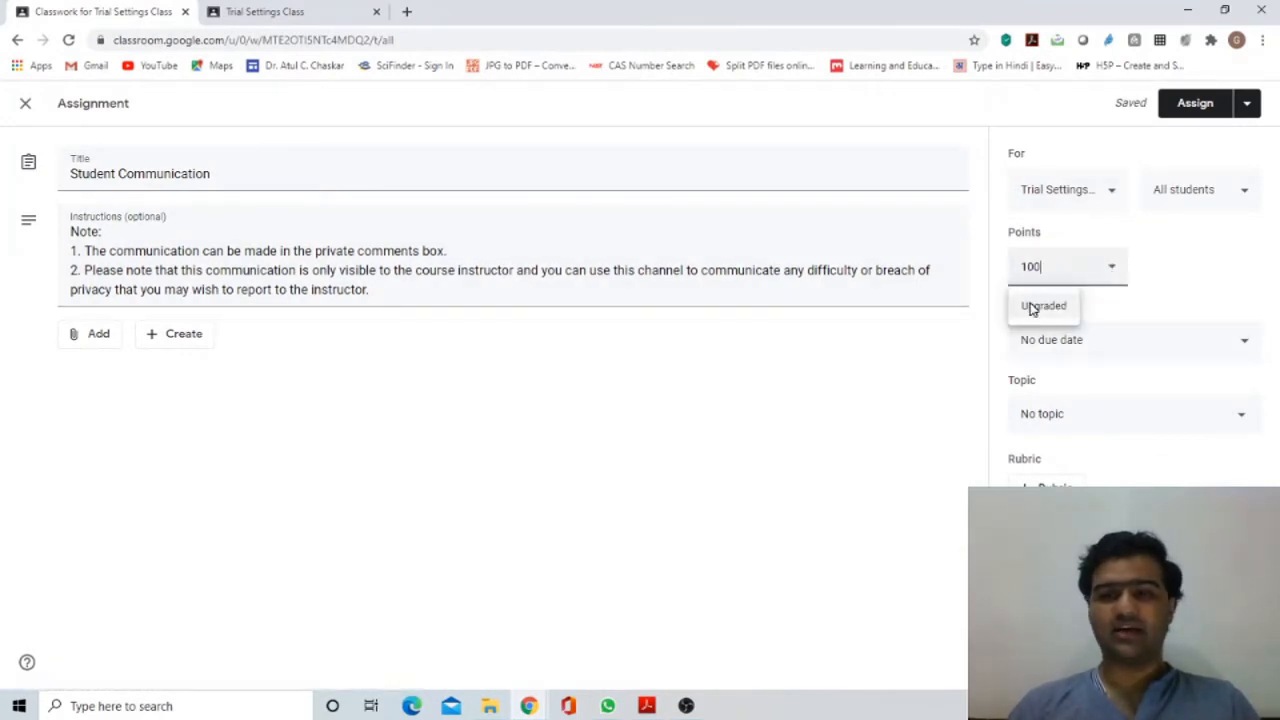
Set the assignment's points to Ungraded and assign it
click(1043, 305)
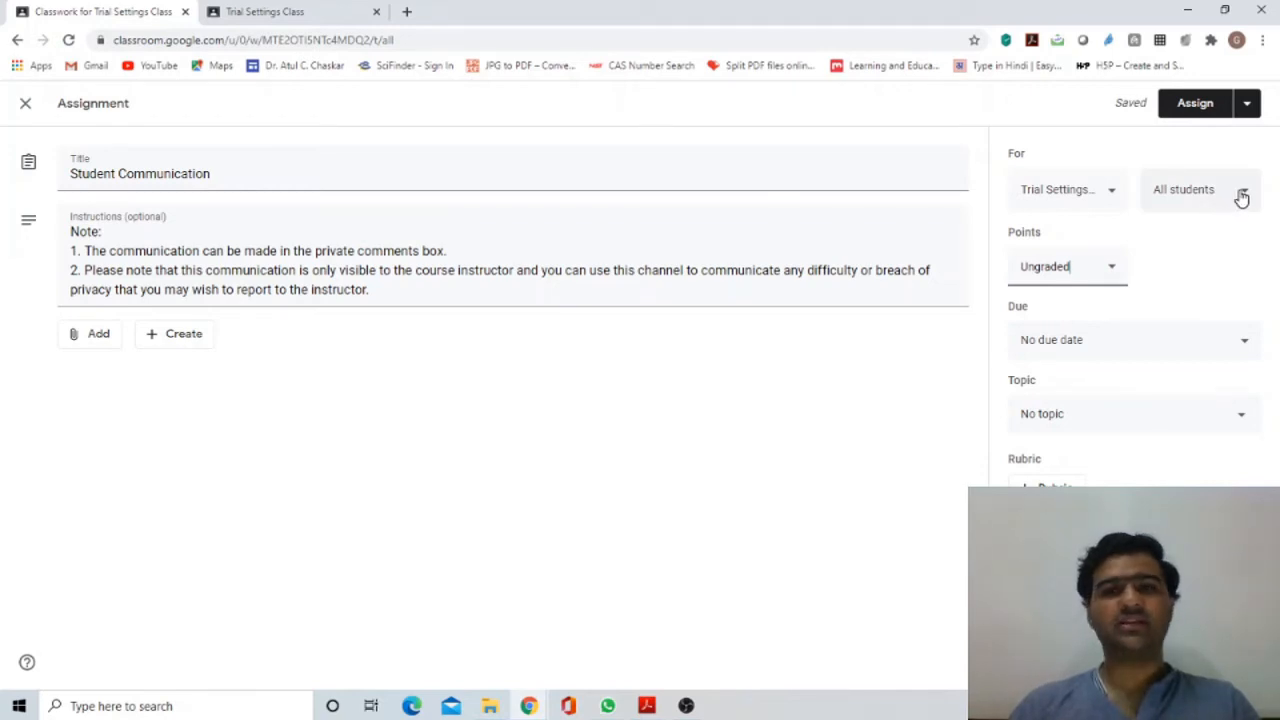
mouse_move(1055, 177)
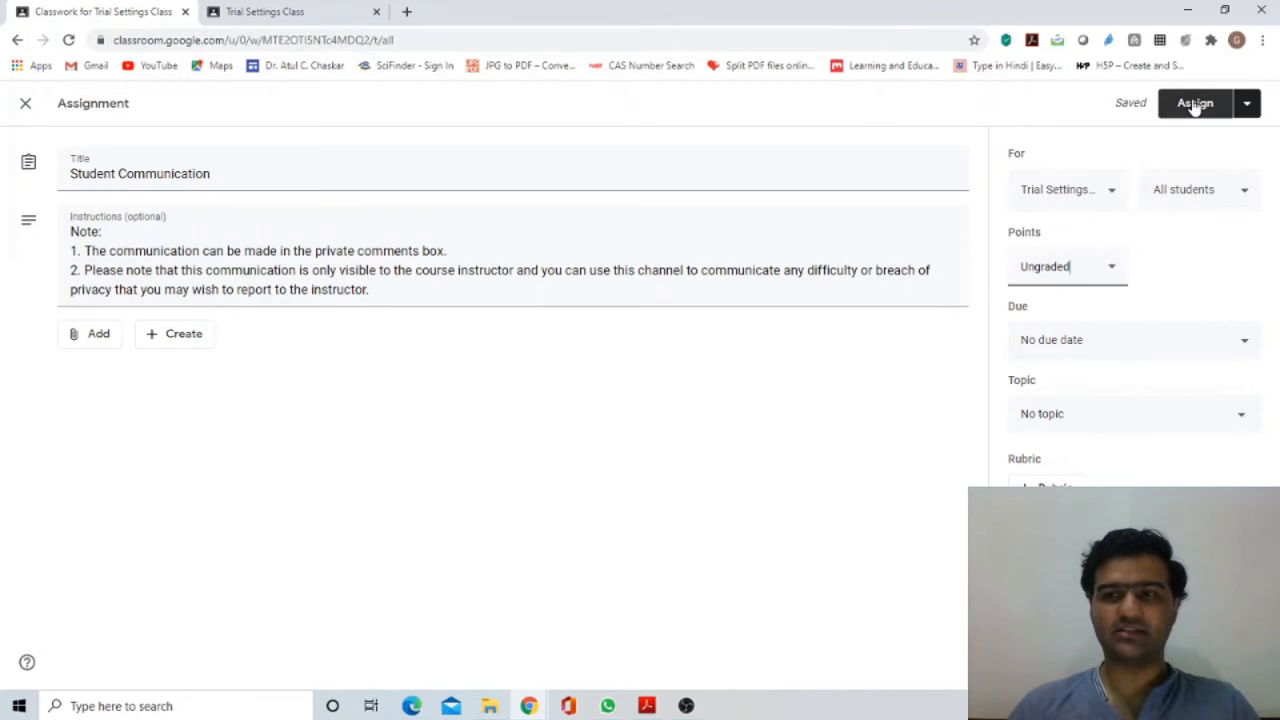
click(1195, 103)
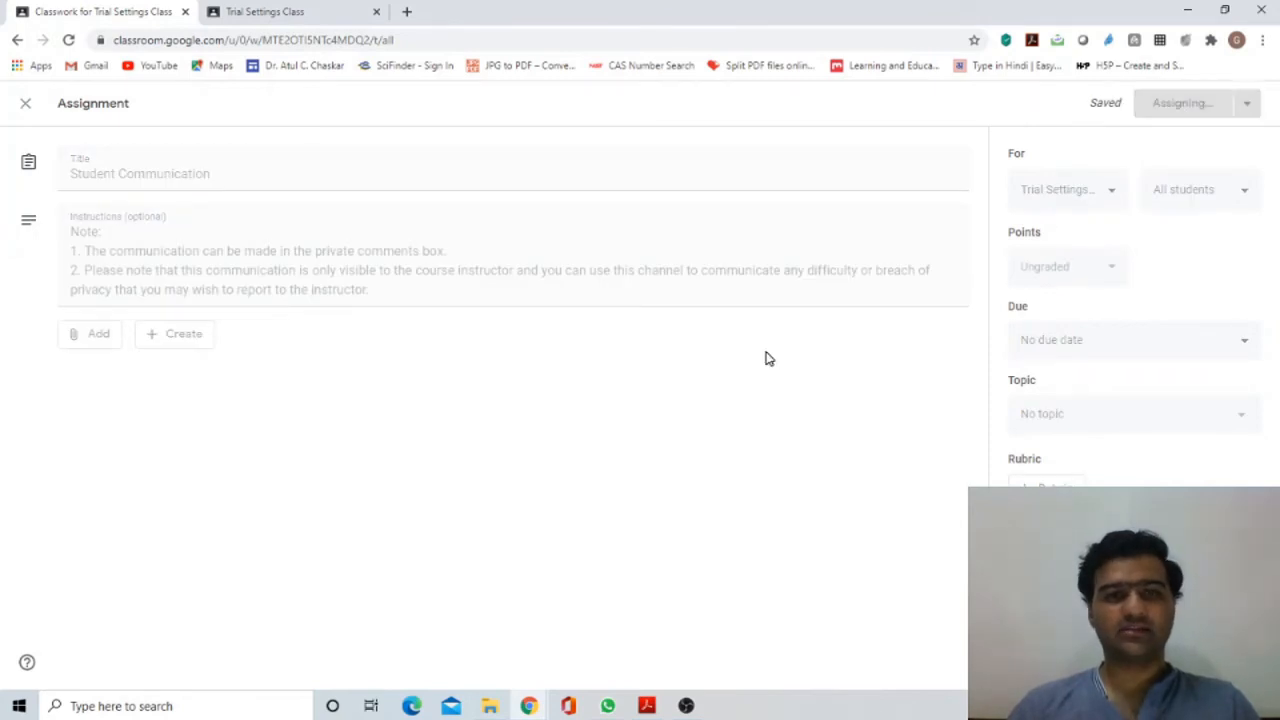
click(1182, 103)
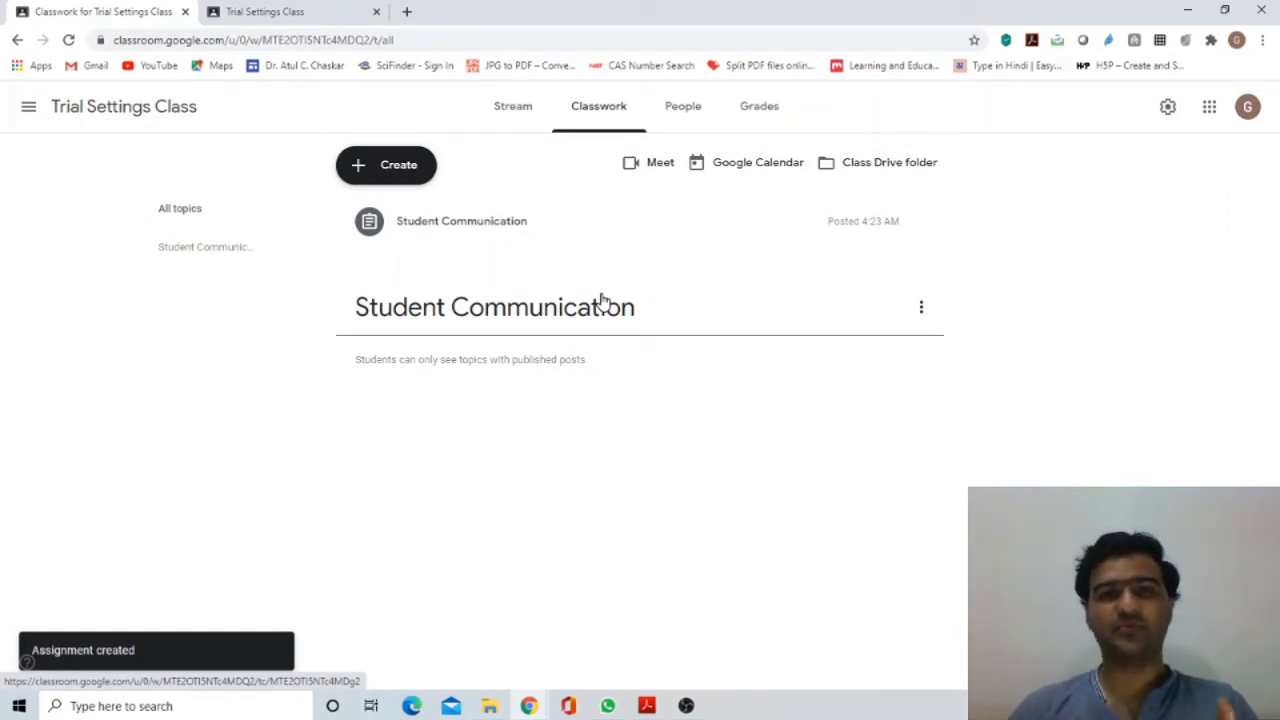
mouse_move(512, 106)
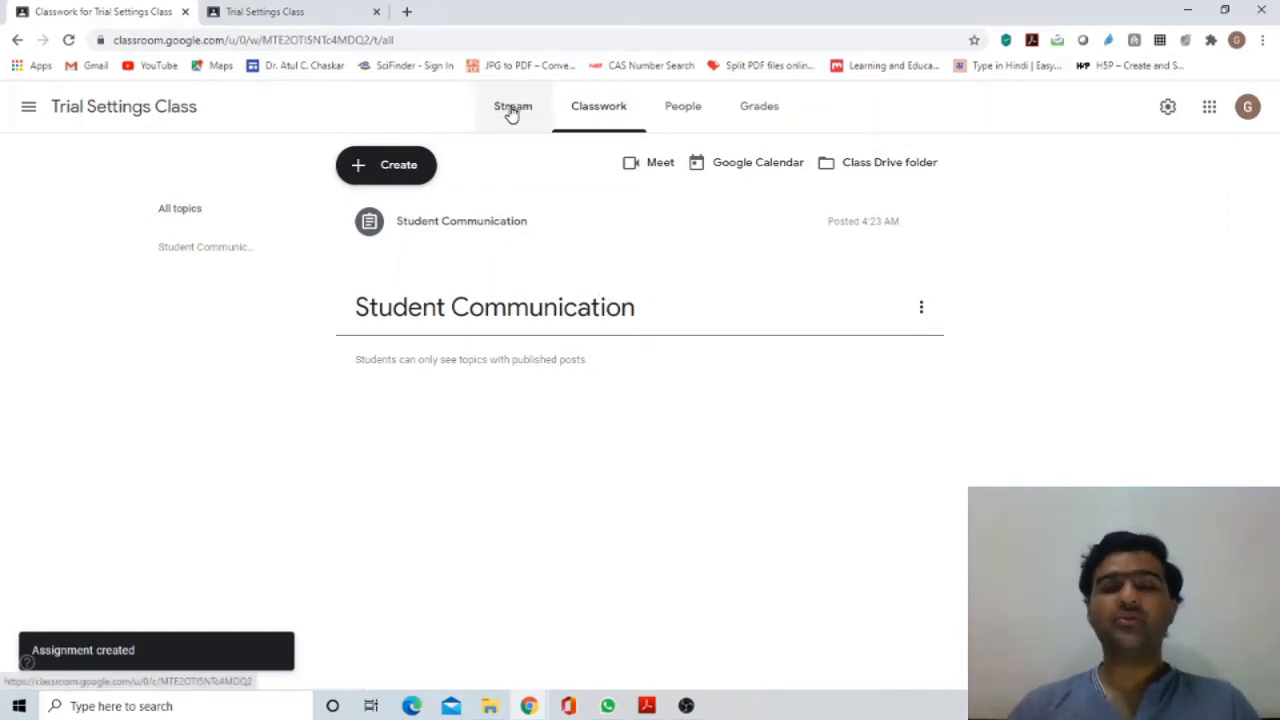
Post 'Student Forum: Students are free to discuss any relevant topics or troubleshoots here.'
click(512, 106)
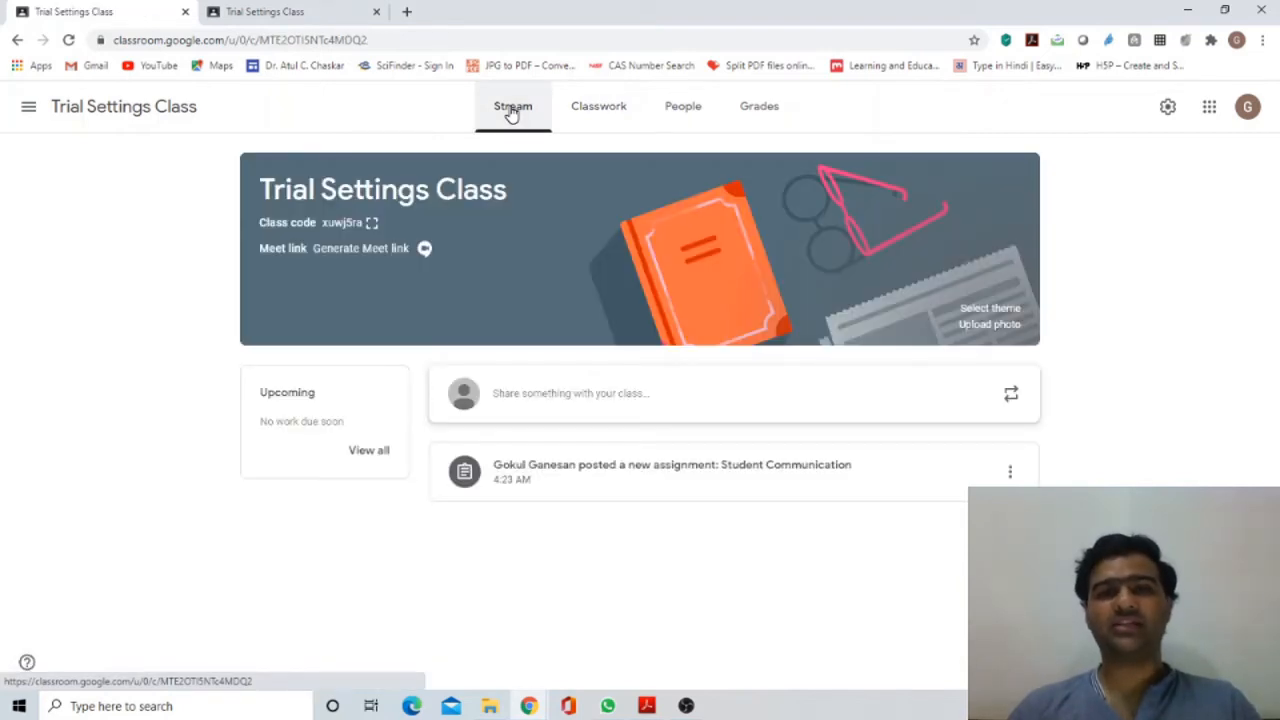
mouse_move(557, 6)
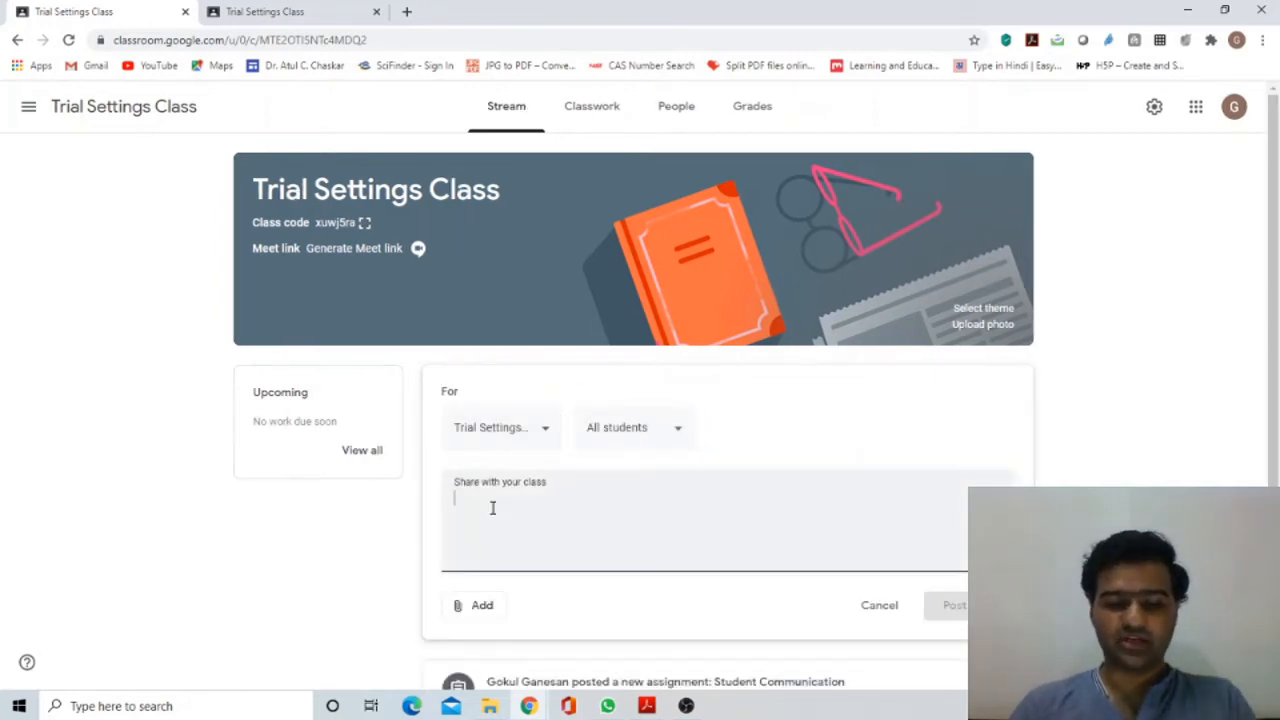
text(Student)
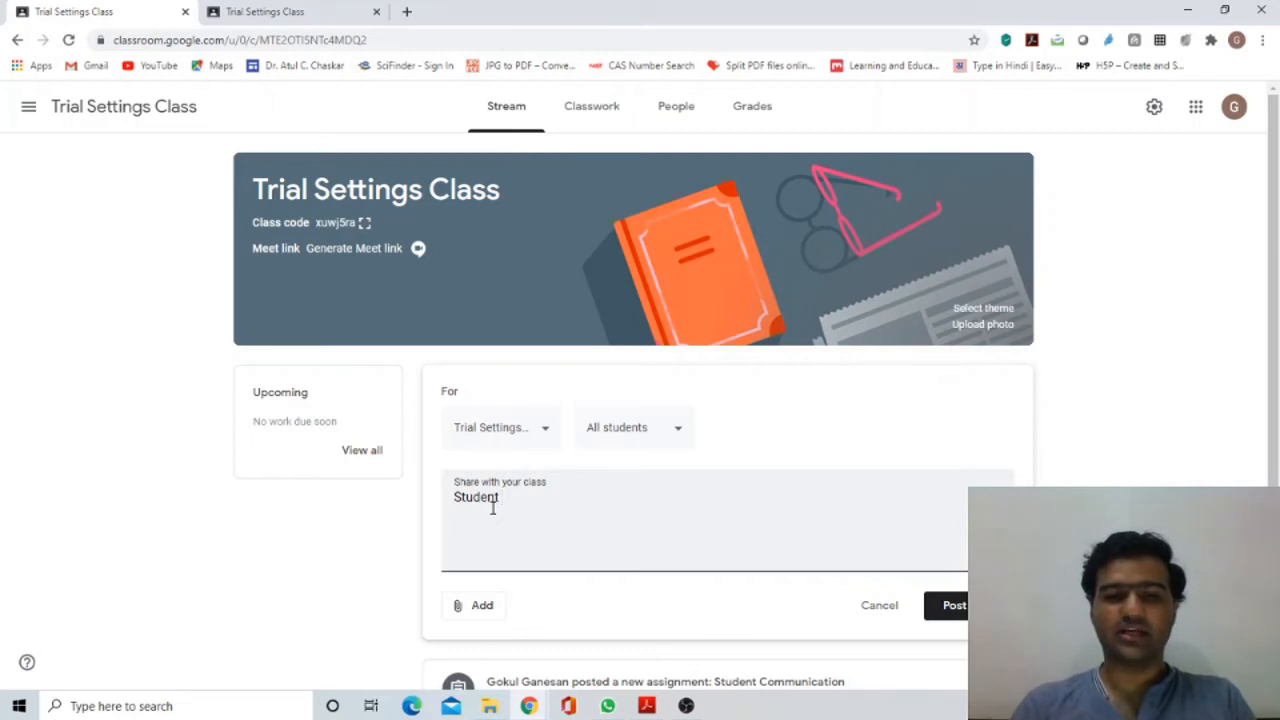
text(Forum)
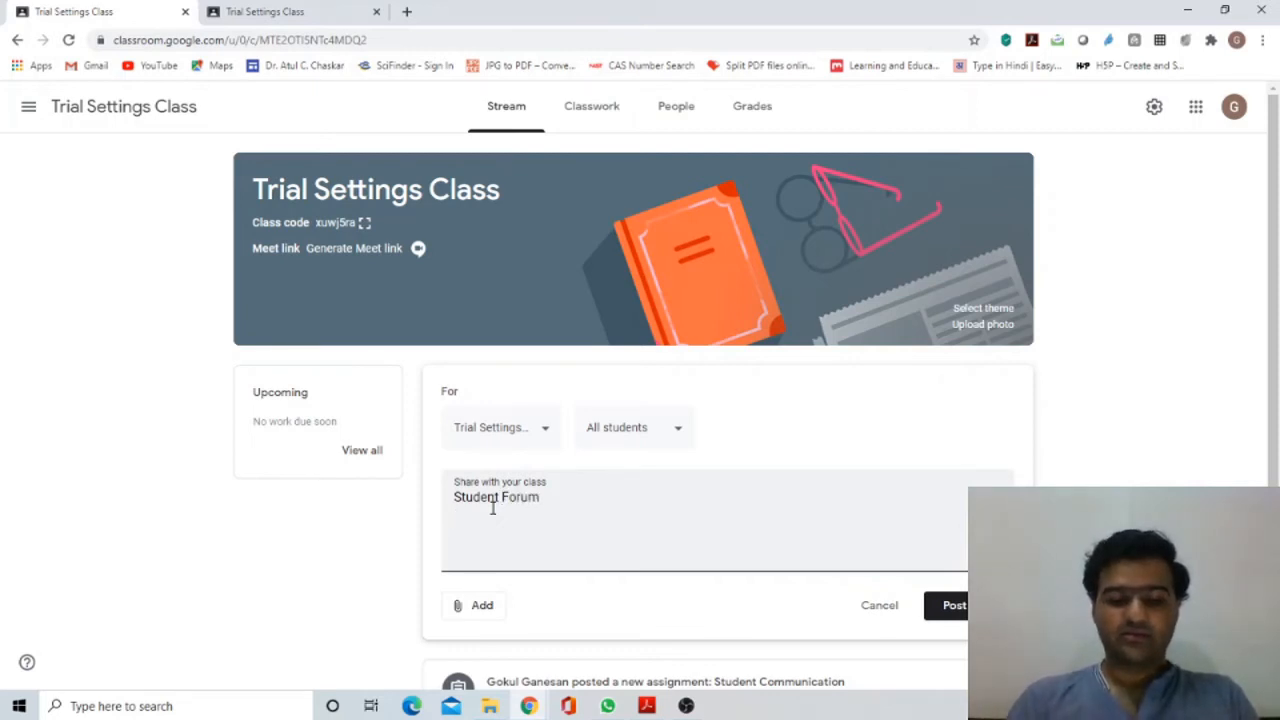
text(Stud)
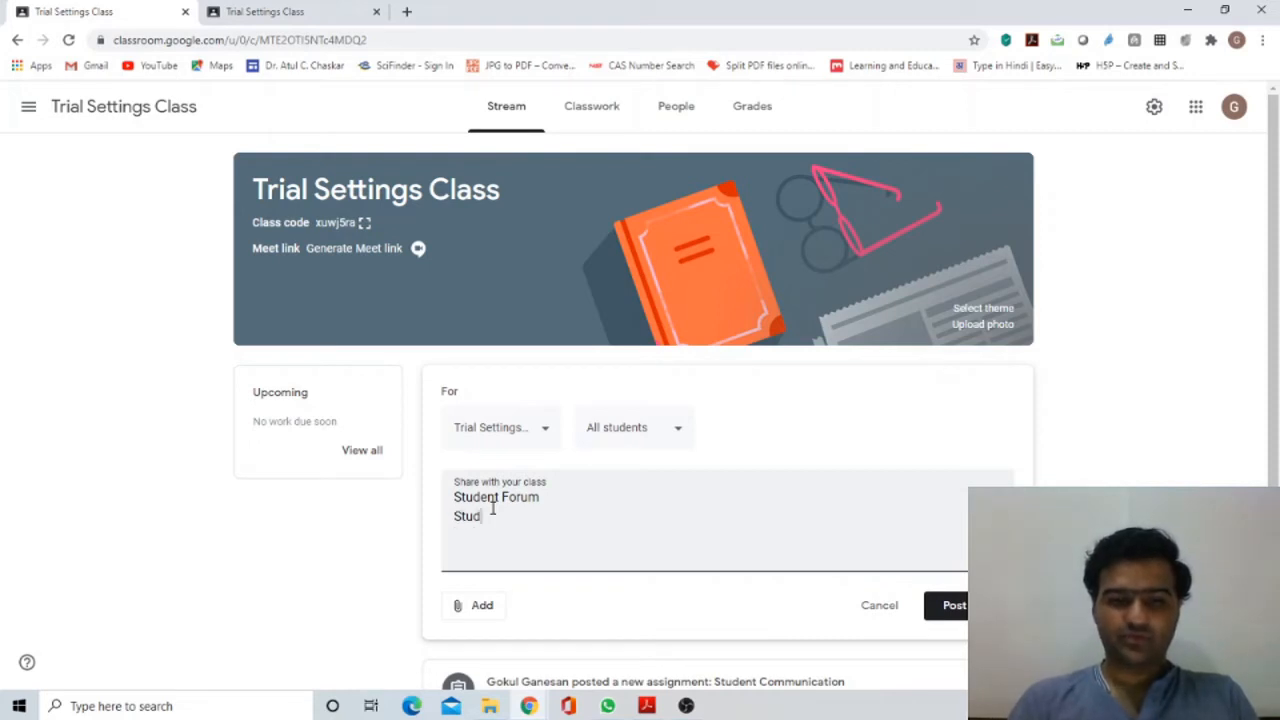
text(ents are free to)
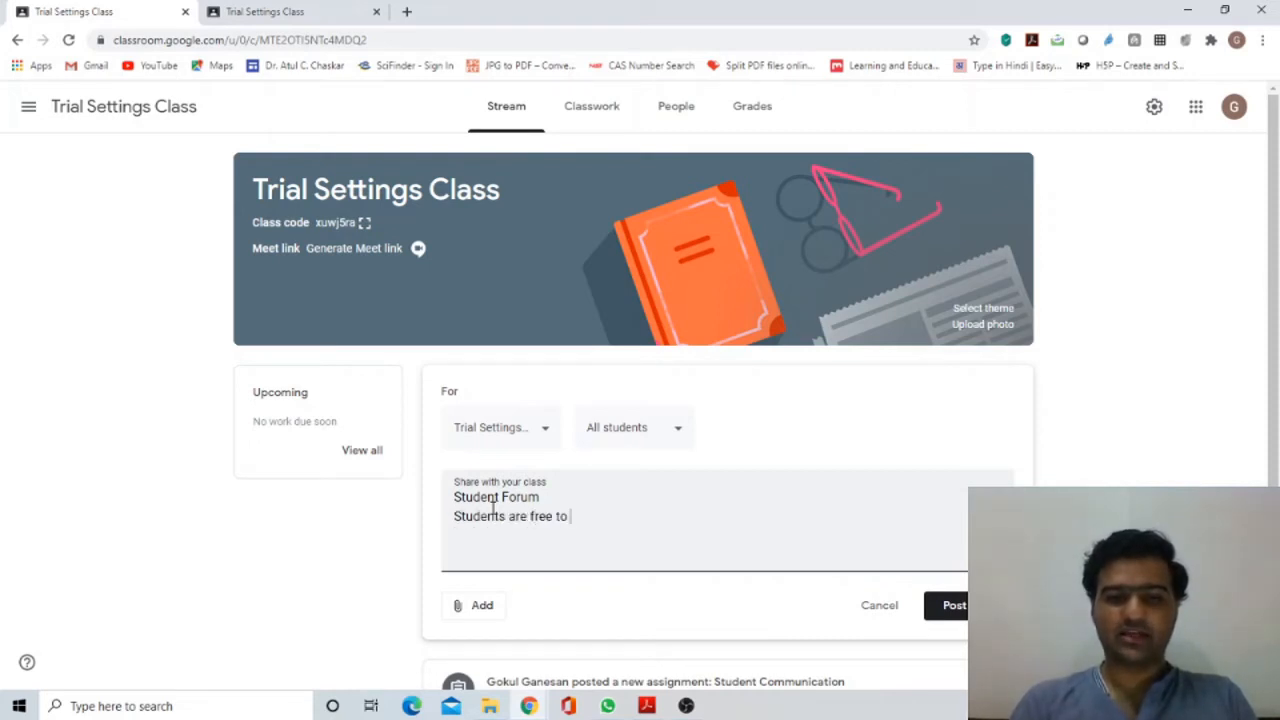
text(discuss any)
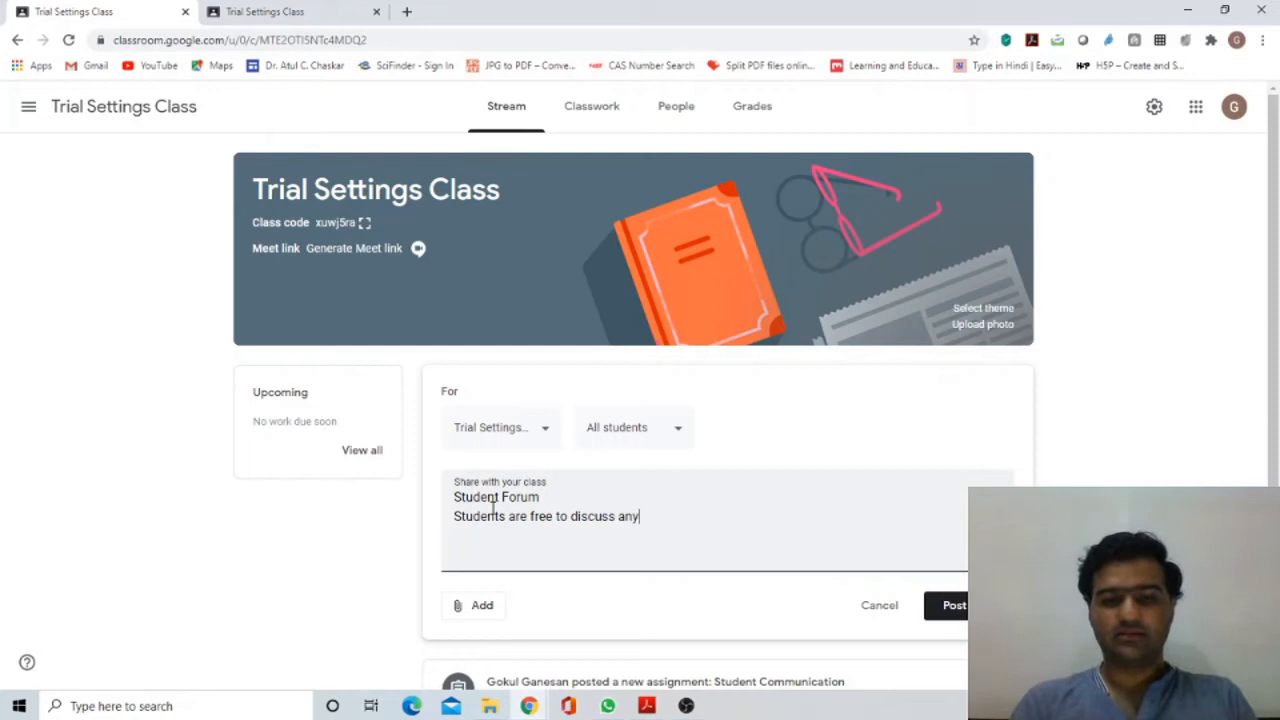
text(re)
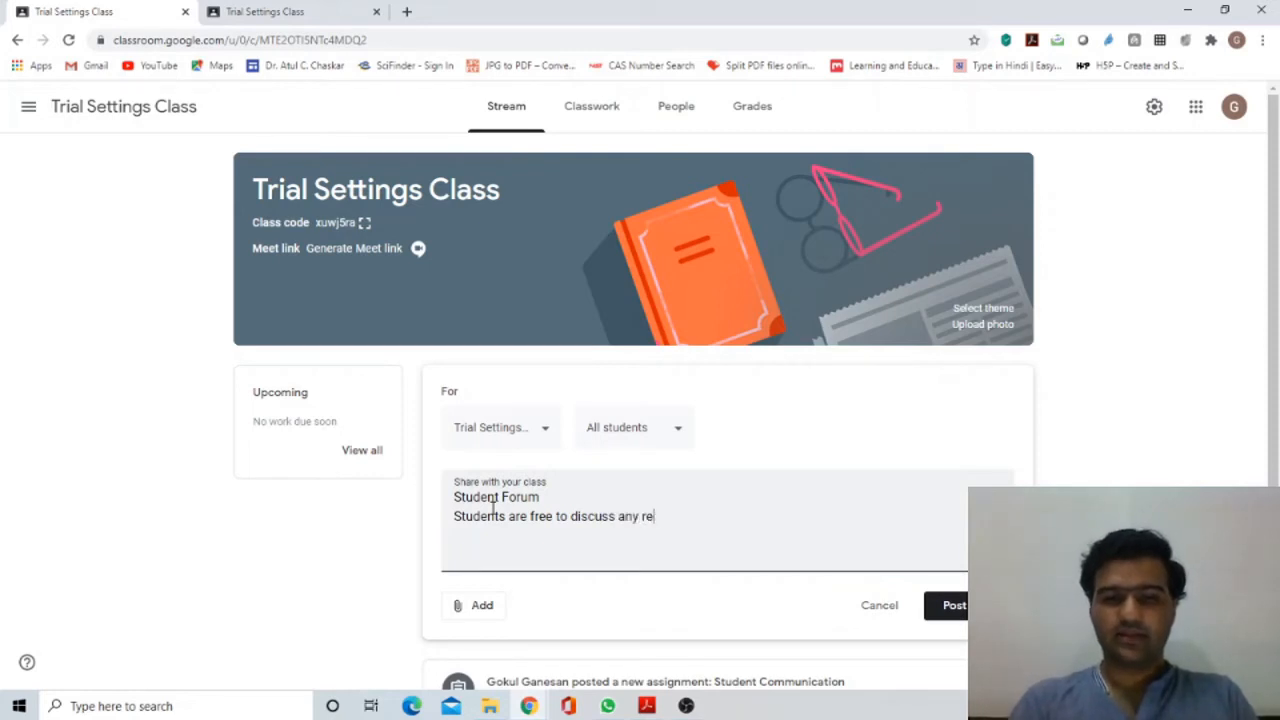
text(levant topics)
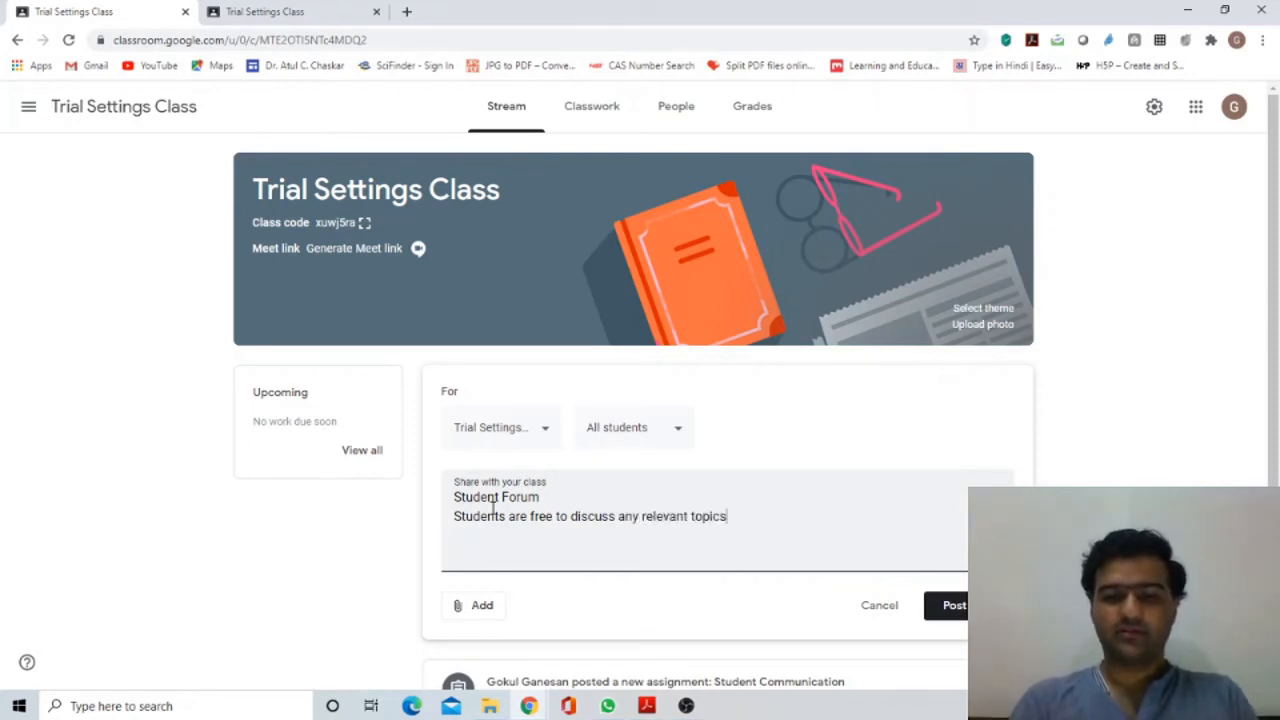
text(or)
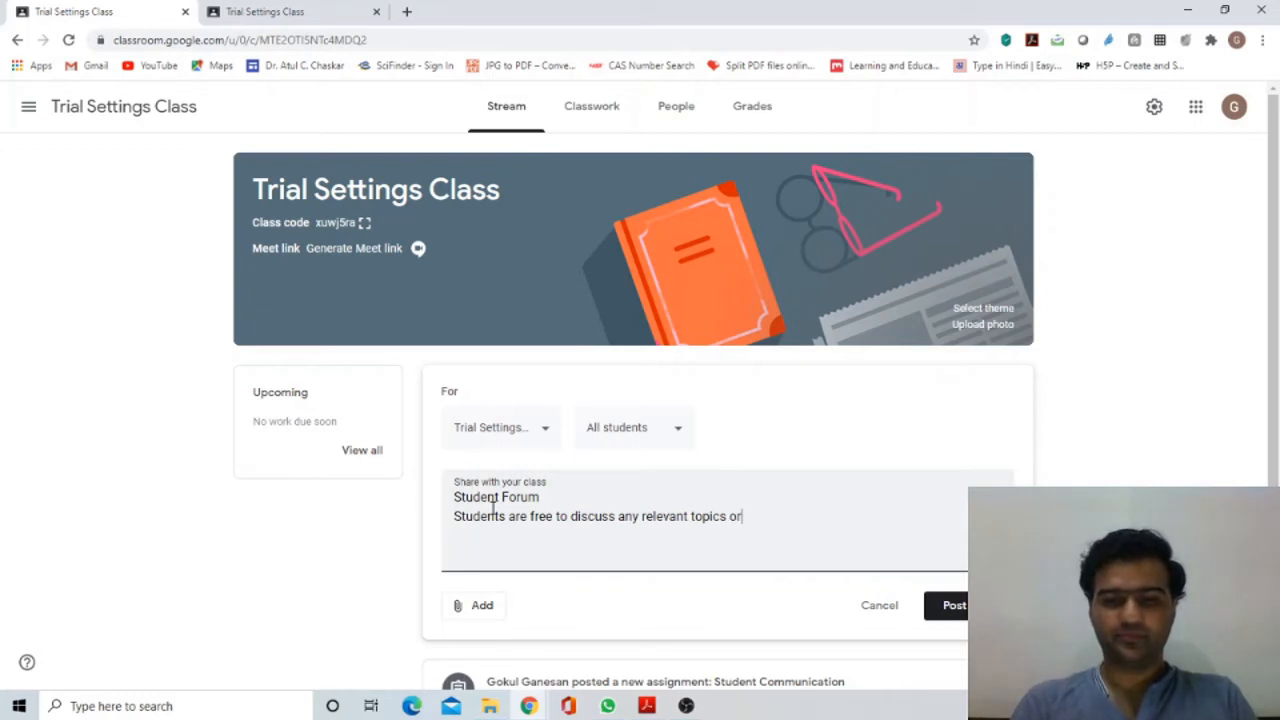
text(troublesh)
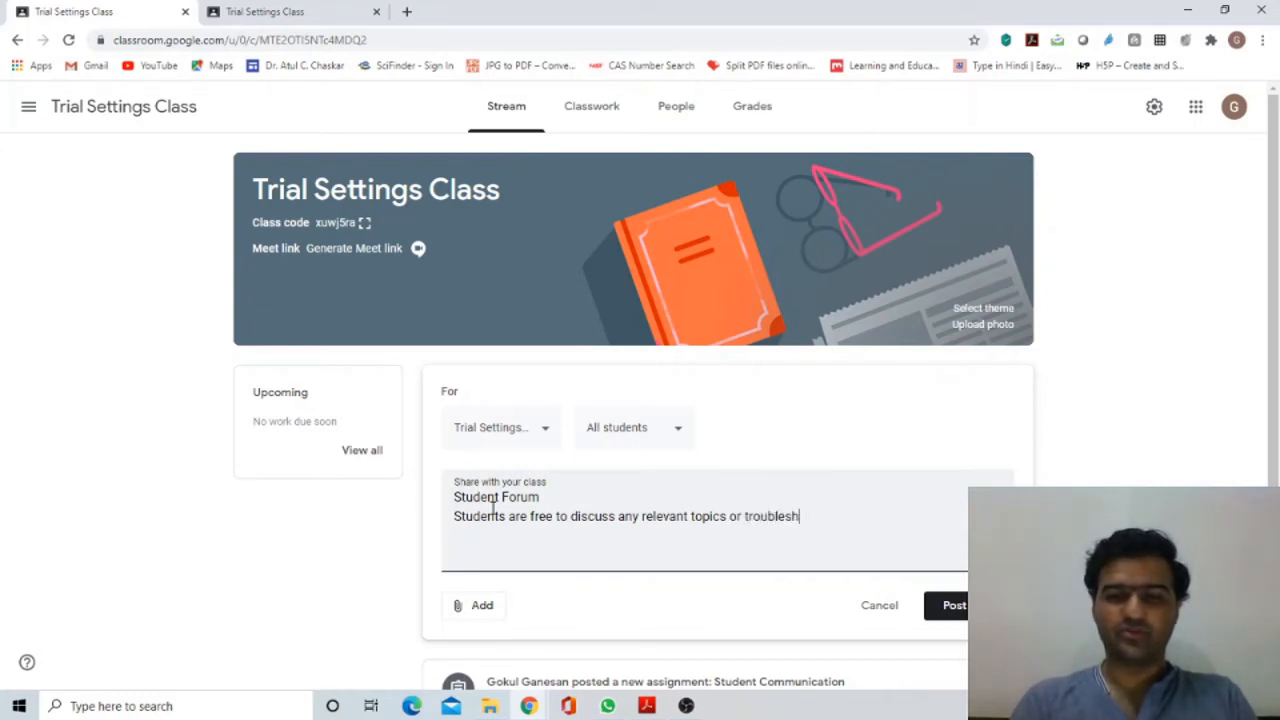
text(oots here.)
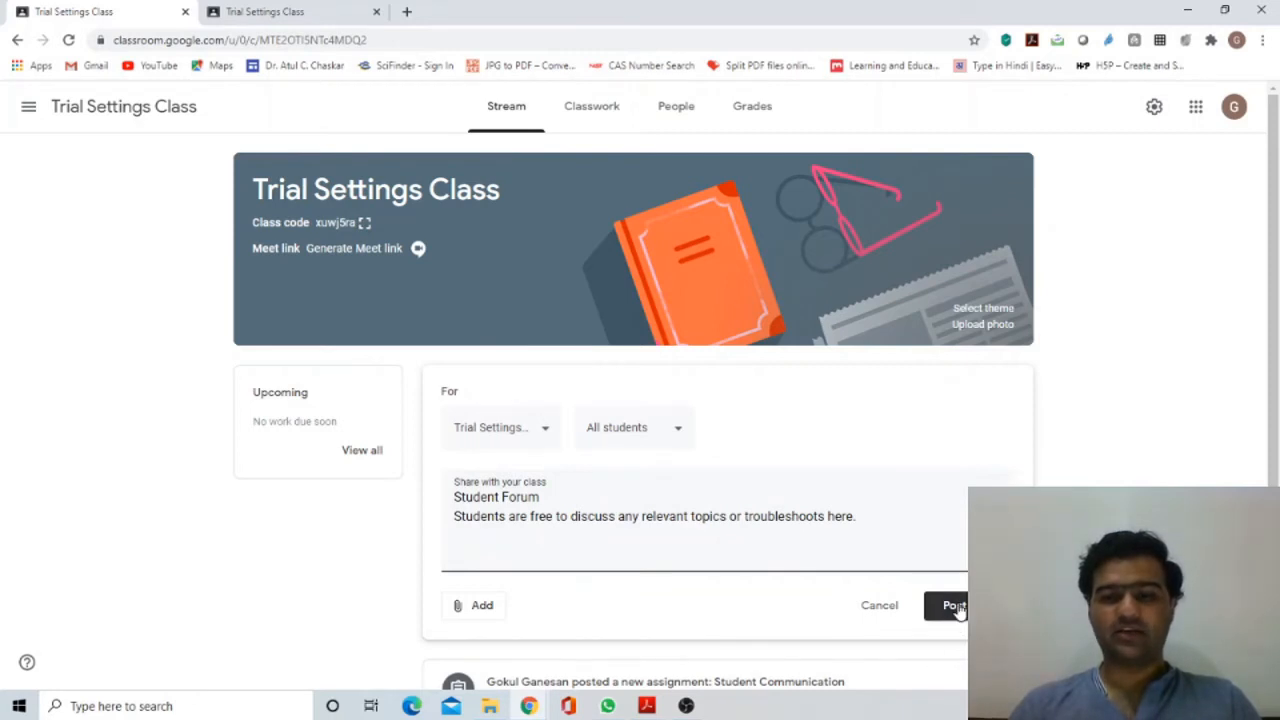
click(948, 605)
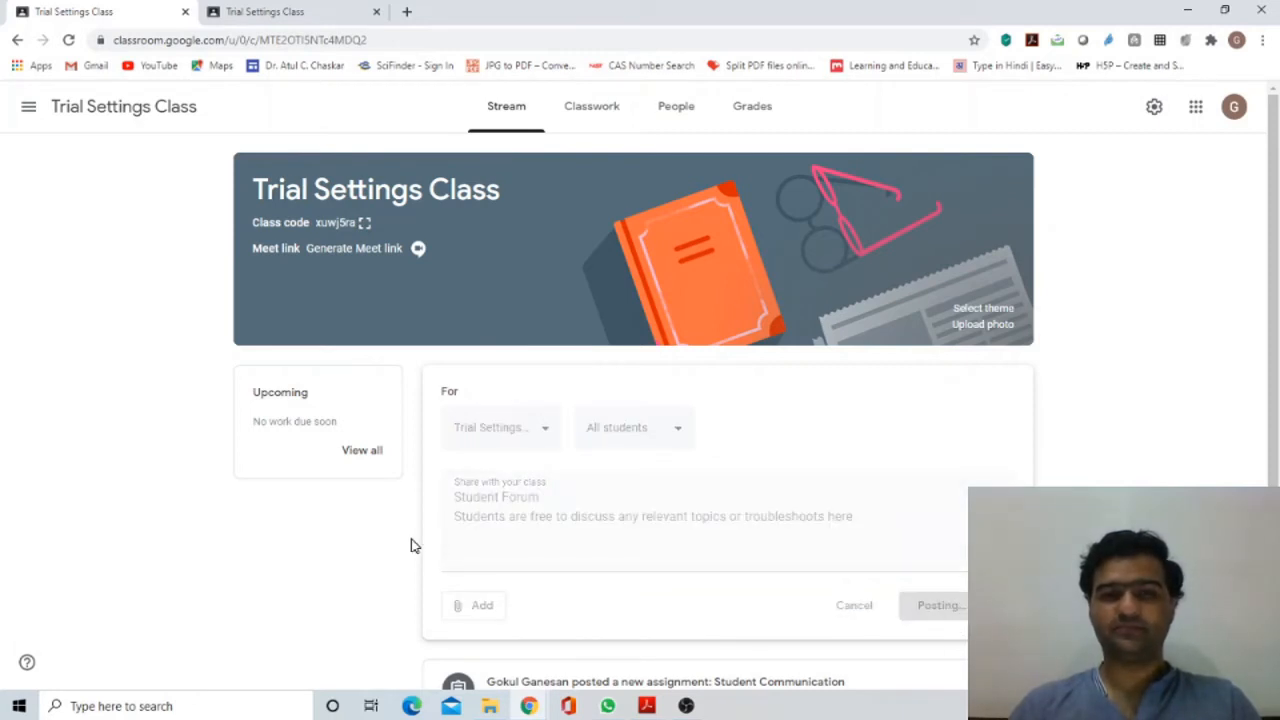
Switch to the student's tab to see the Student Forum post on the stream
click(938, 605)
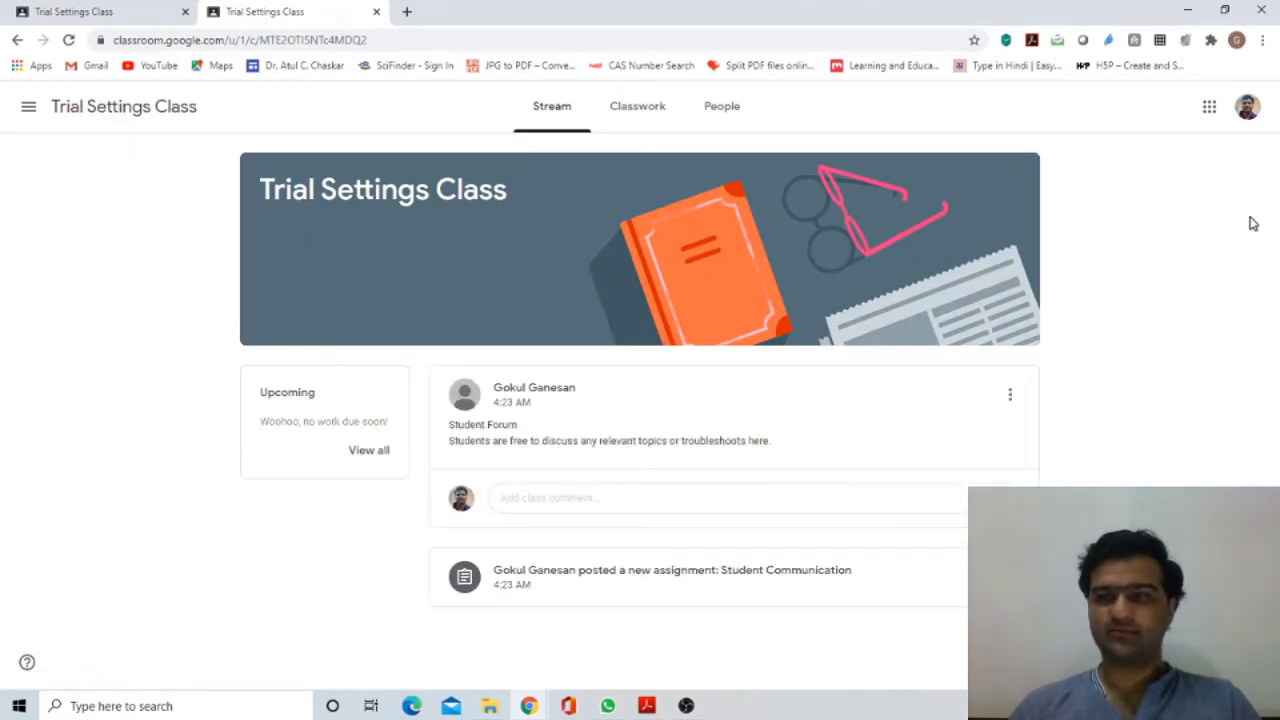
mouse_move(481, 548)
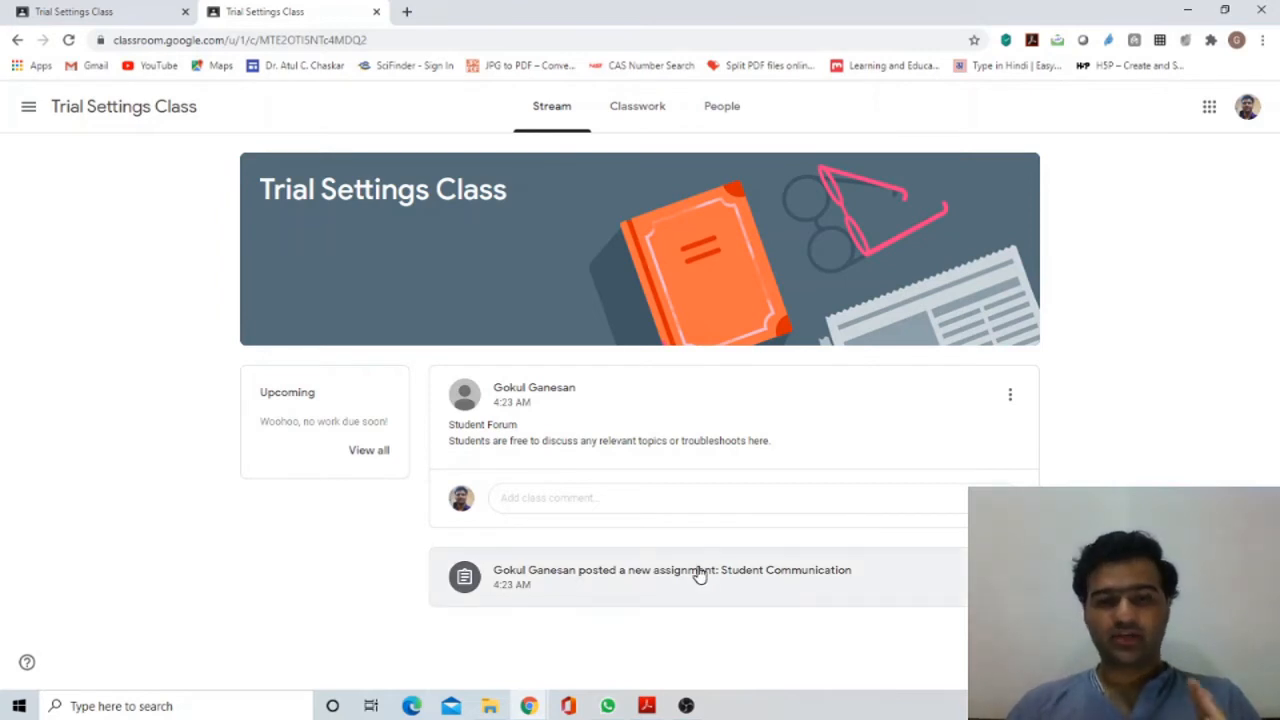
mouse_move(648, 589)
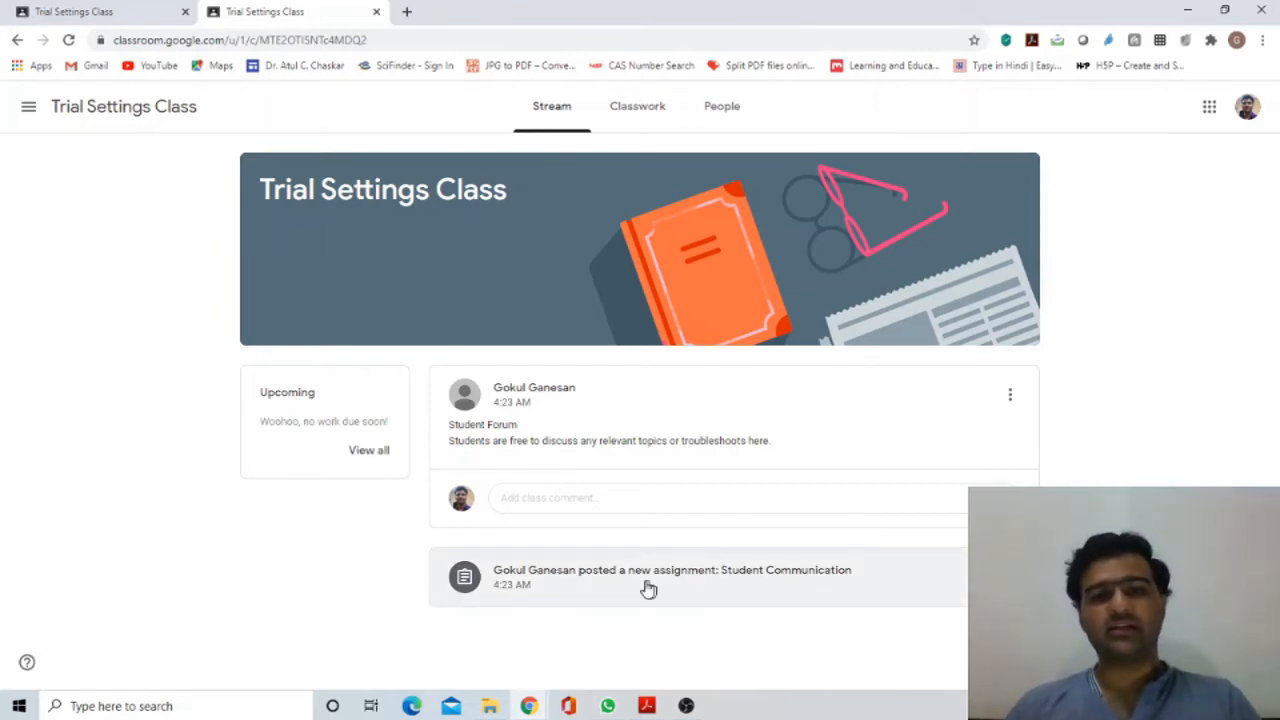
mouse_move(609, 567)
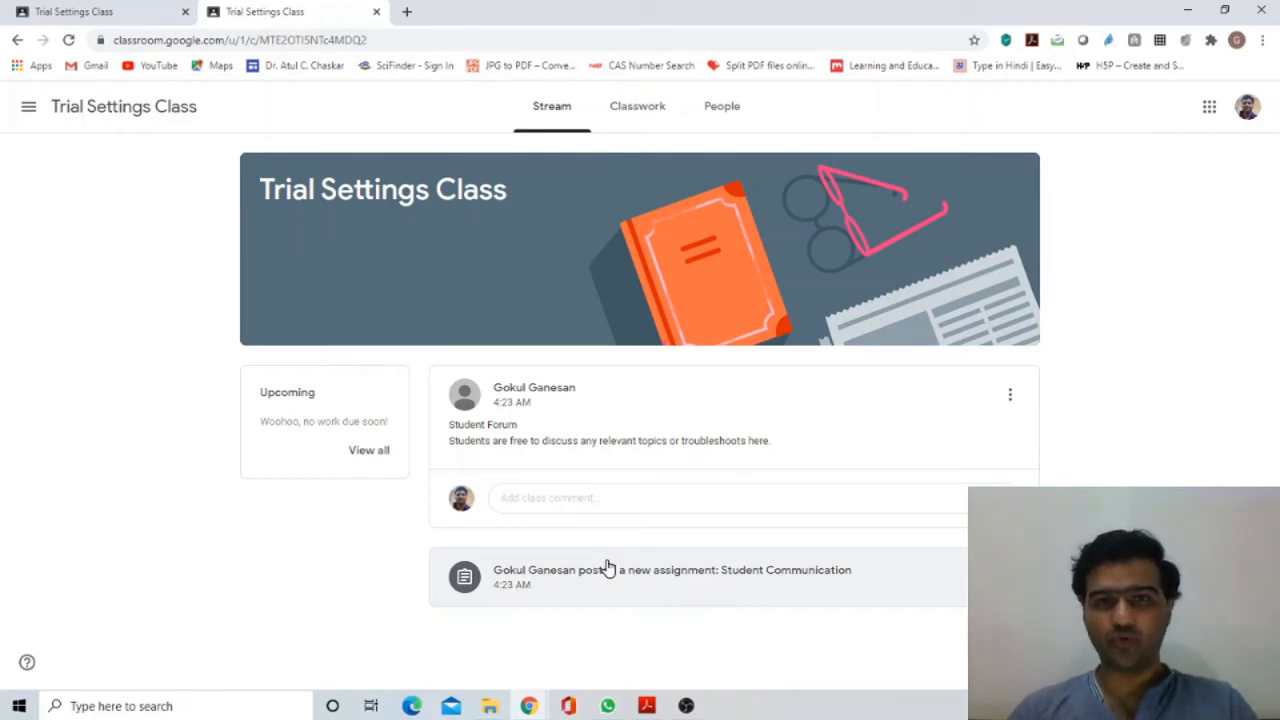
mouse_move(547, 500)
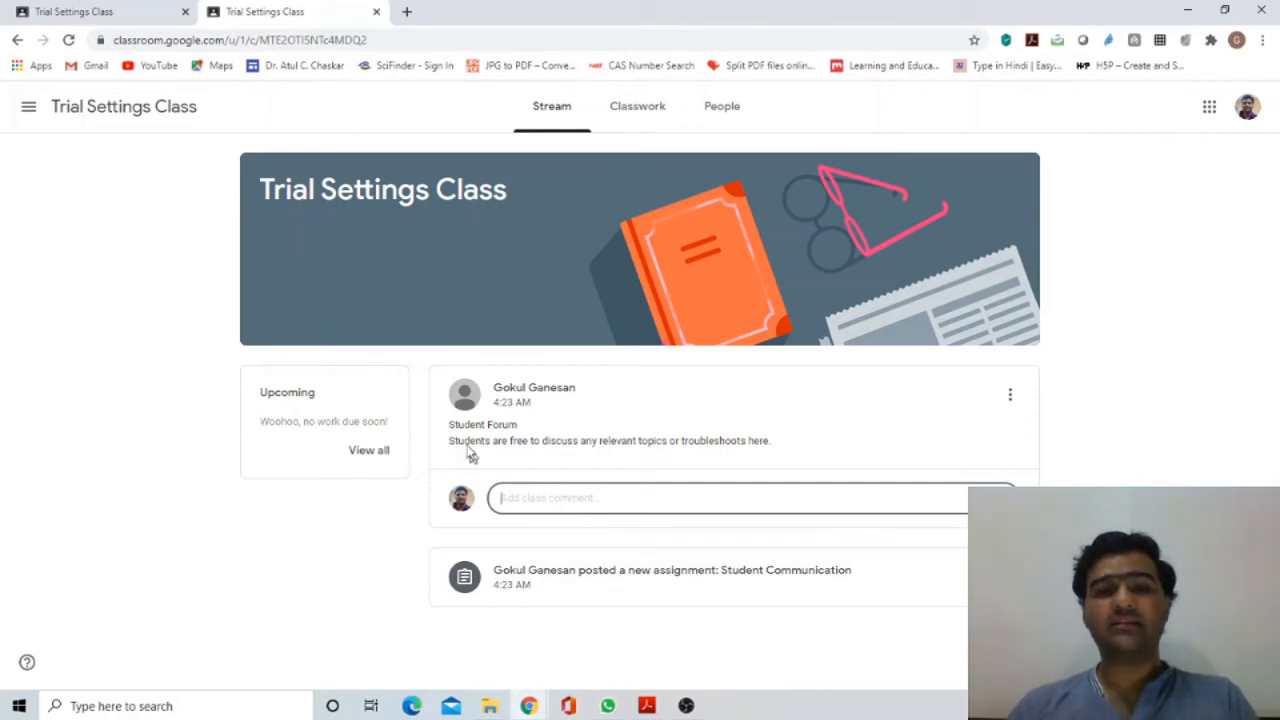
mouse_move(655, 440)
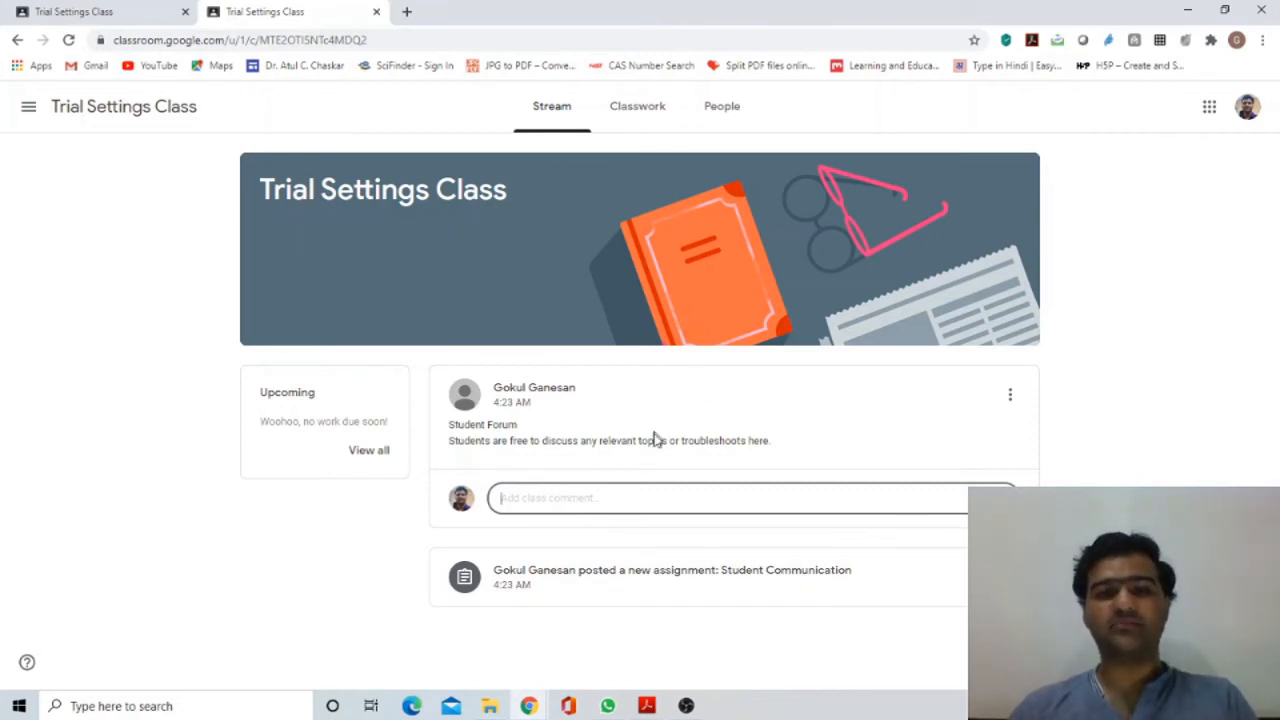
mouse_move(565, 440)
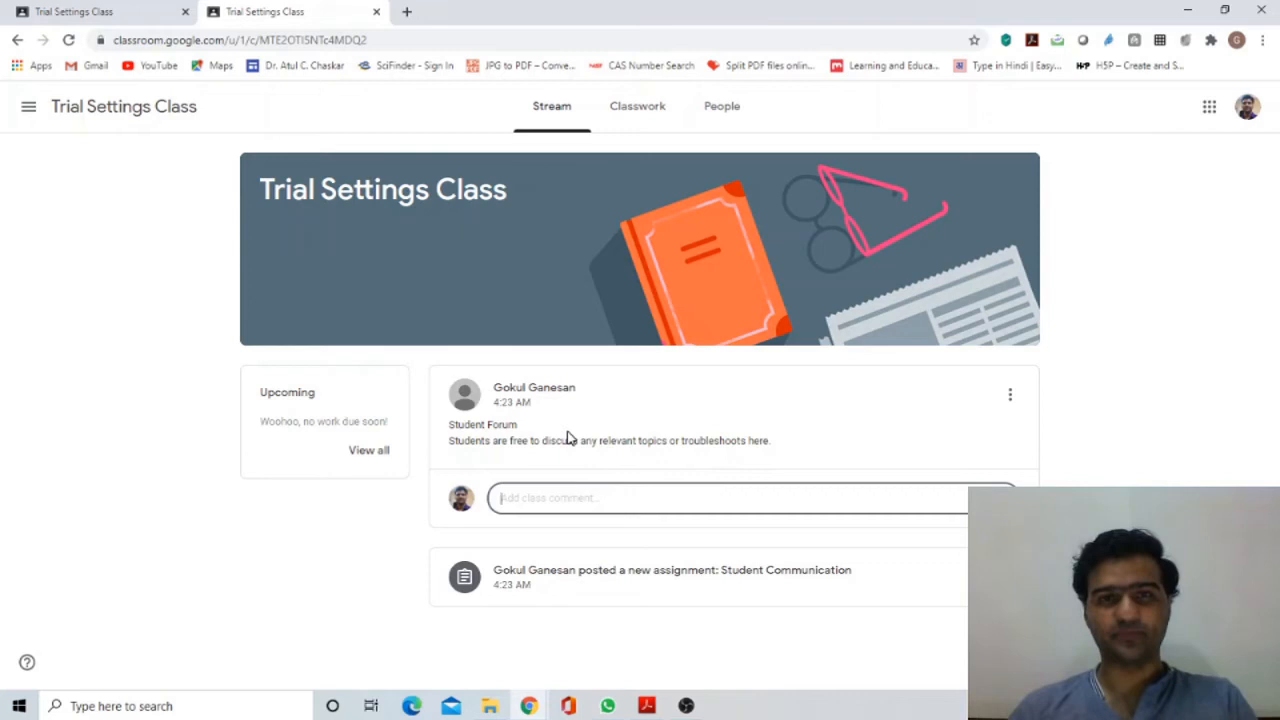
mouse_move(528, 482)
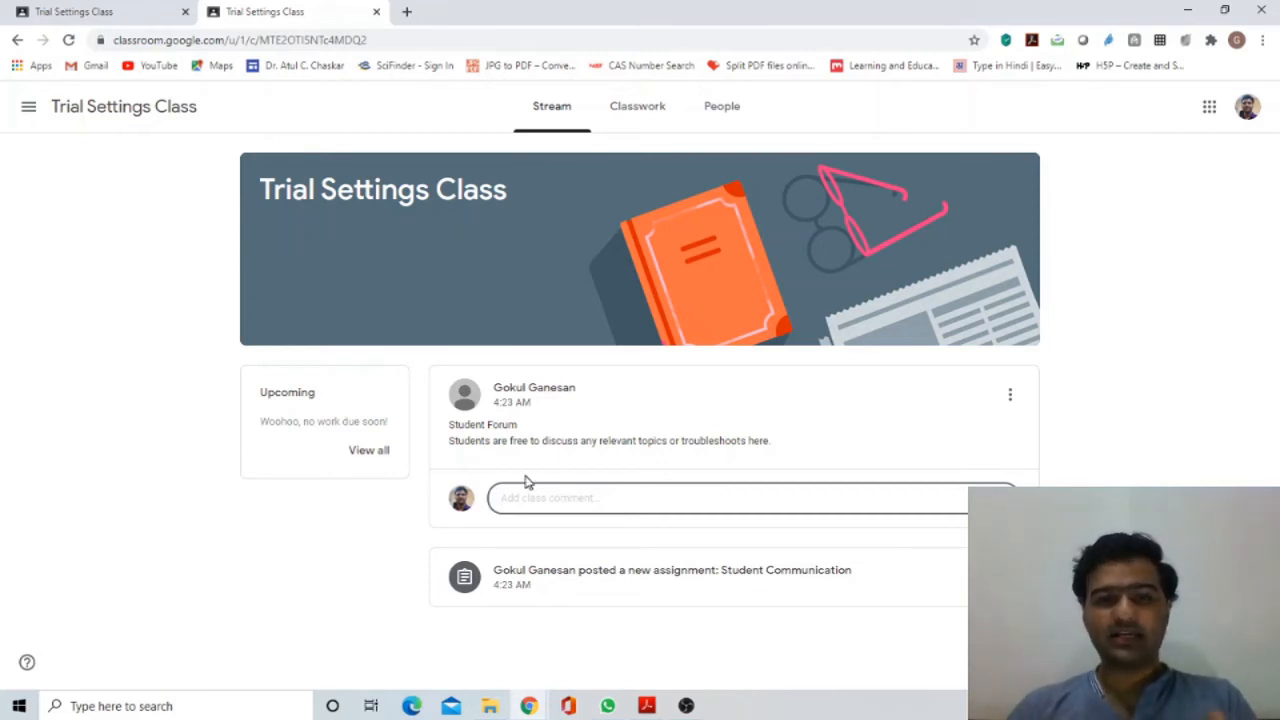
Comment 'Does anyone know when the new assignment is posted?' under Student Forum
text(Does a)
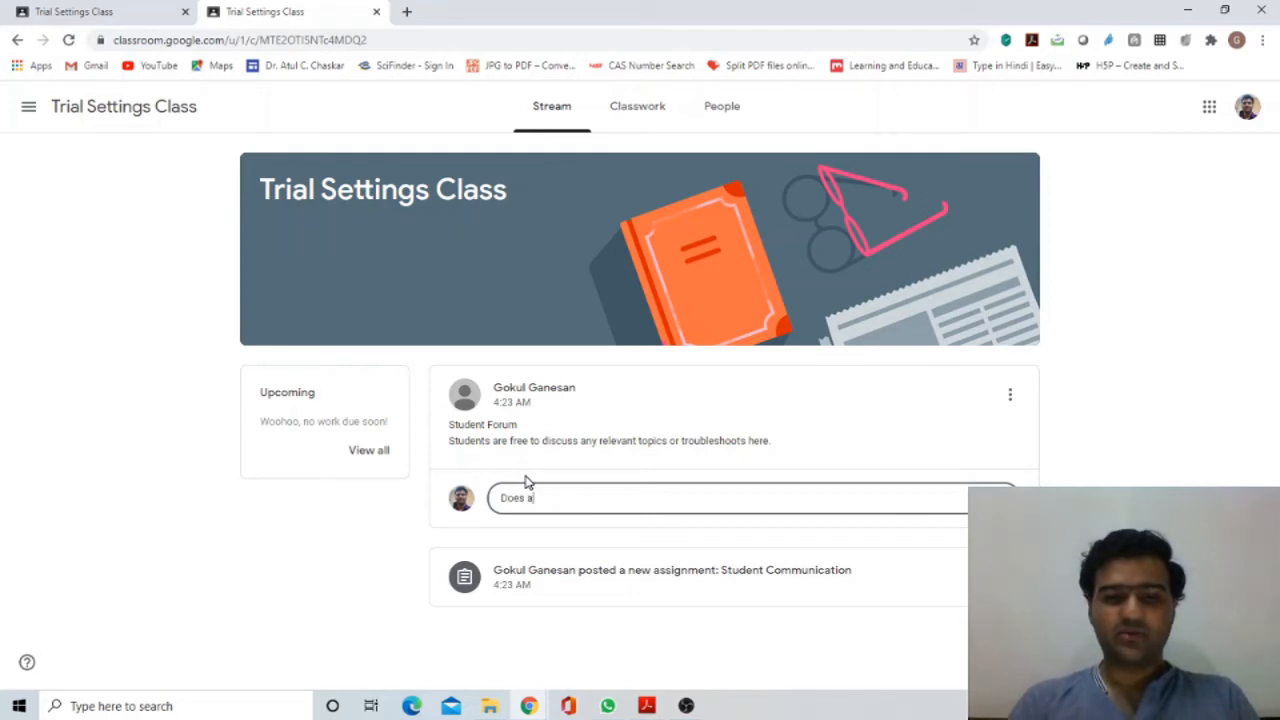
text(nyone know how)
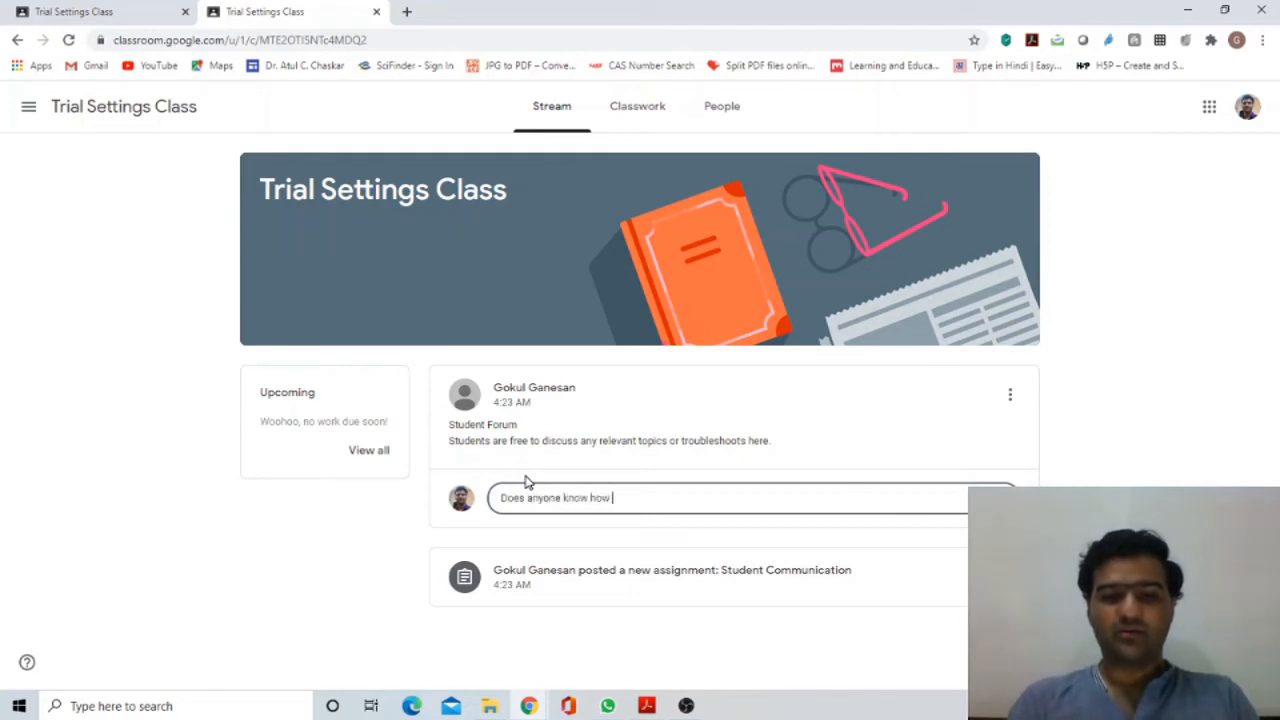
text(when the new)
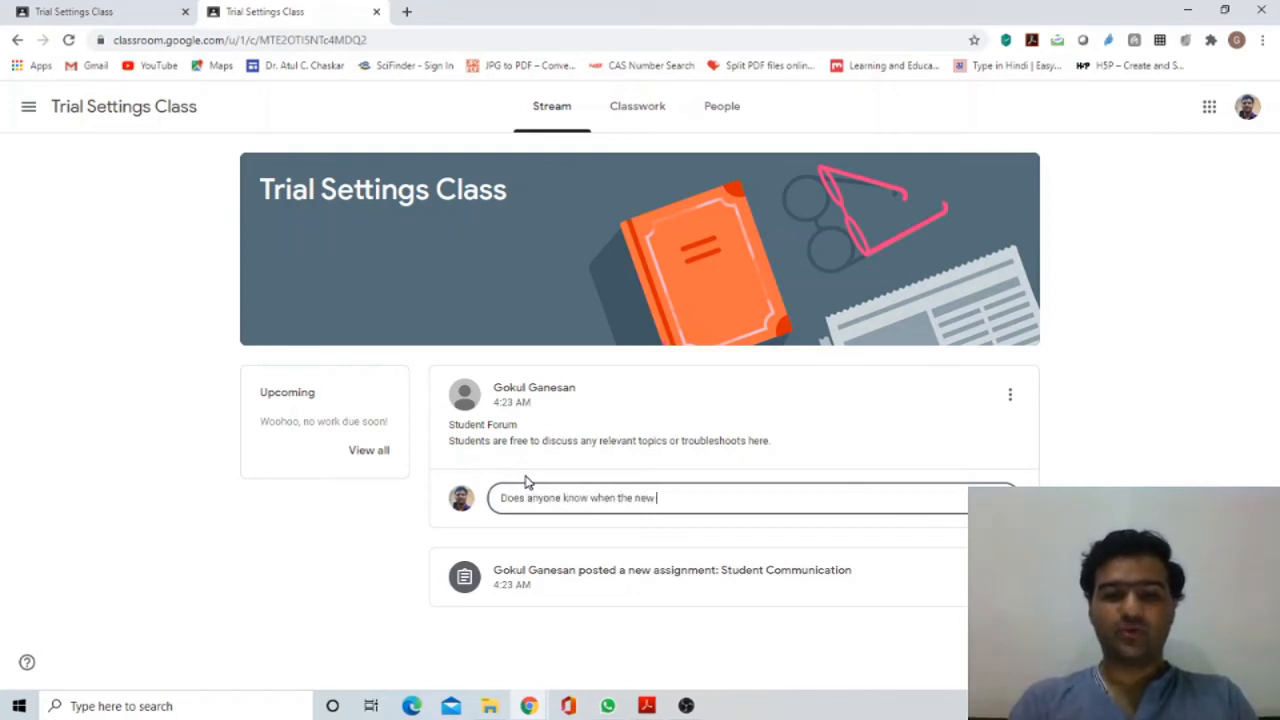
text(assignment is going to be)
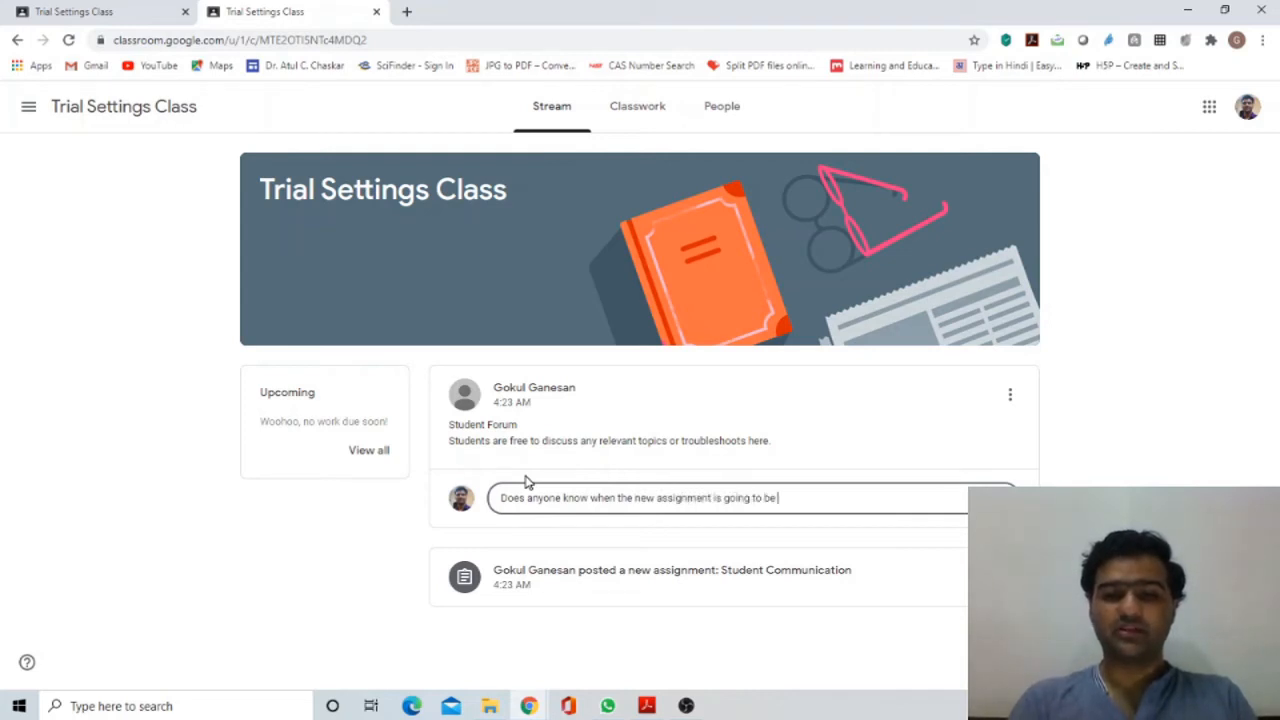
text(posted?)
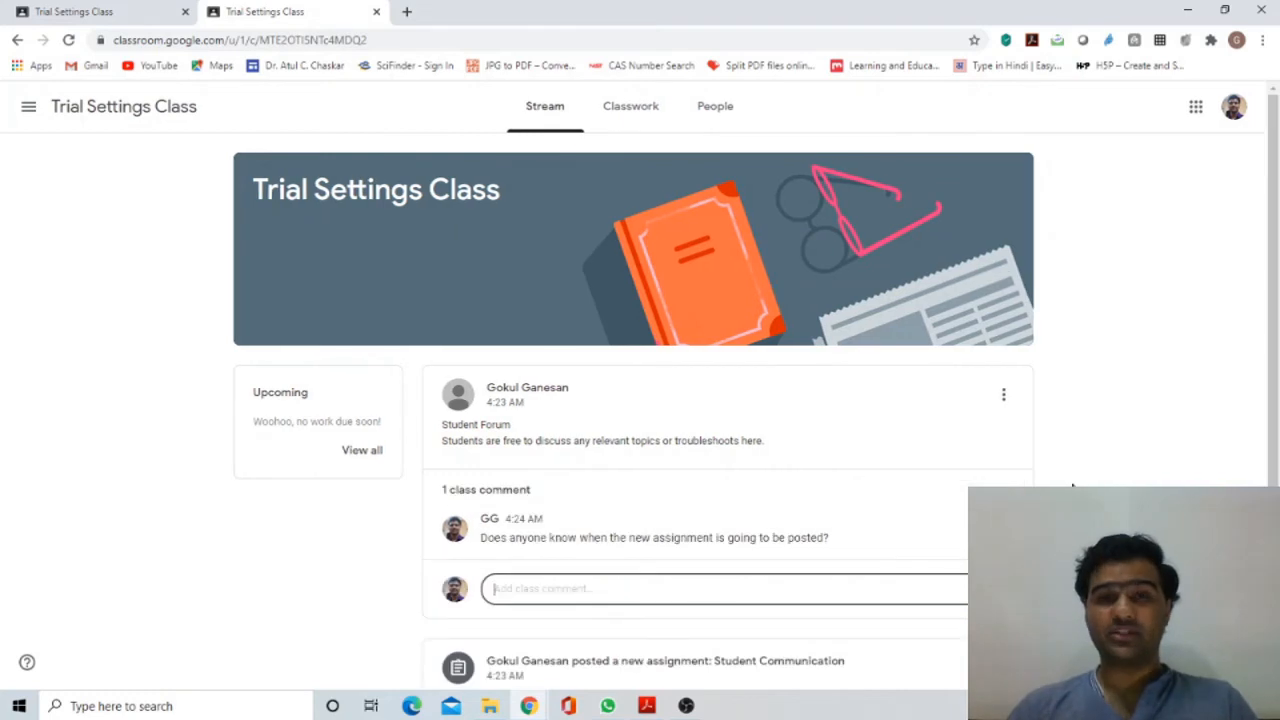
mouse_move(553, 531)
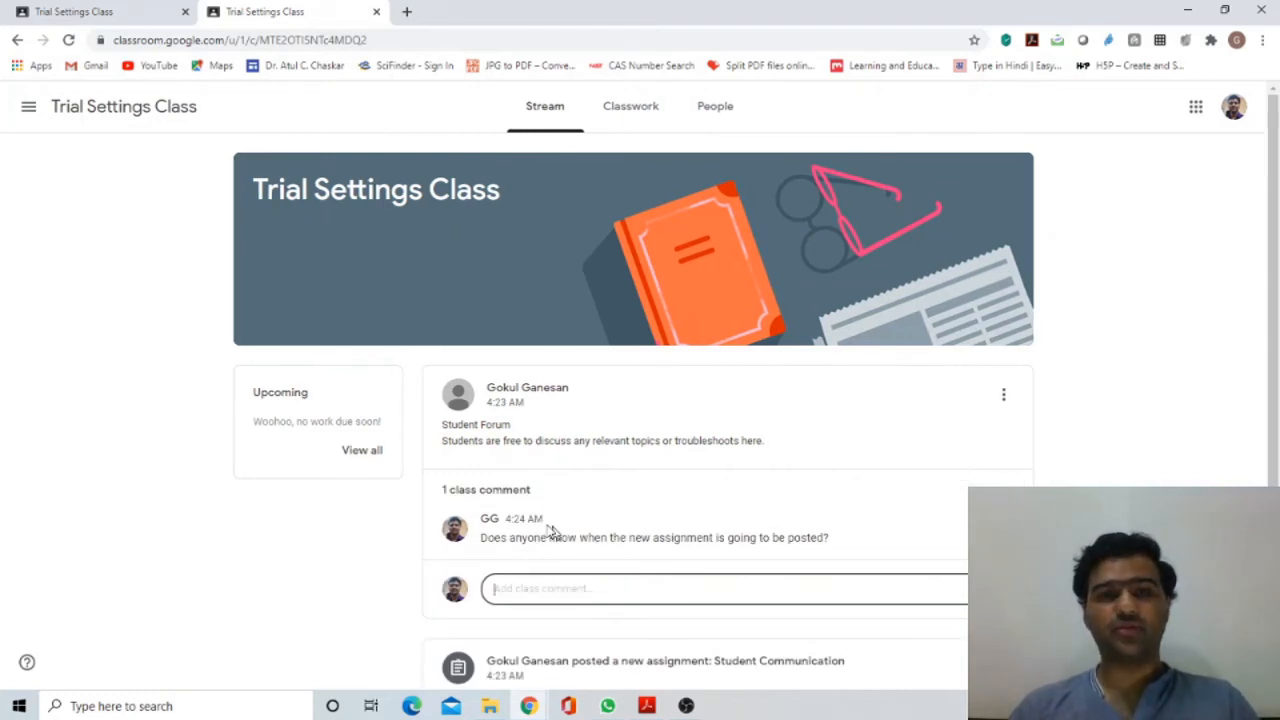
mouse_move(628, 514)
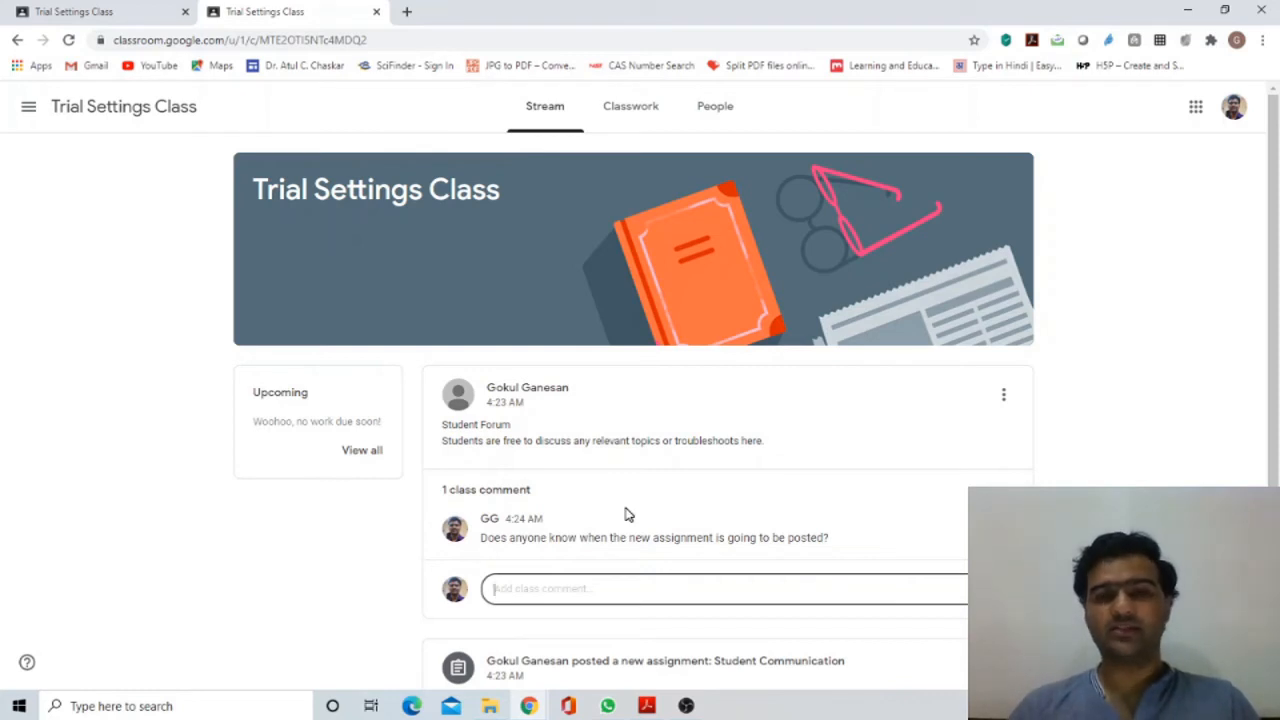
mouse_move(732, 500)
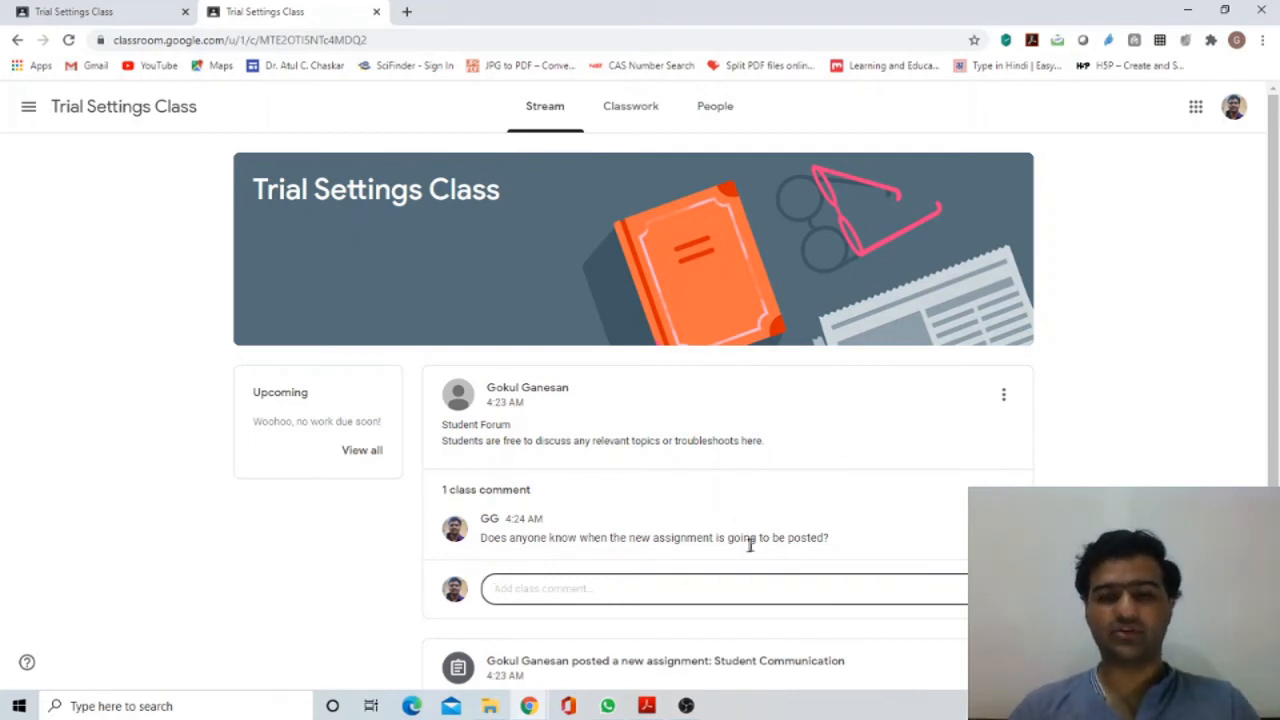
mouse_move(700, 560)
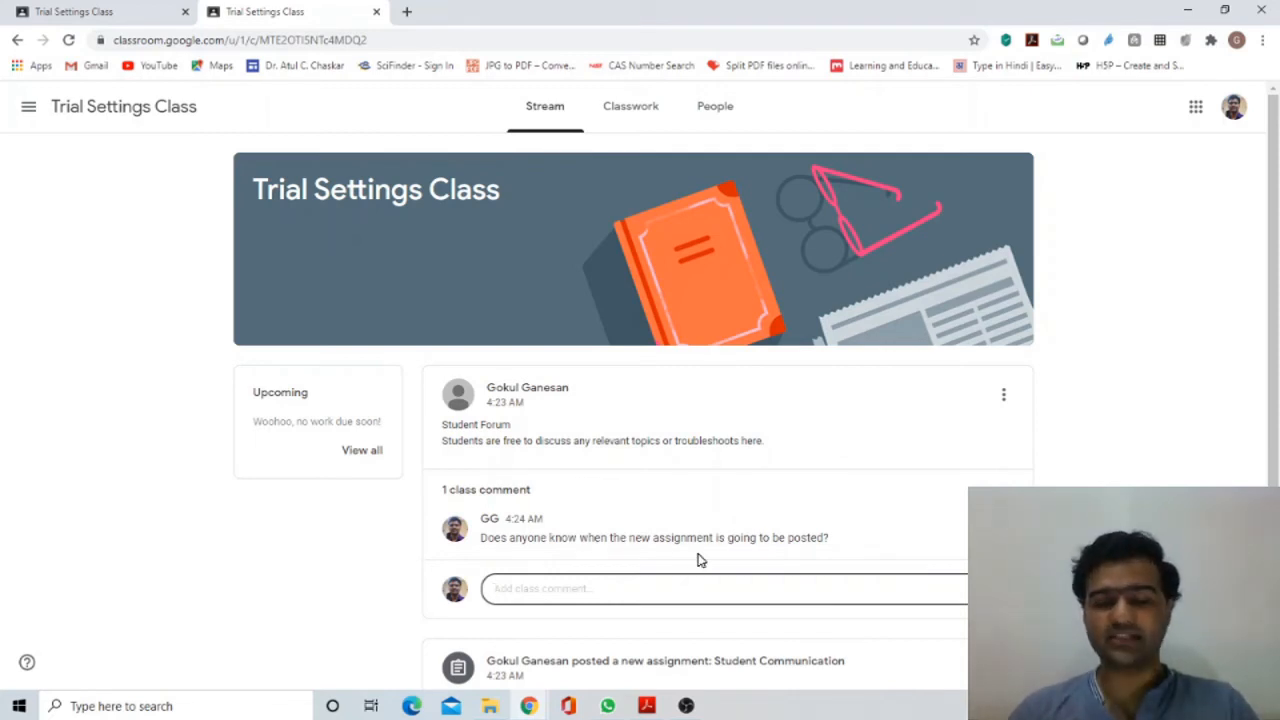
mouse_move(615, 580)
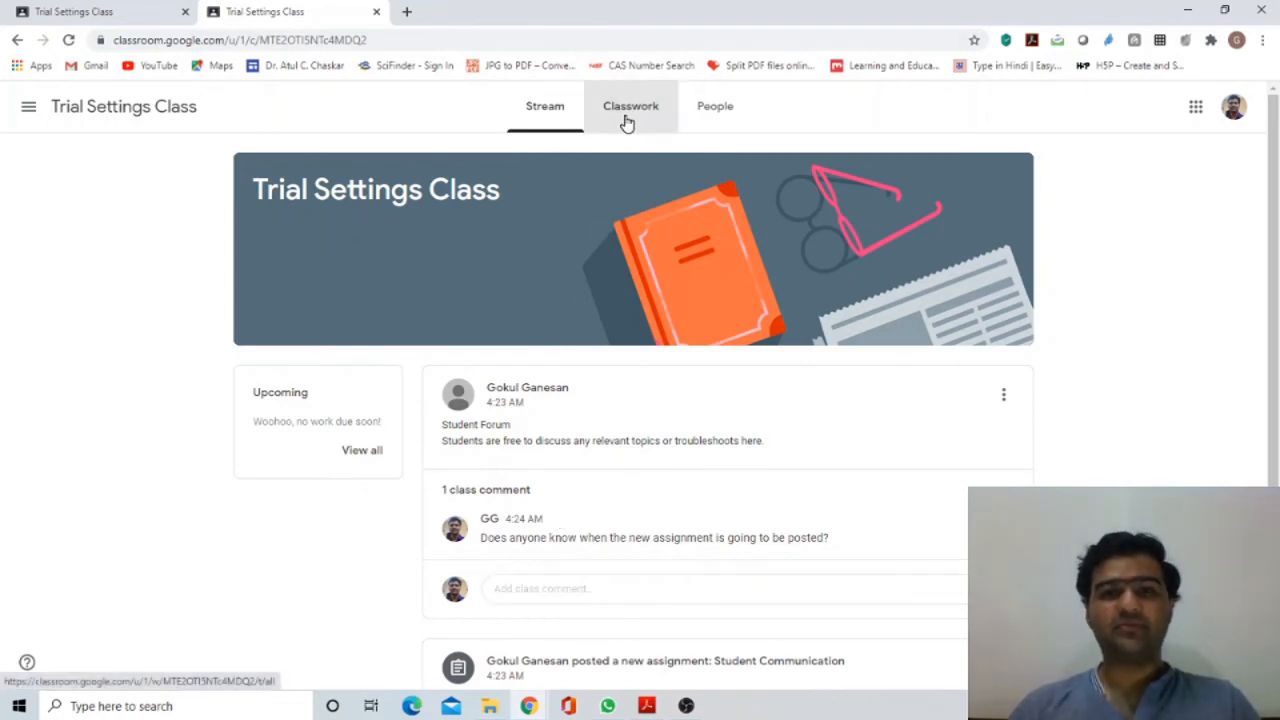
Open the Student Communication assignment page from Classwork
click(630, 106)
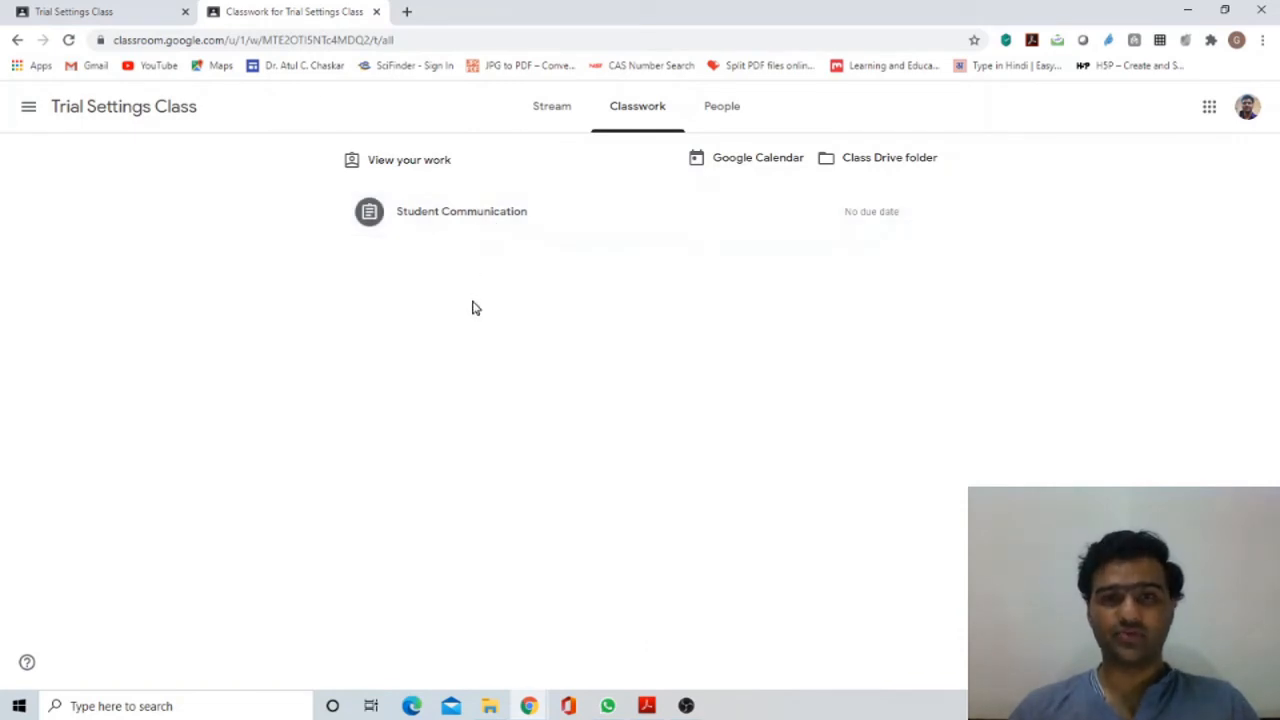
click(461, 211)
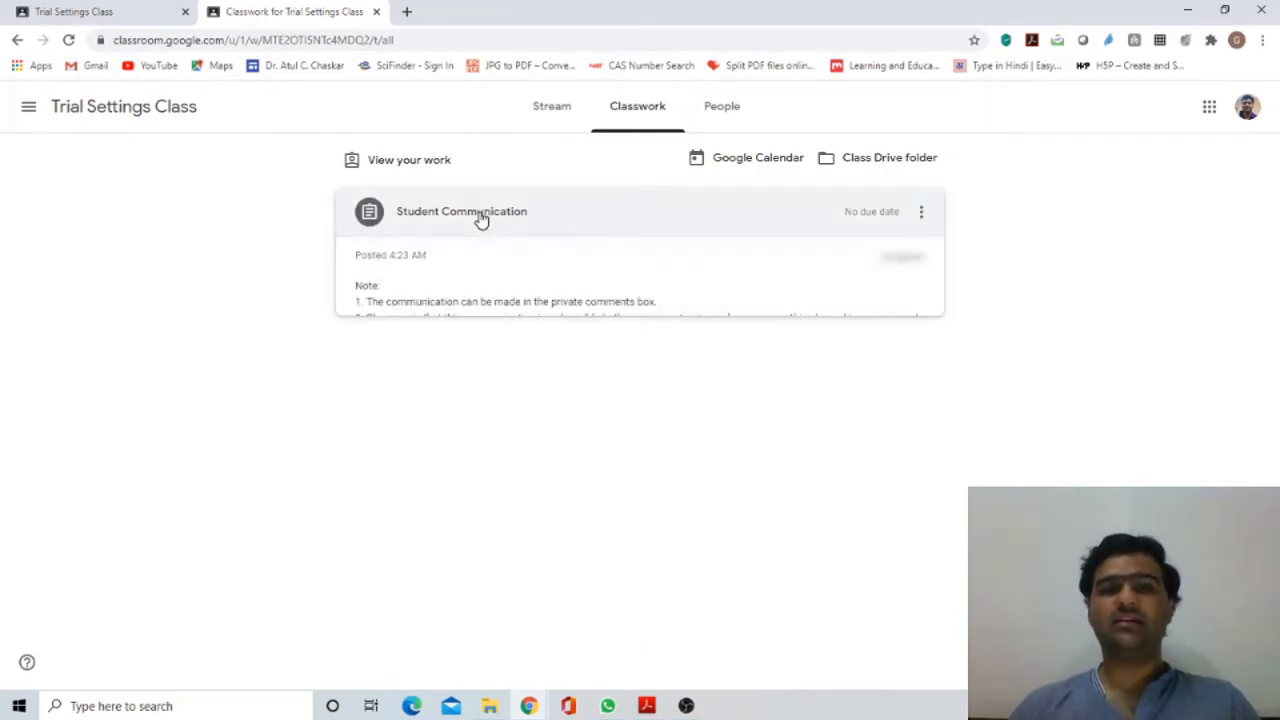
click(461, 211)
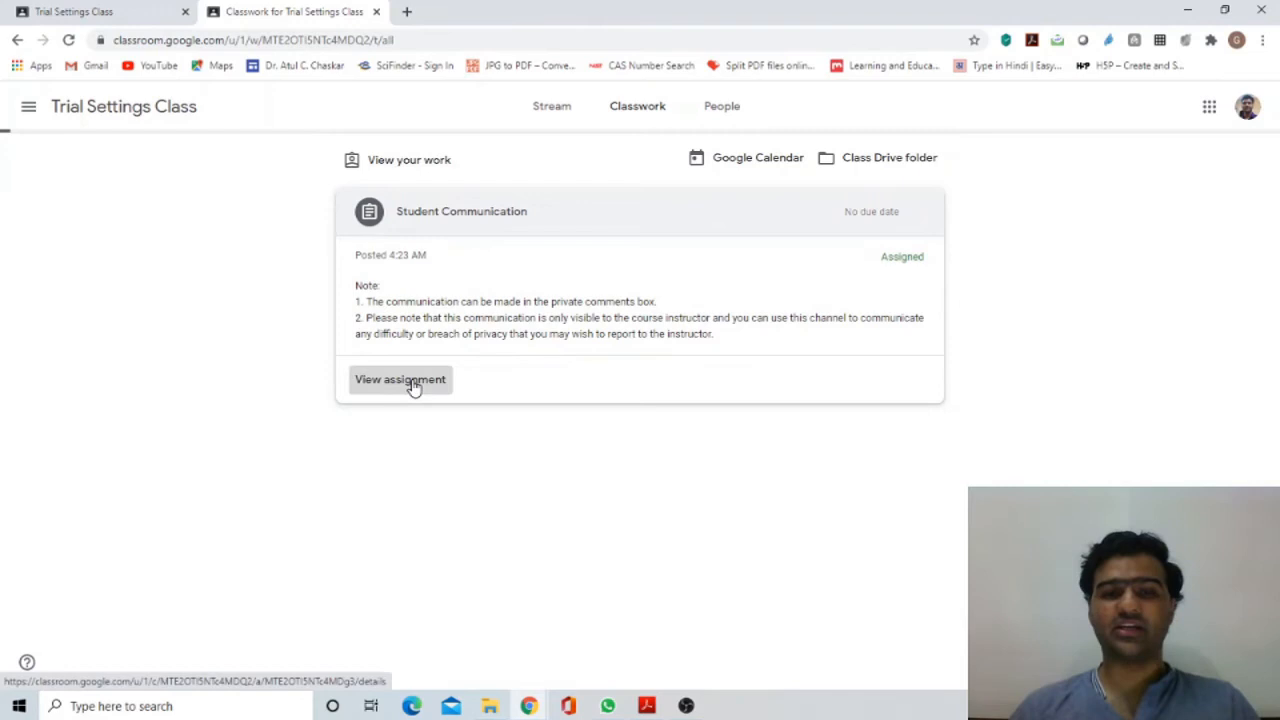
click(399, 379)
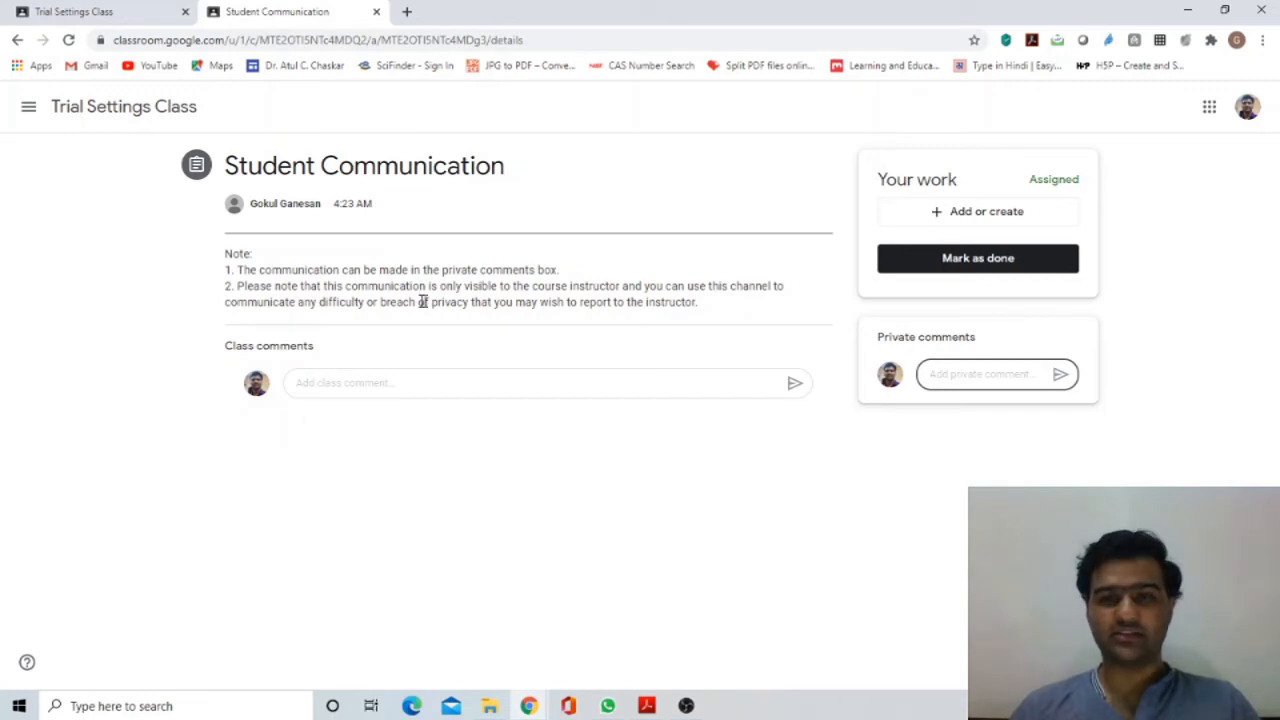
Send the teacher a private comment about a misplaced, misused password
text(Sir,)
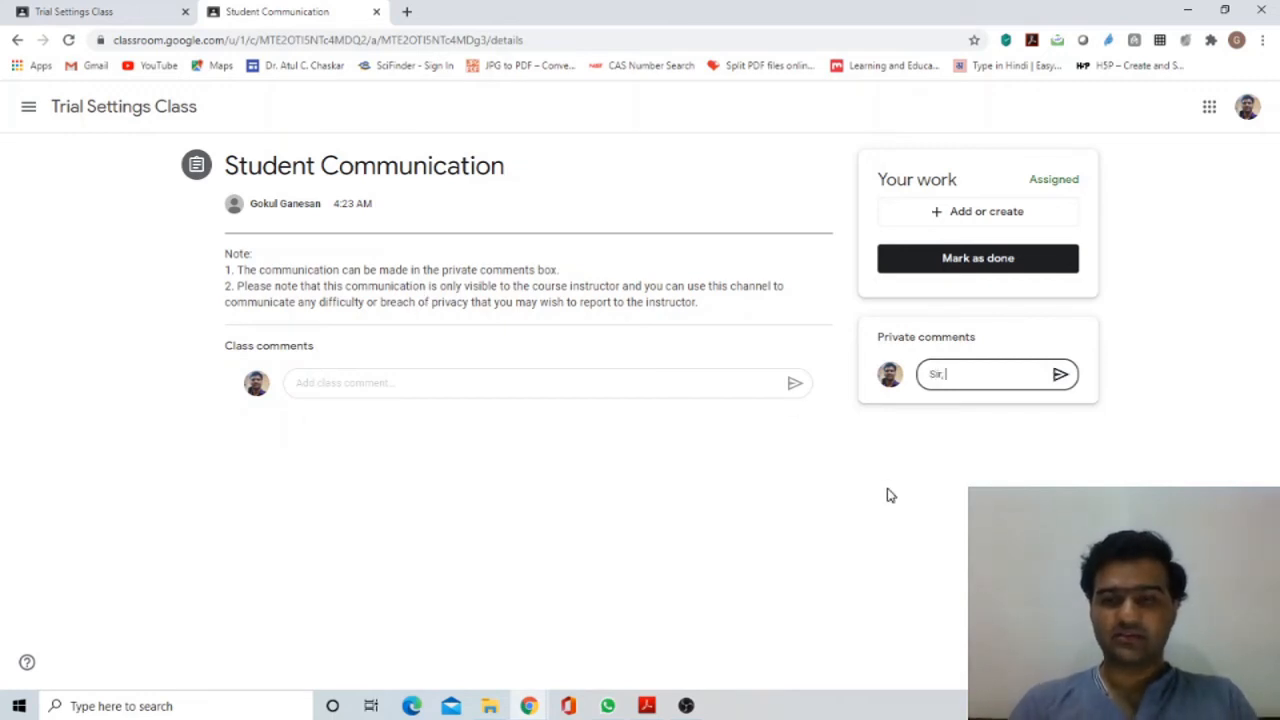
text(I thik)
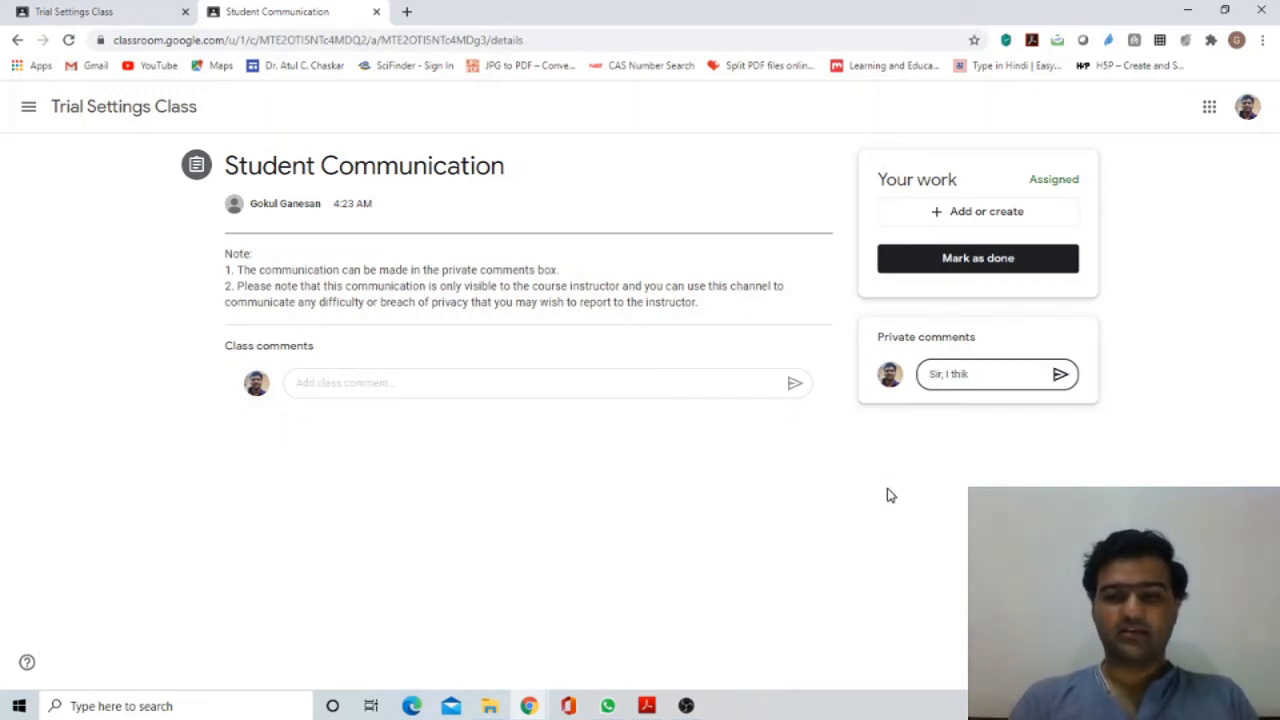
text(ink I)
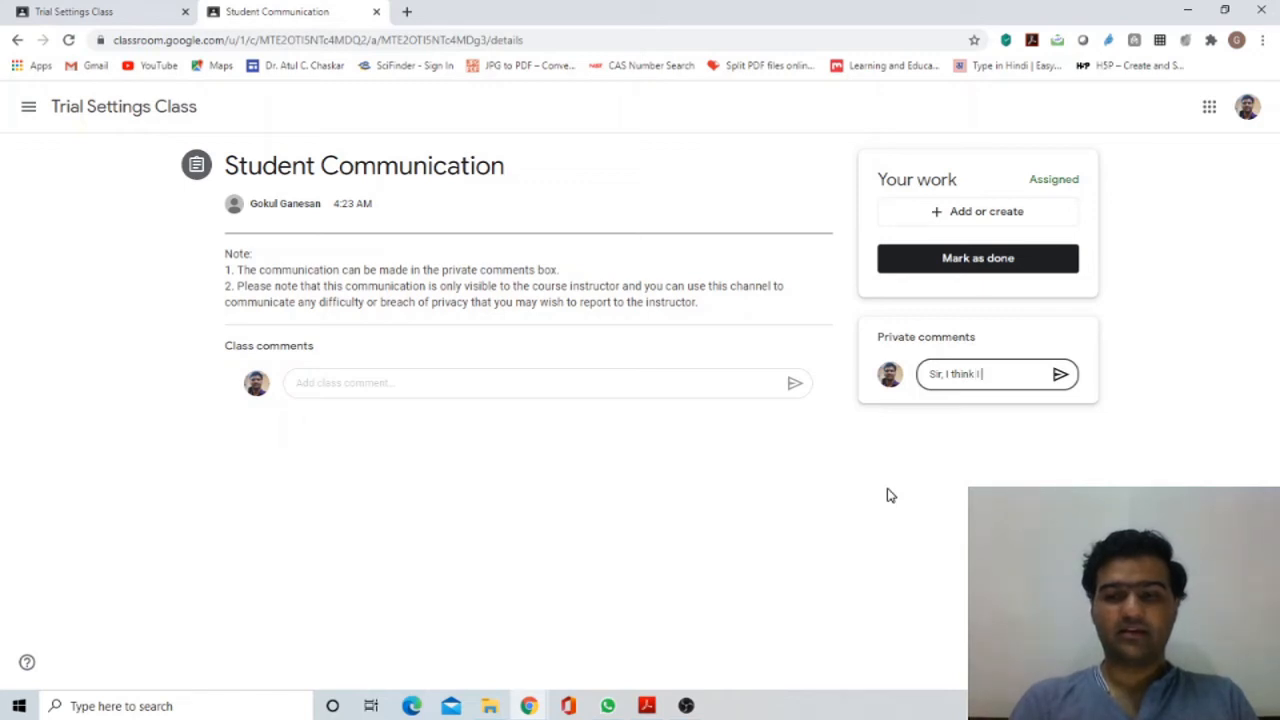
text(have misplaced)
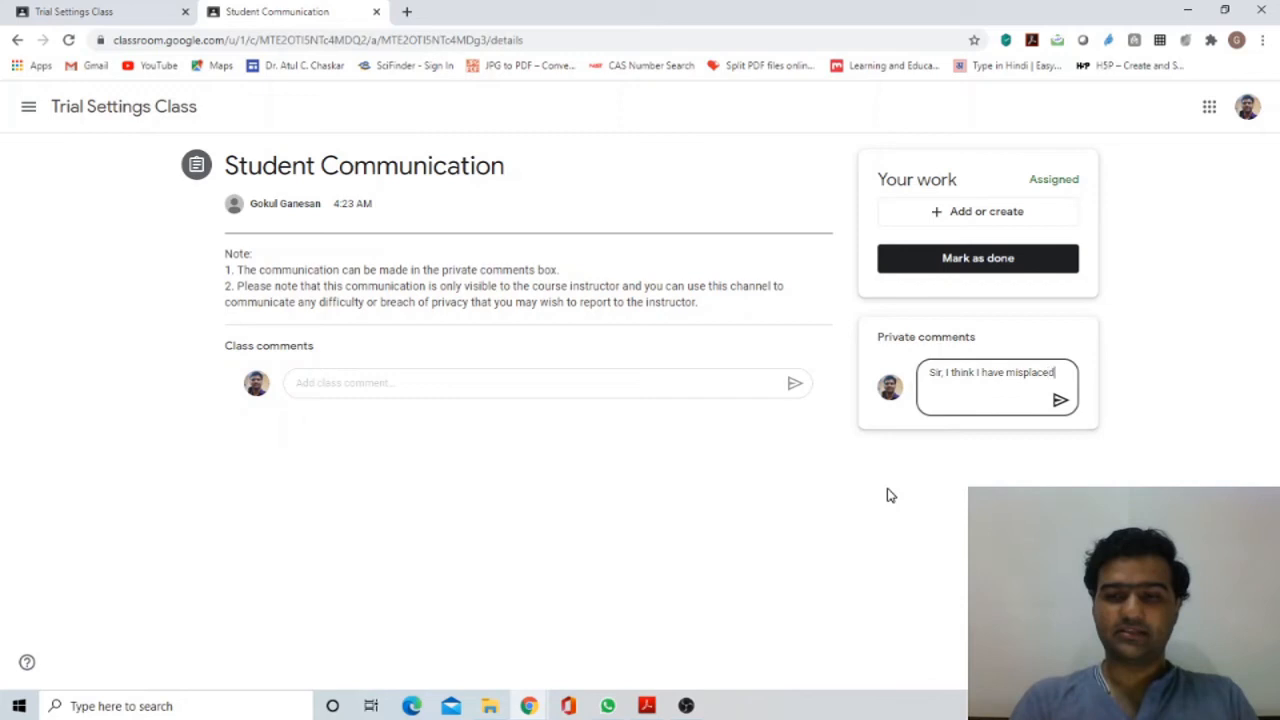
text(my po)
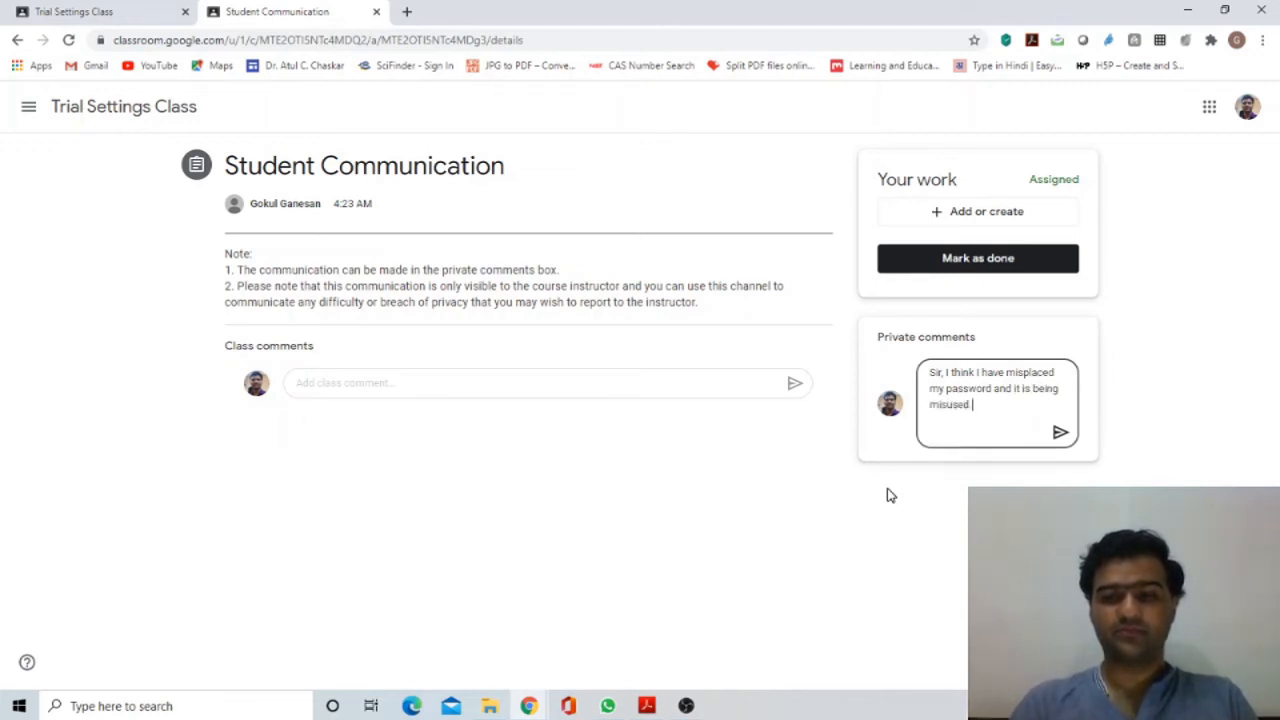
click(1060, 432)
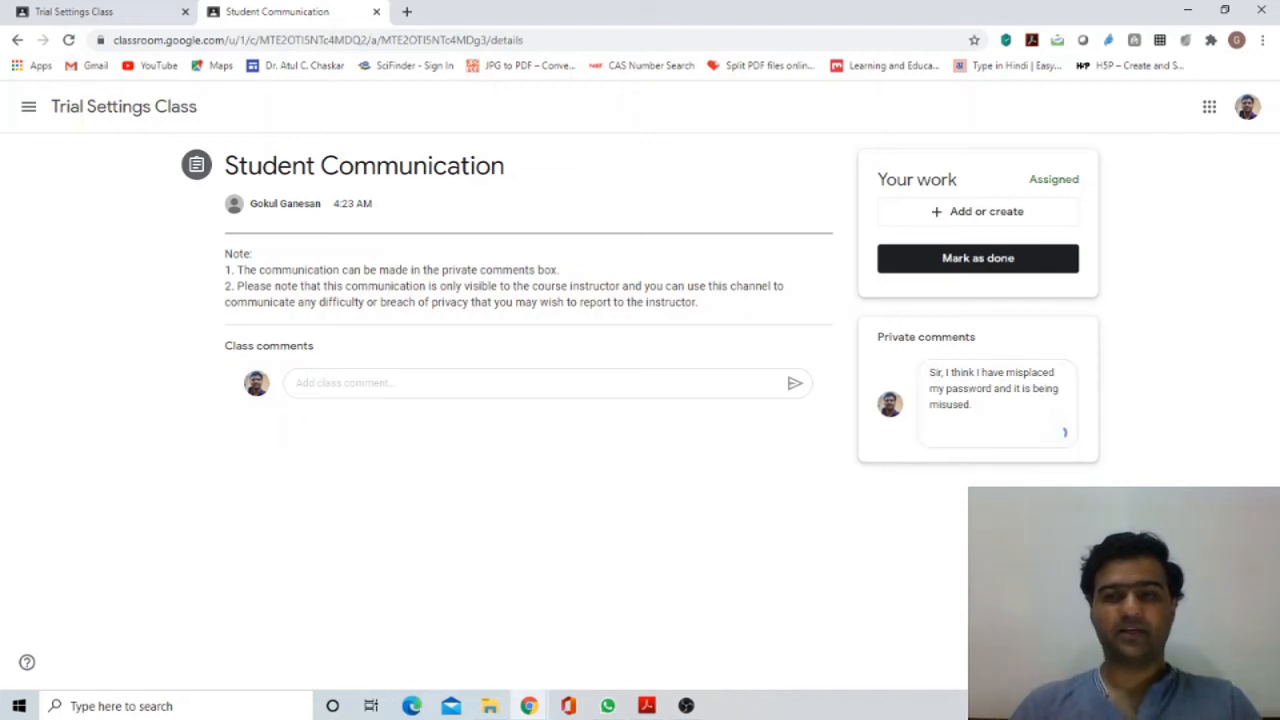
click(1063, 432)
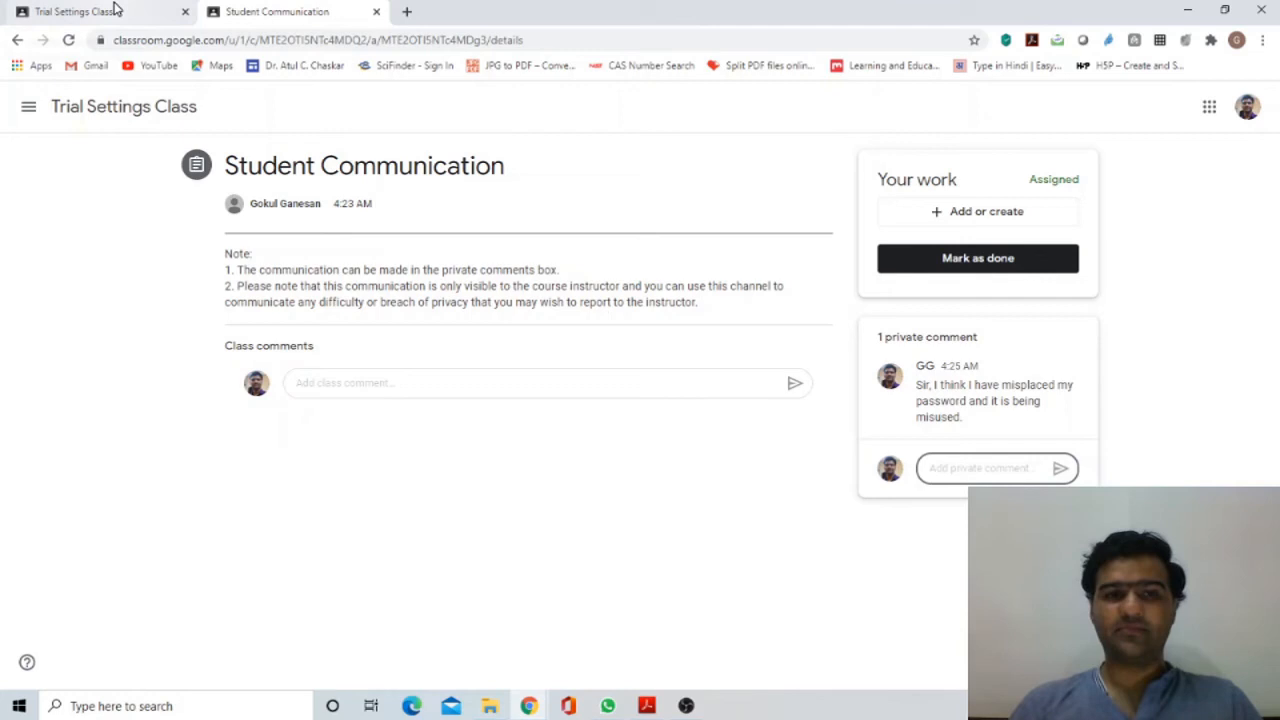
click(90, 11)
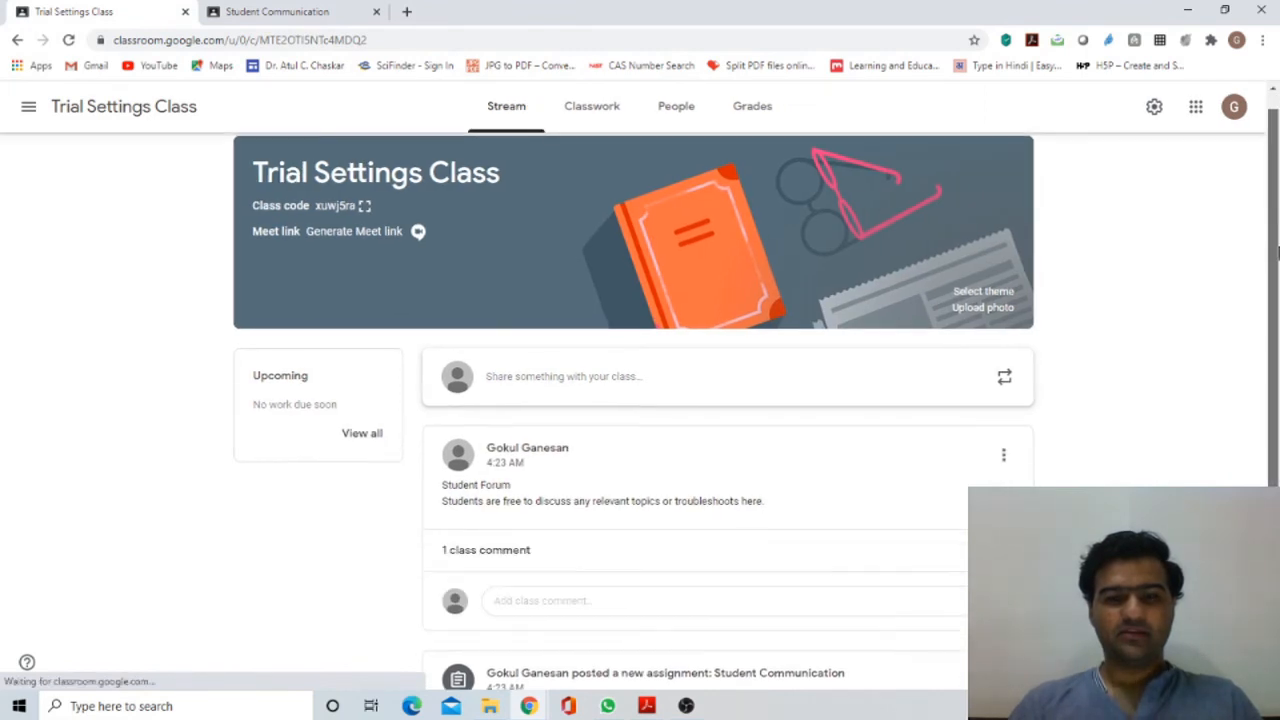
scroll(down, 3)
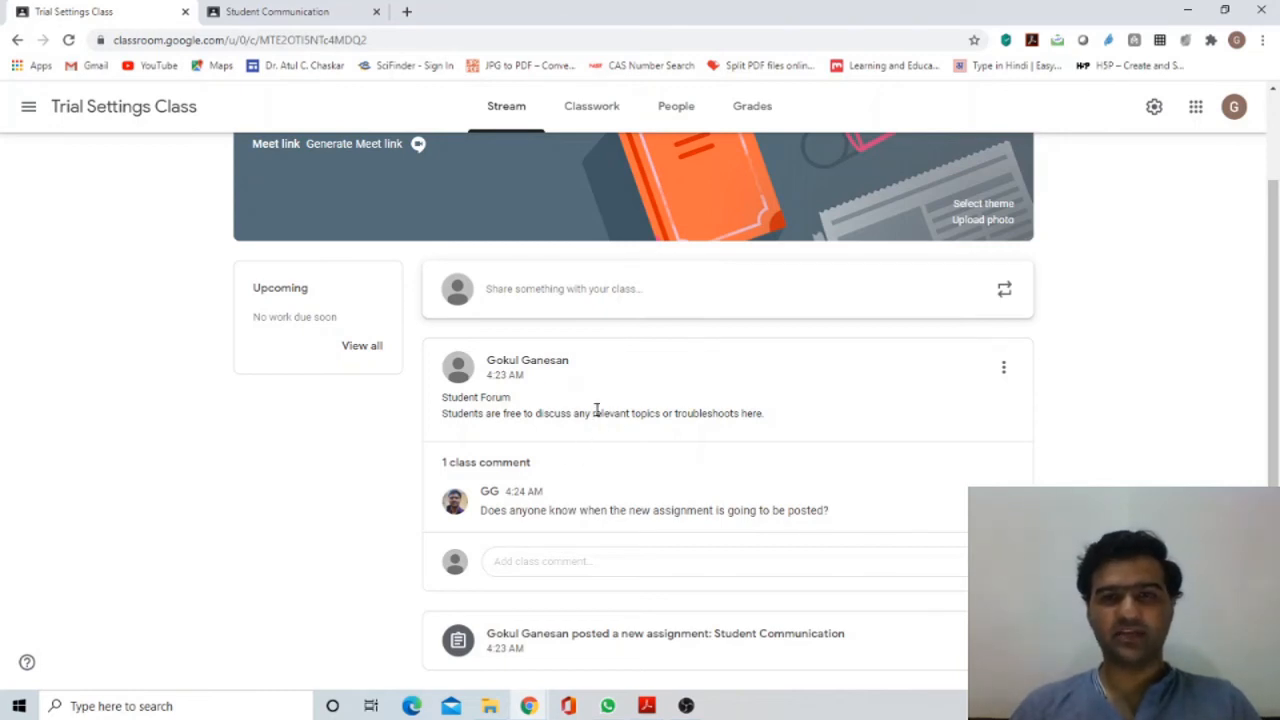
mouse_move(825, 490)
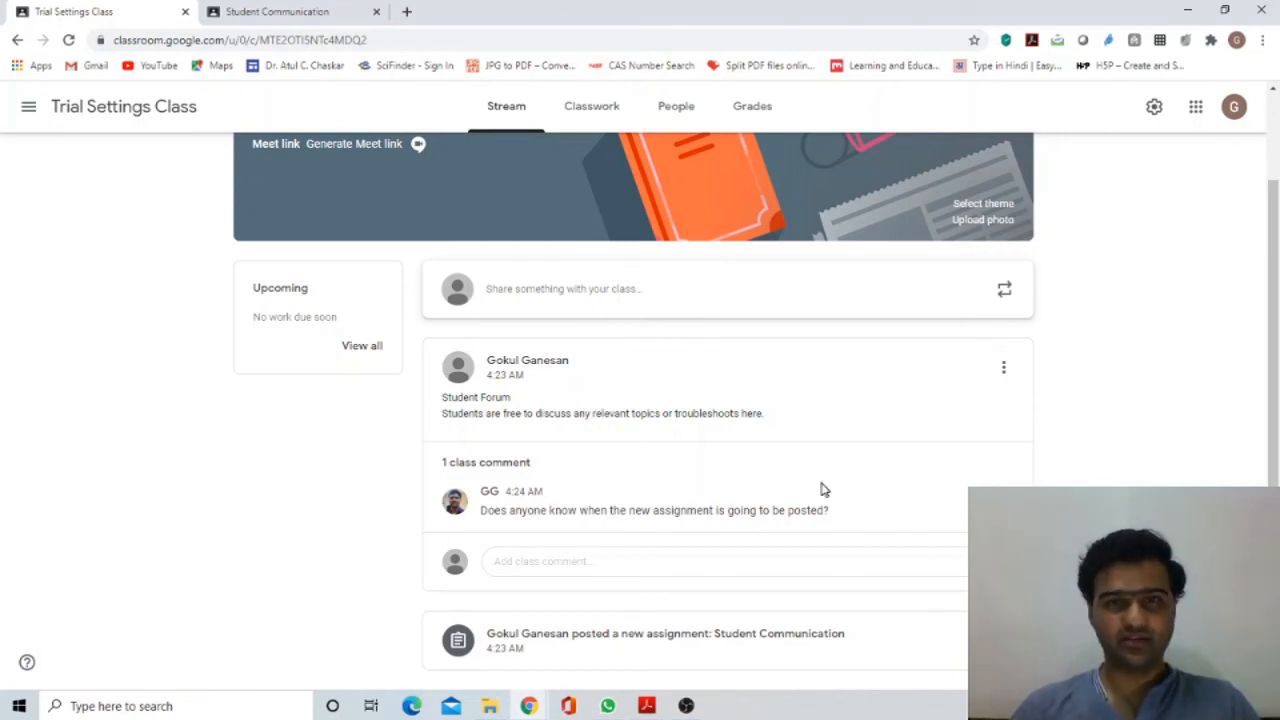
mouse_move(630, 511)
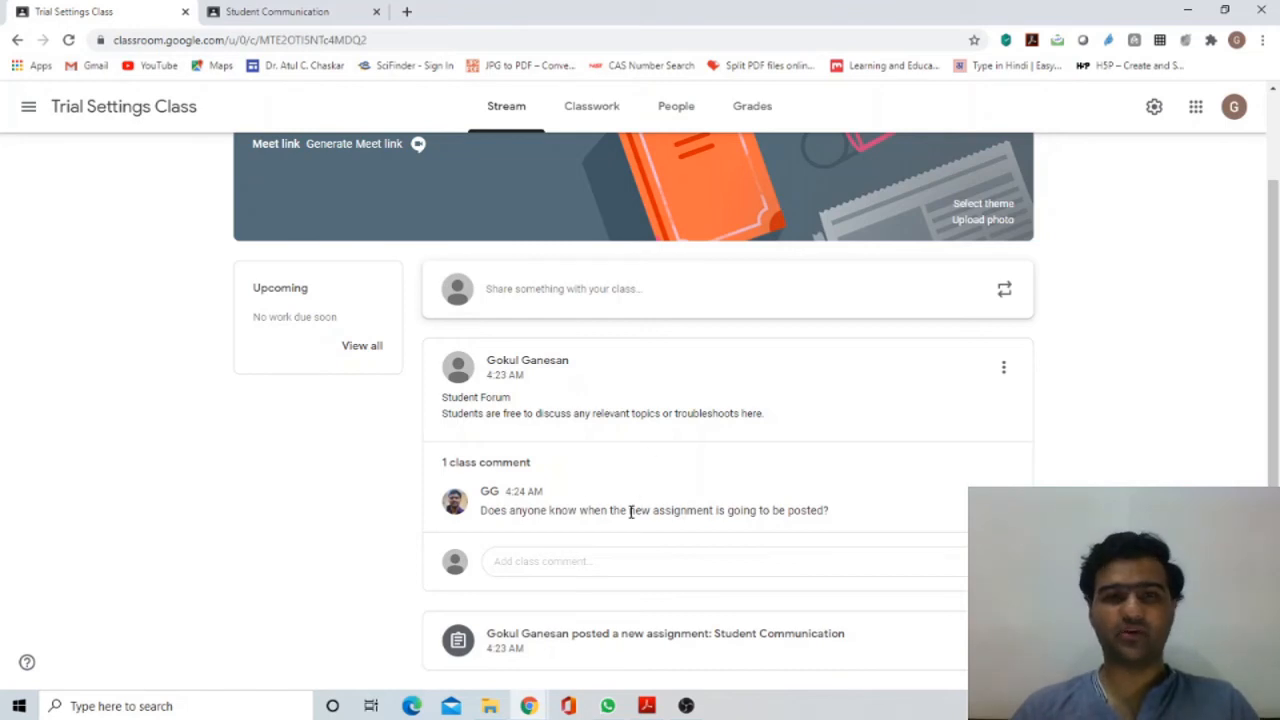
mouse_move(630, 511)
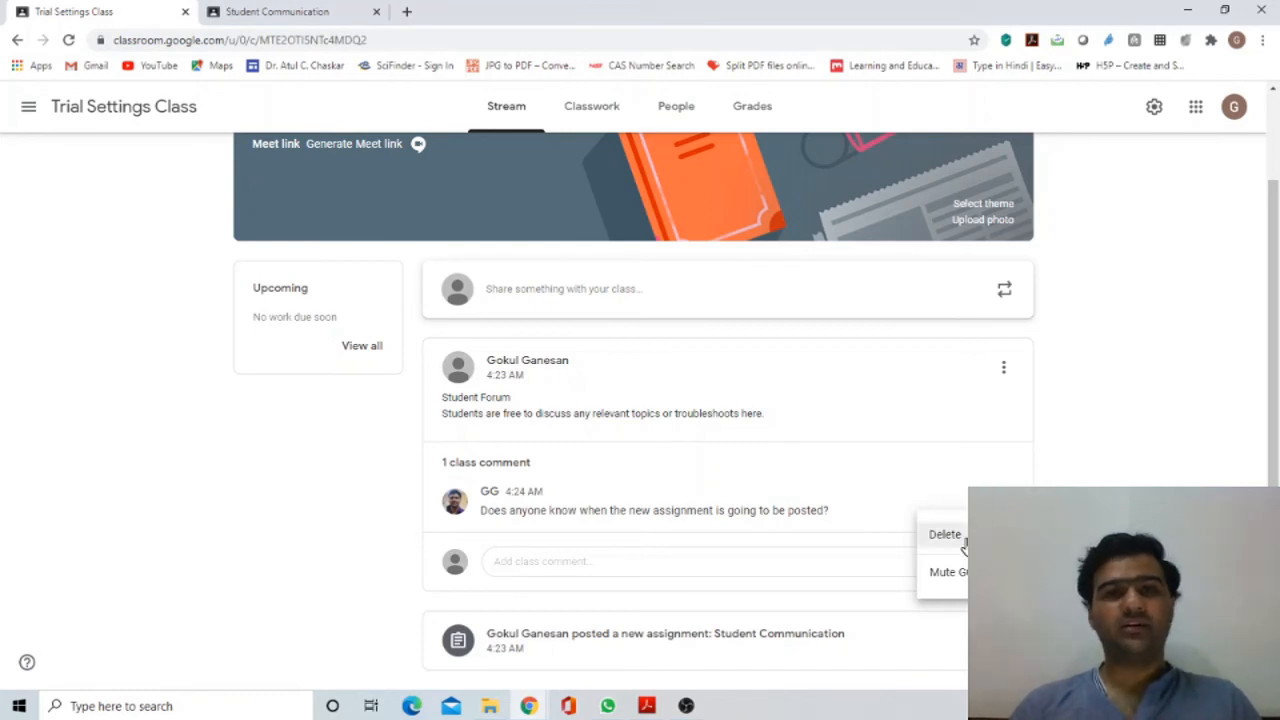
mouse_move(945, 540)
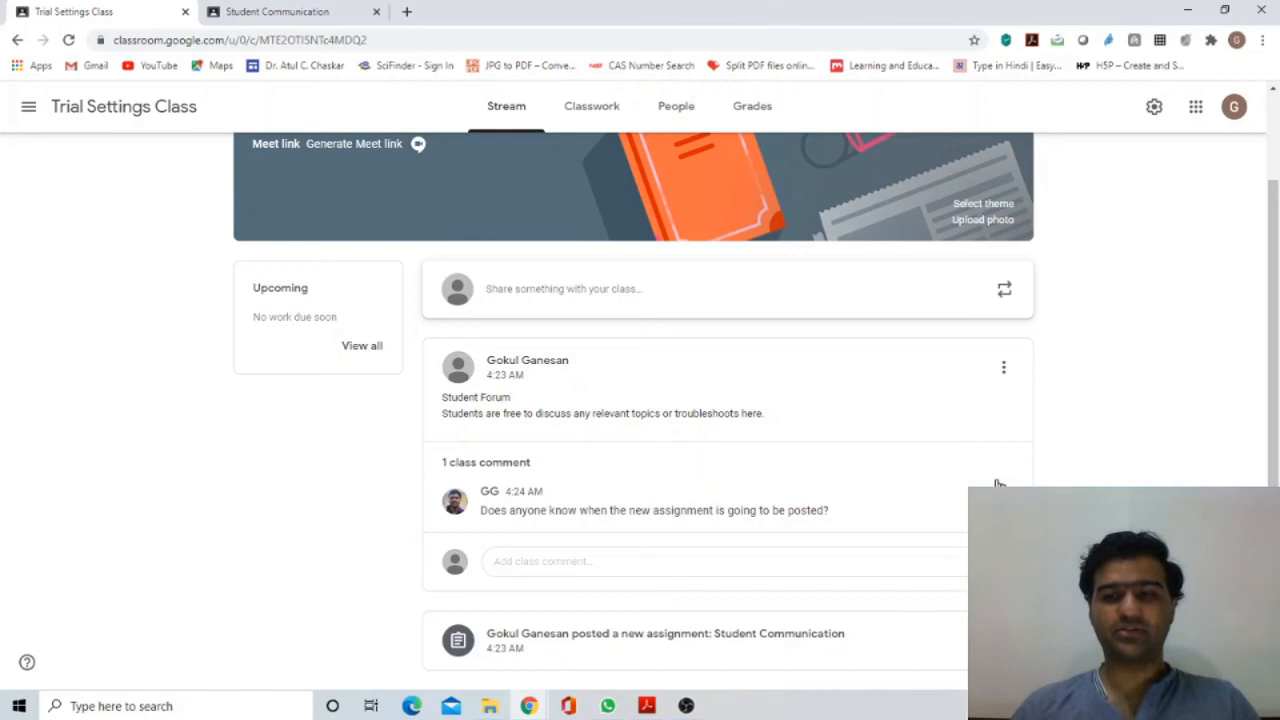
mouse_move(672, 497)
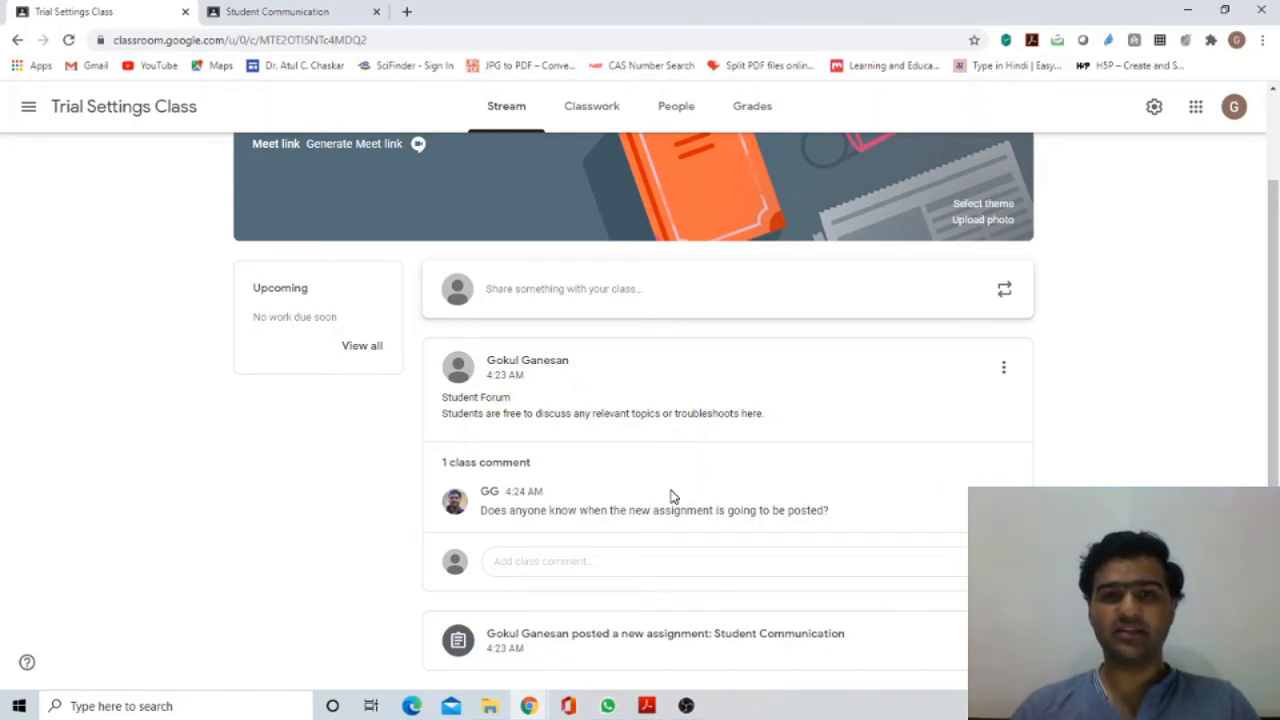
mouse_move(657, 500)
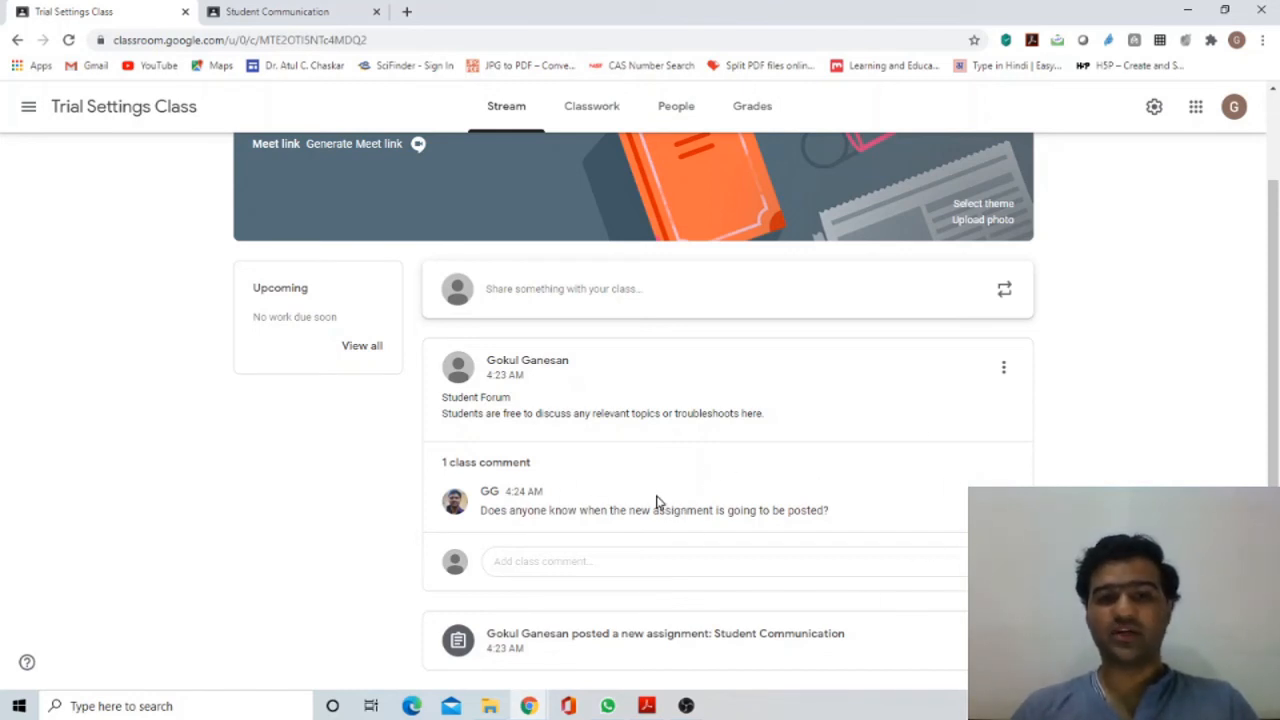
mouse_move(700, 387)
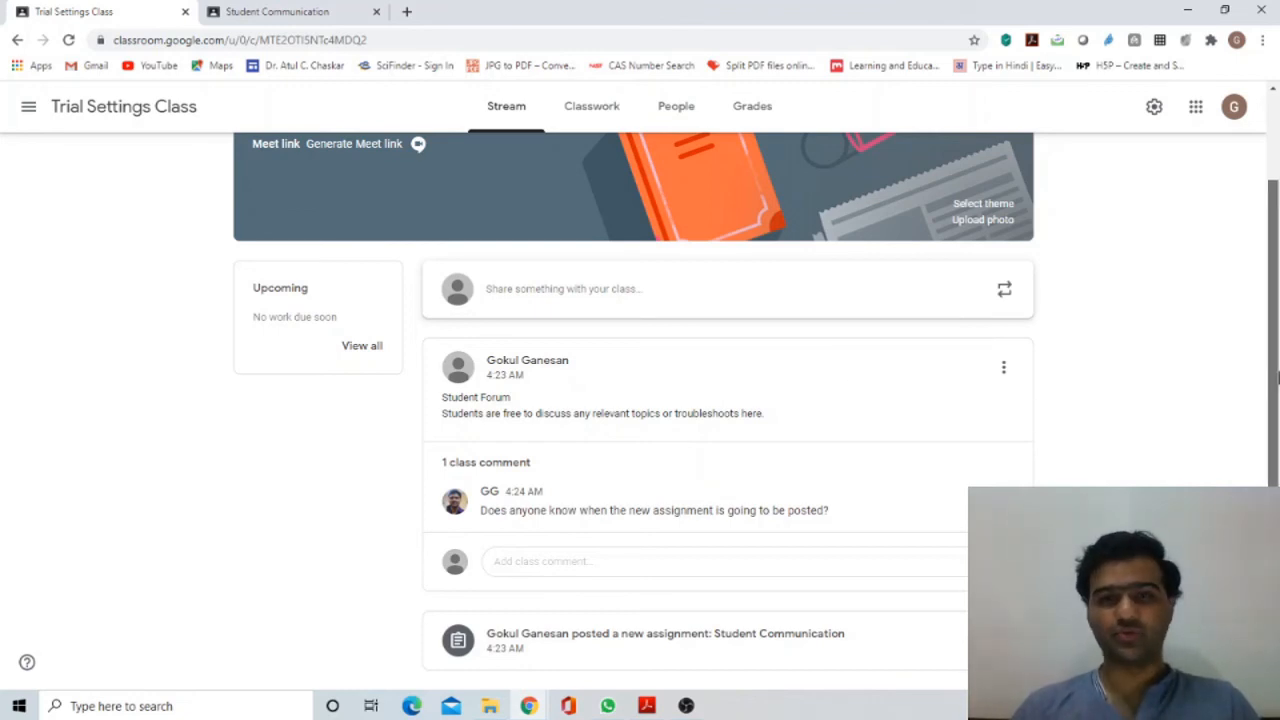
scroll(up, 3)
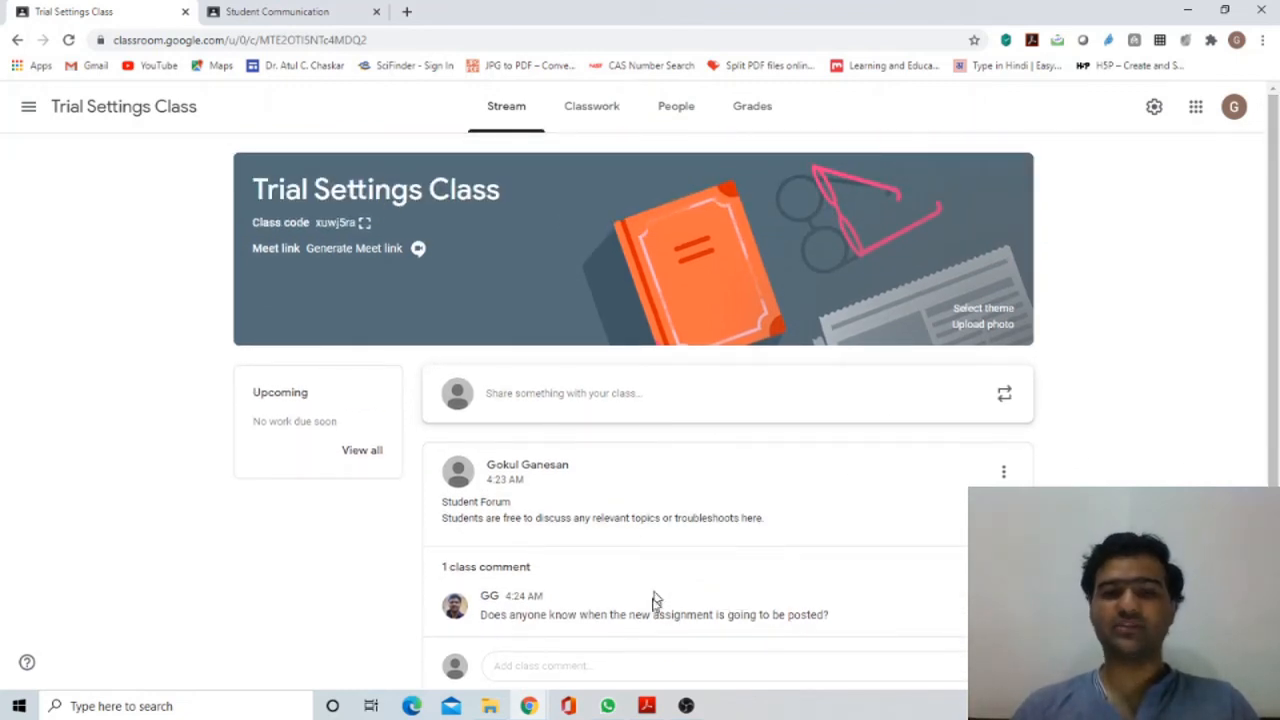
mouse_move(516, 243)
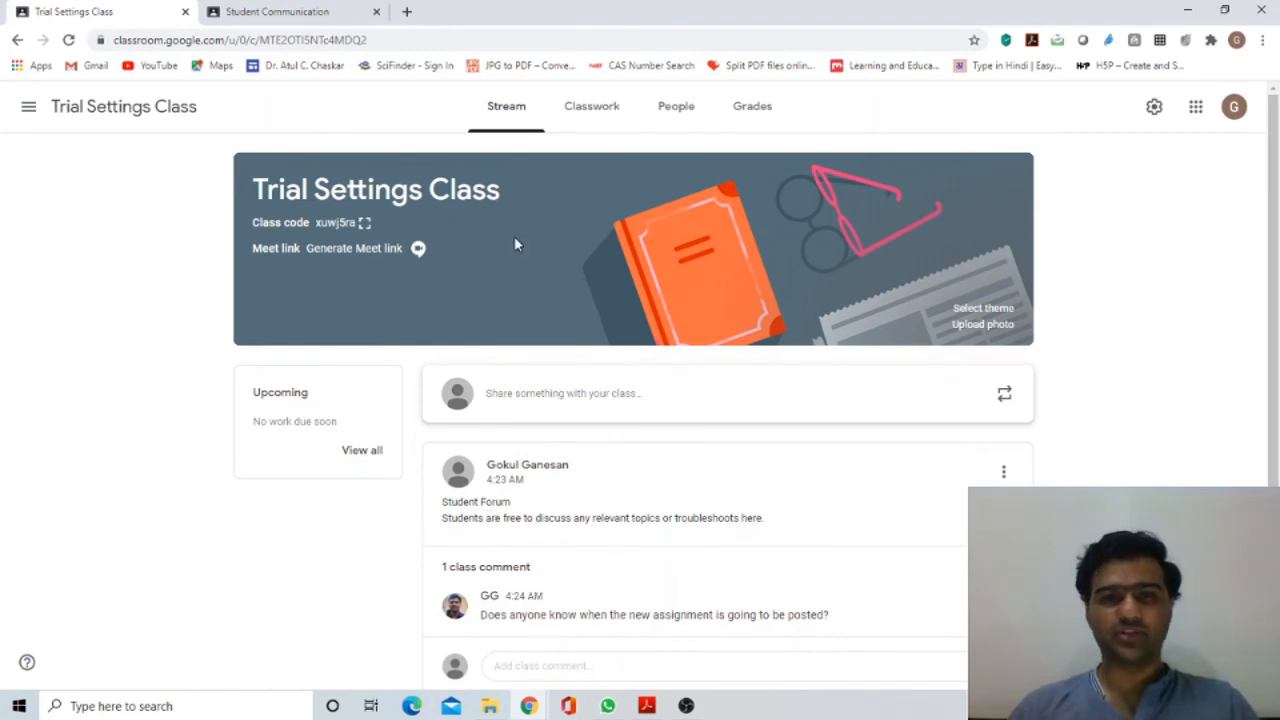
click(591, 106)
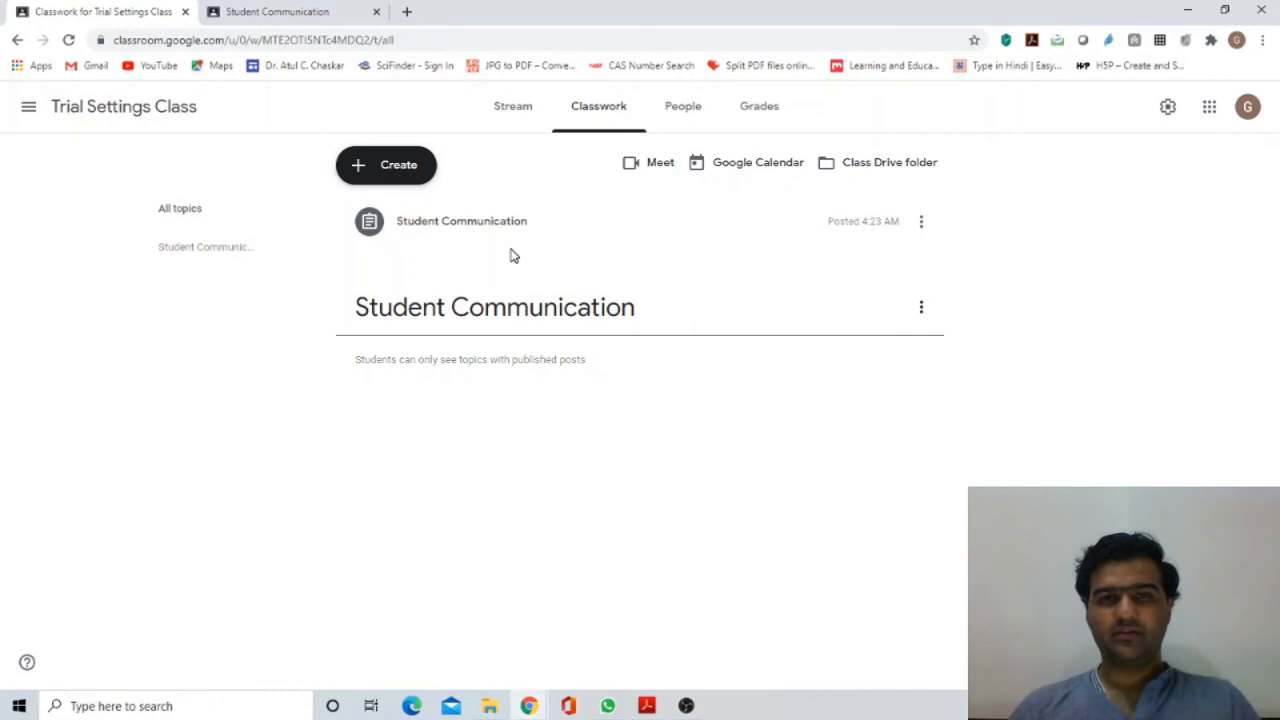
mouse_move(614, 224)
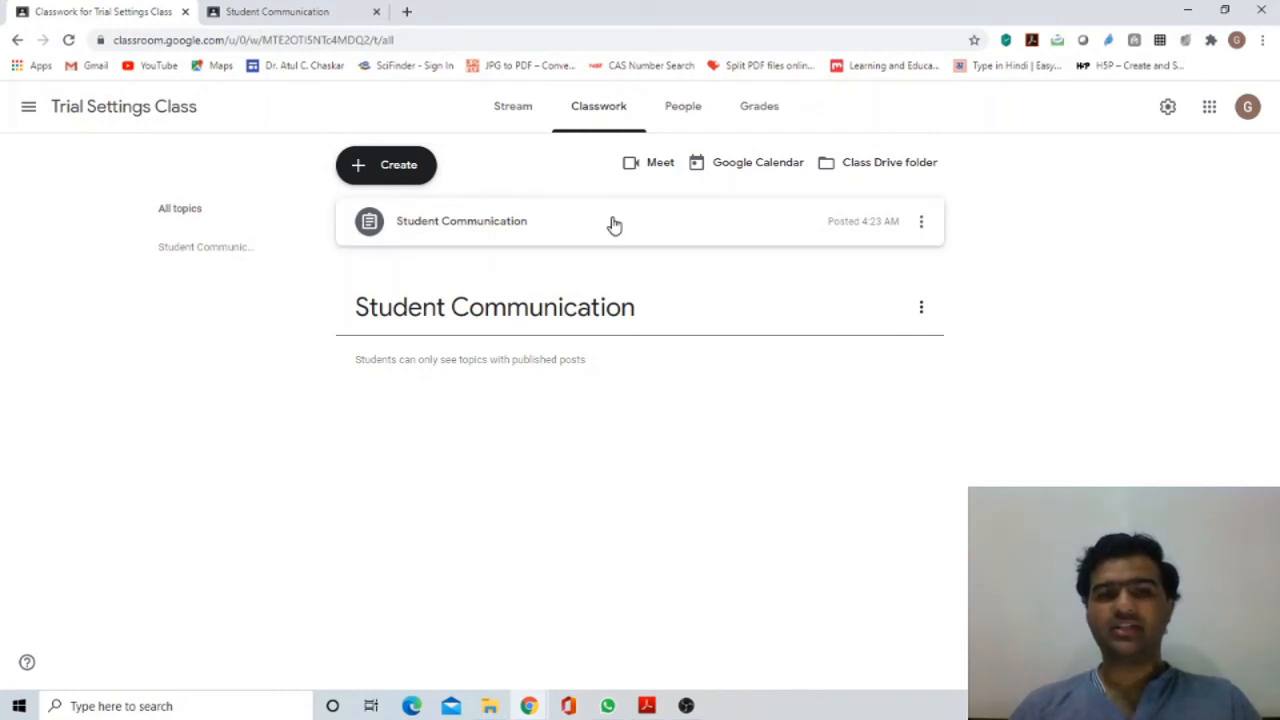
mouse_move(435, 335)
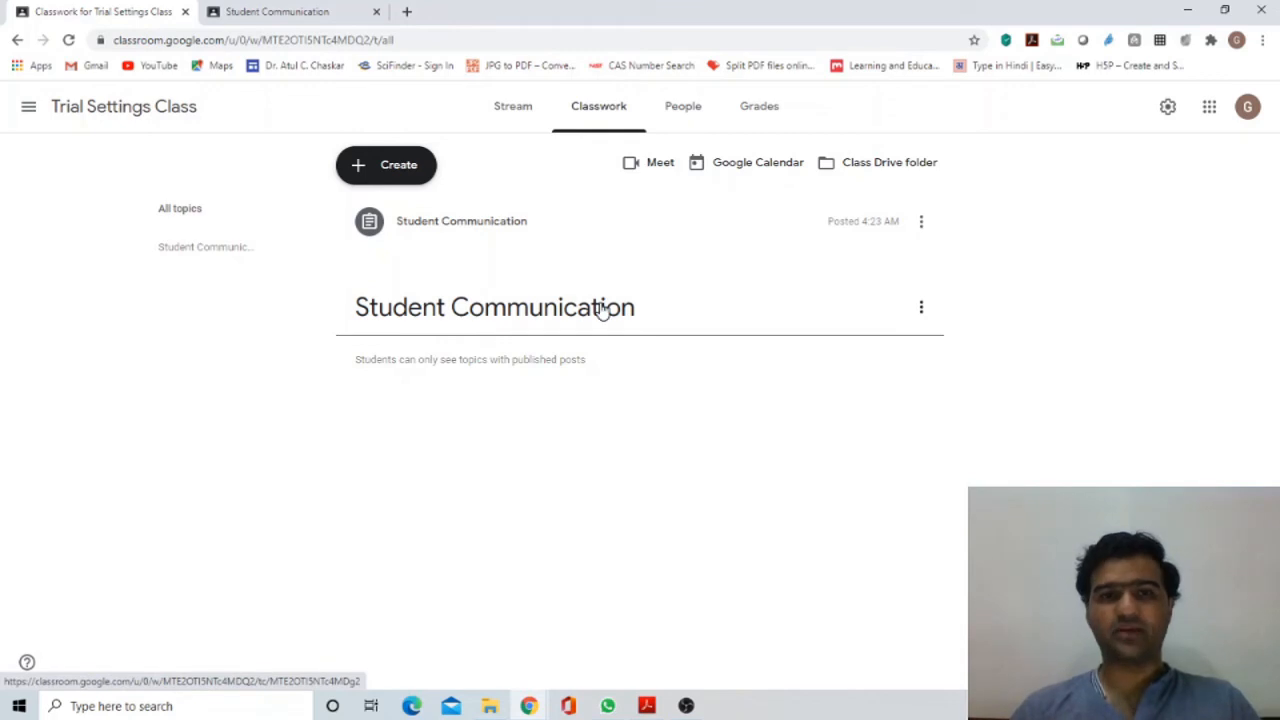
Re-save the assignment as Ungraded under the Student Communication topic, then expand it
click(920, 221)
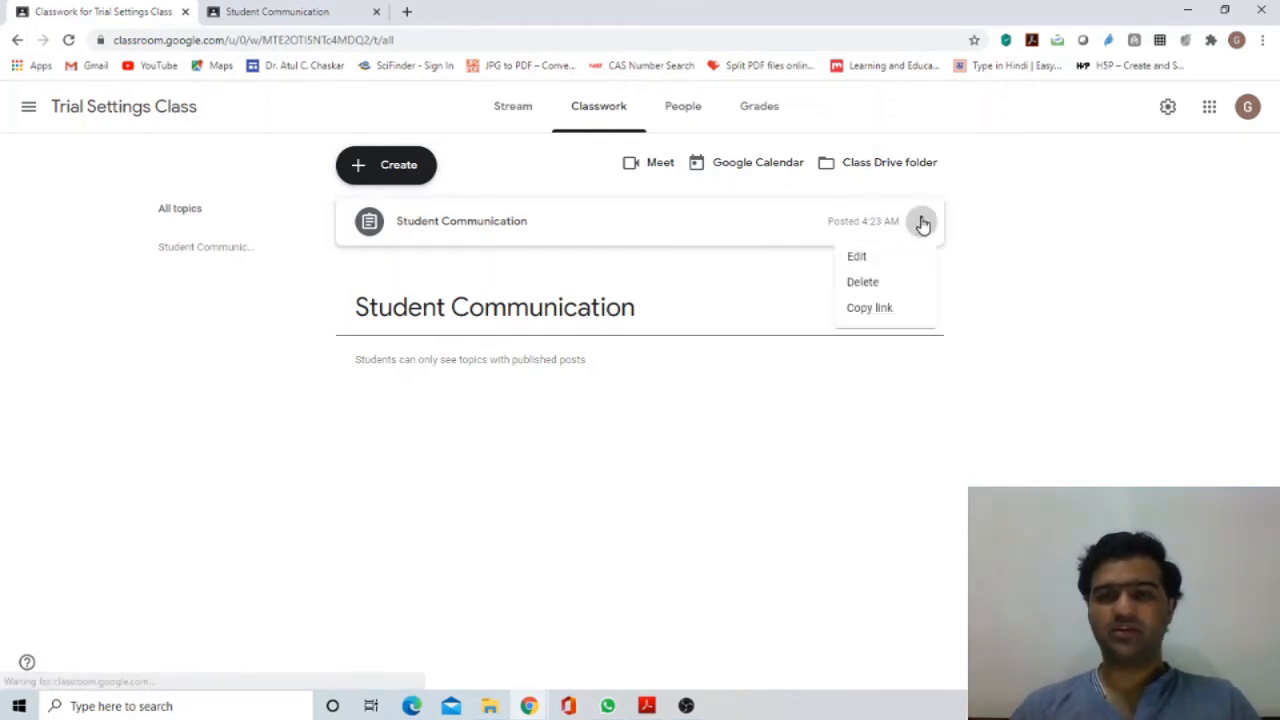
click(856, 256)
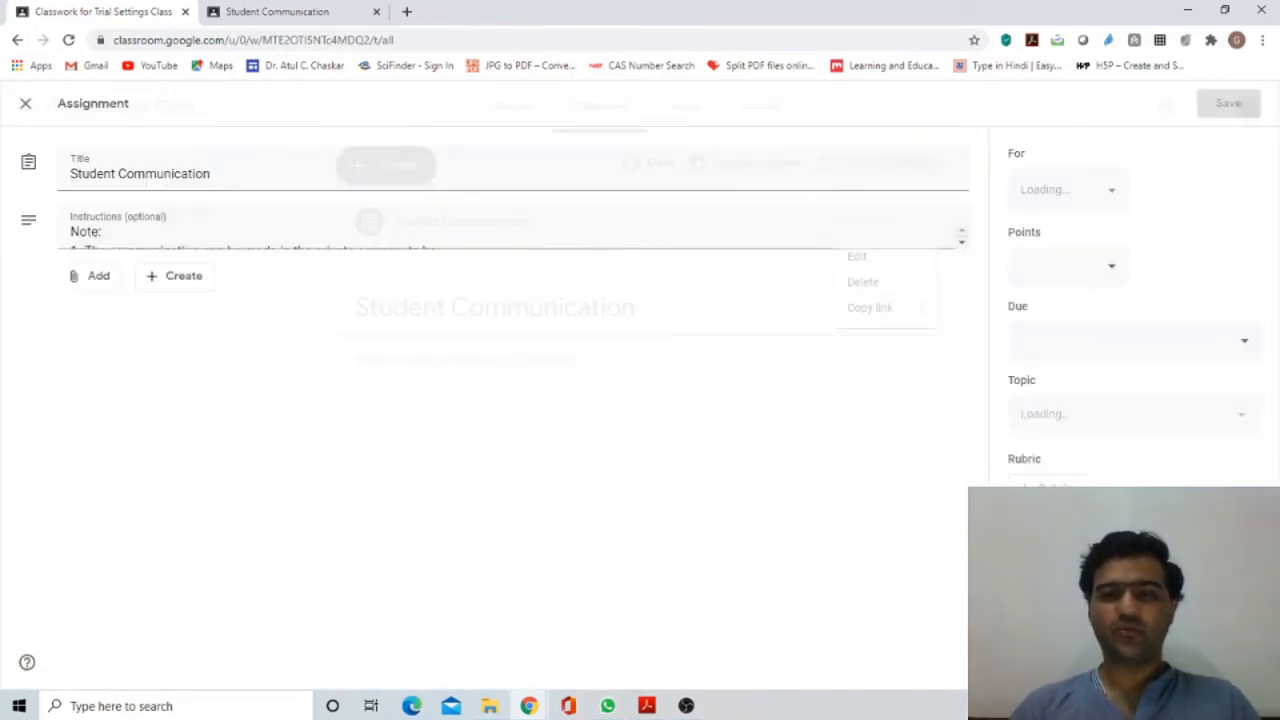
click(1130, 413)
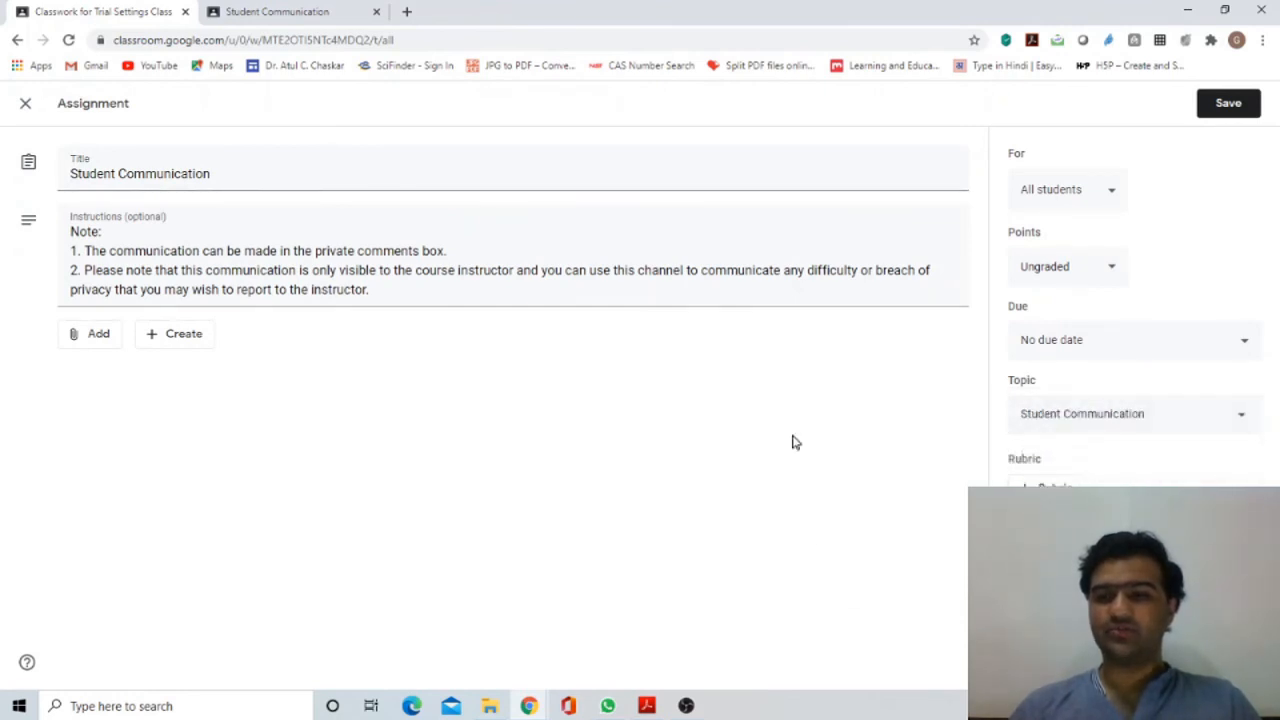
click(1228, 103)
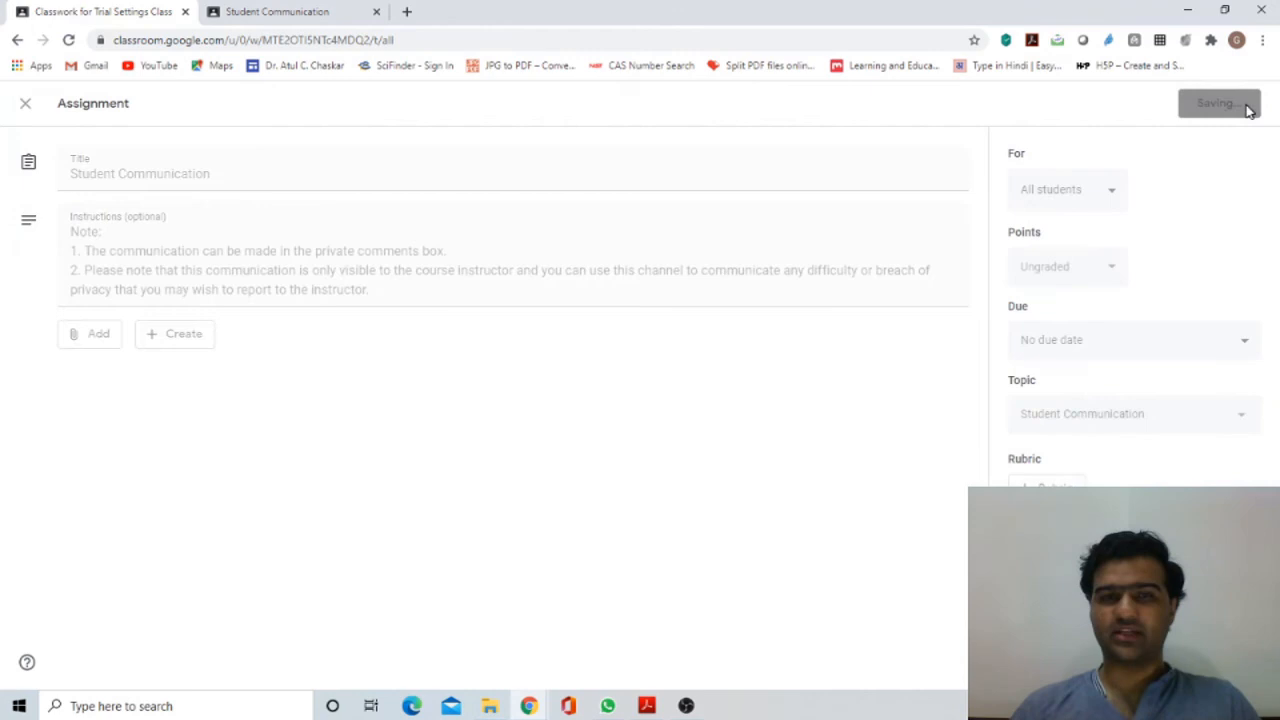
click(1217, 103)
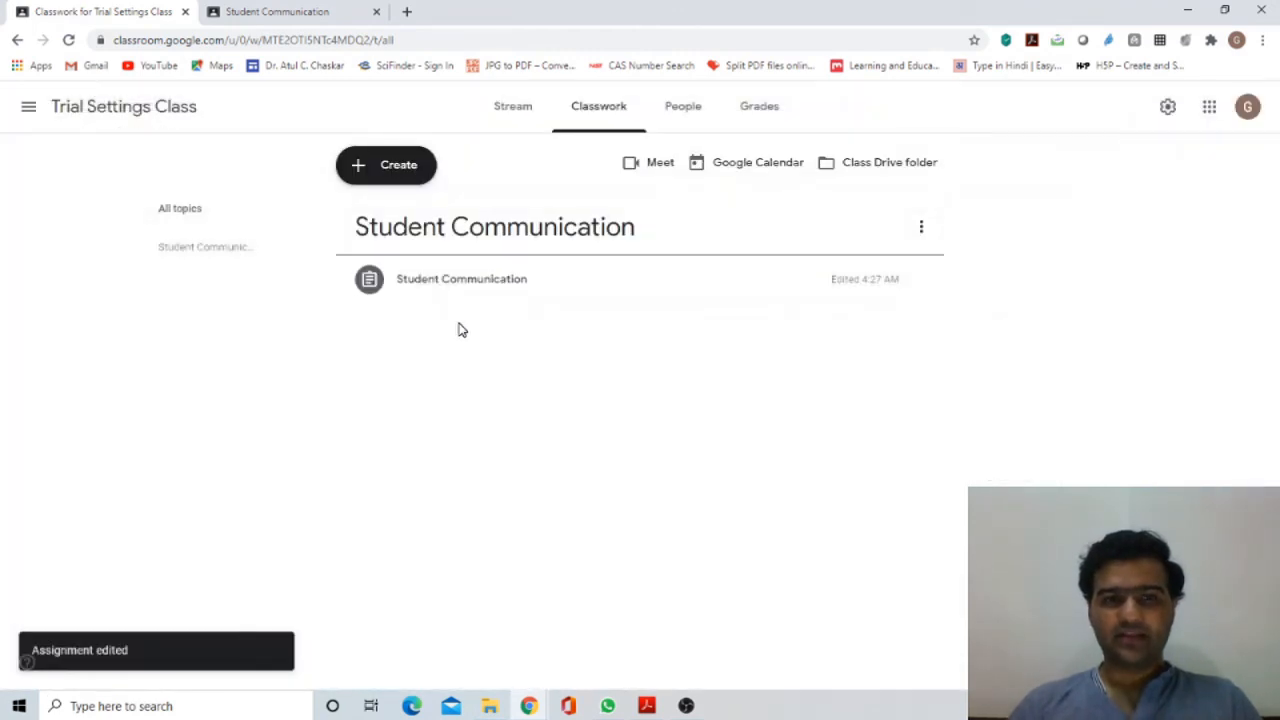
mouse_move(490, 283)
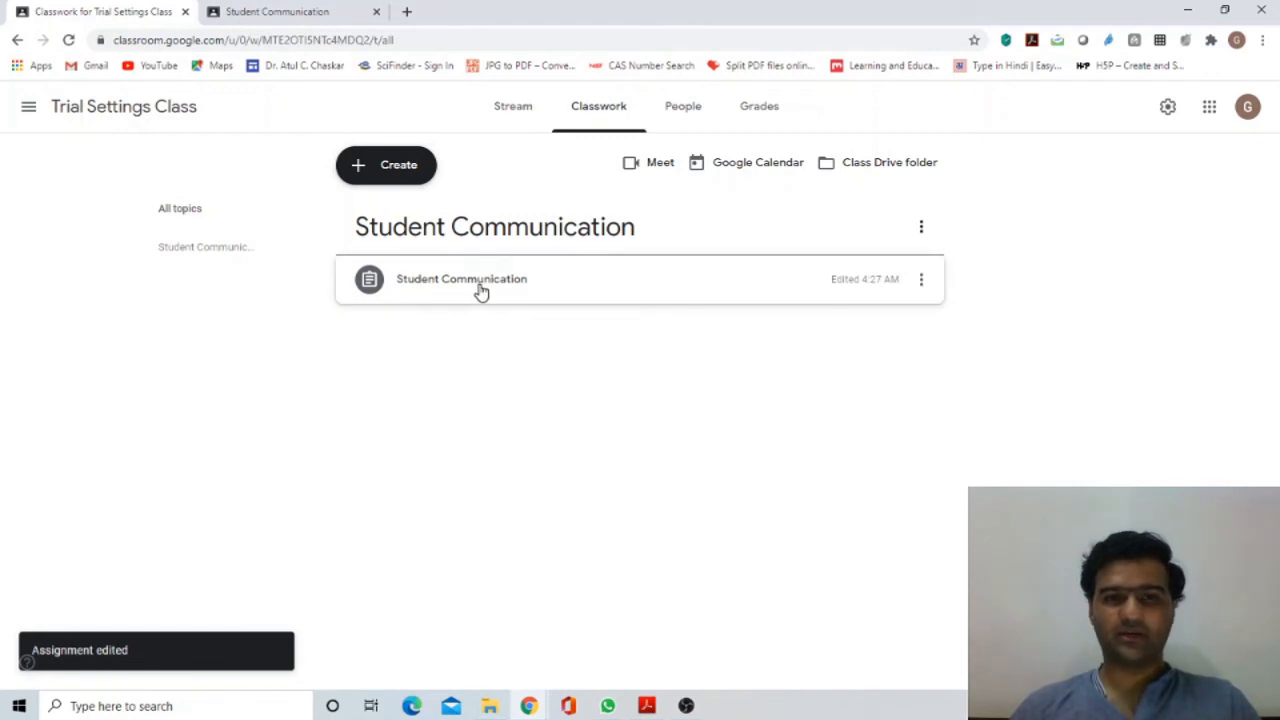
click(461, 279)
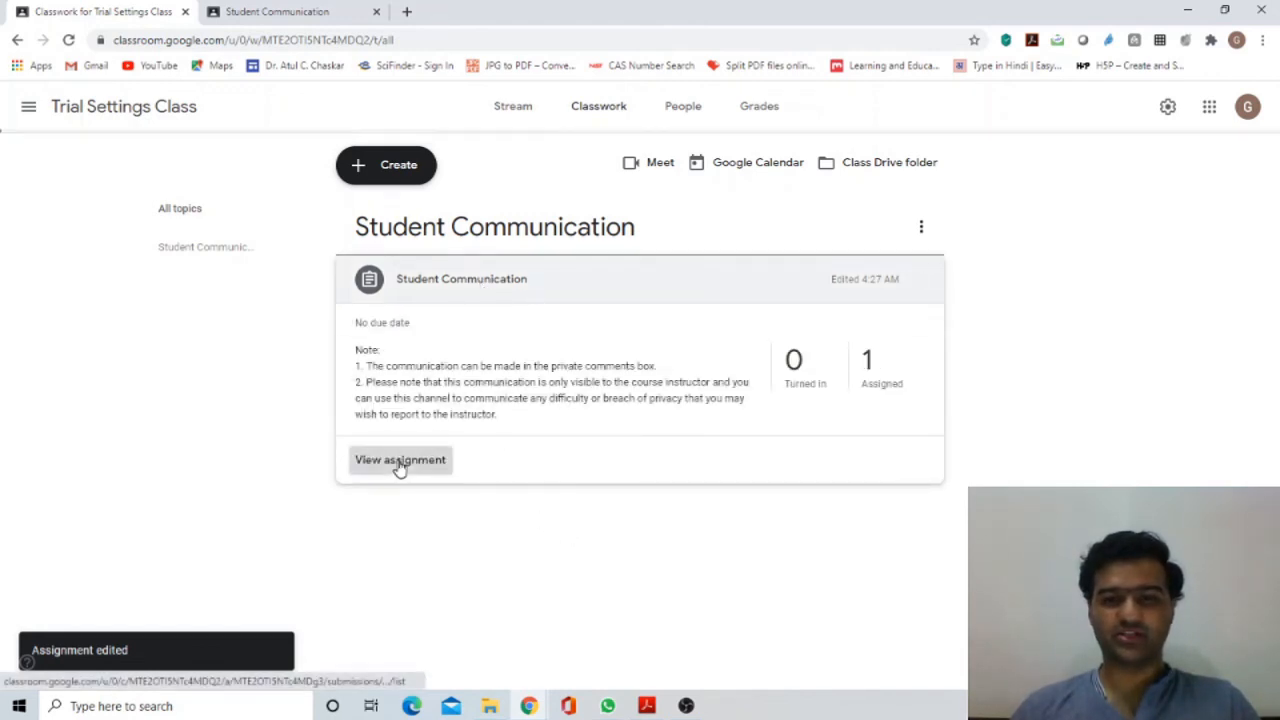
Open the student's private comment and start replying 'Can you provide me with more details?'
click(400, 459)
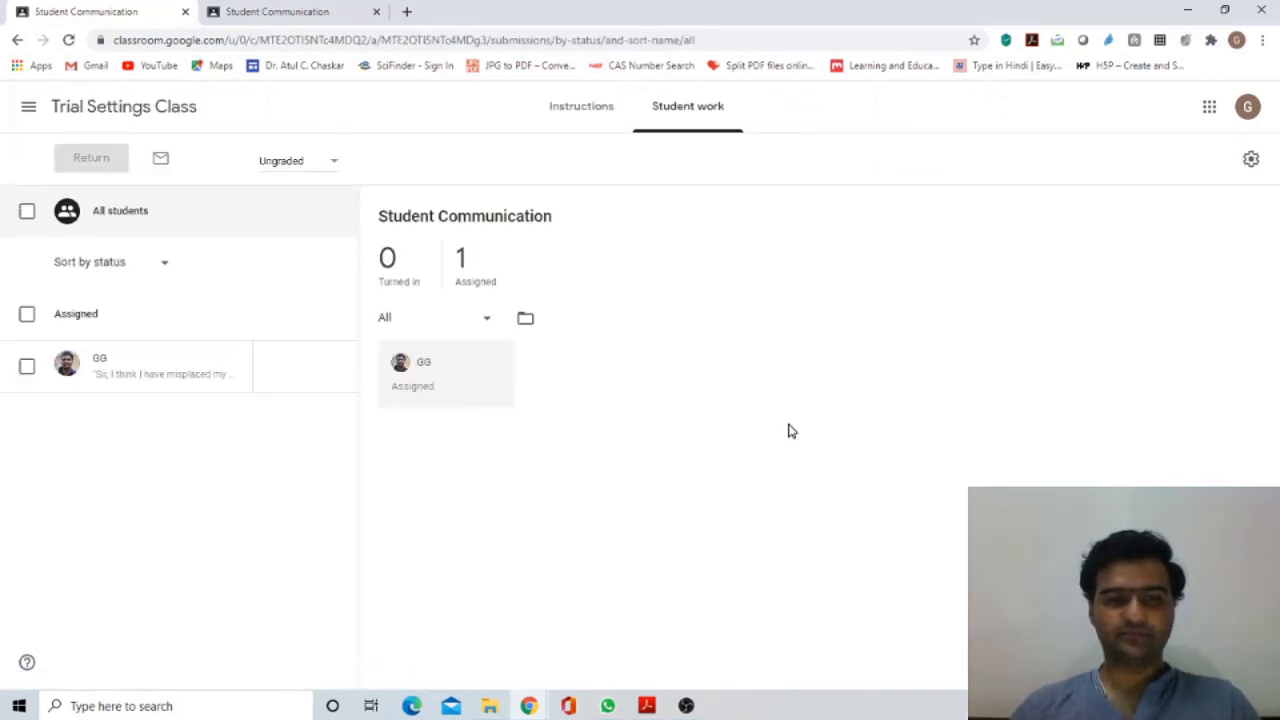
mouse_move(157, 373)
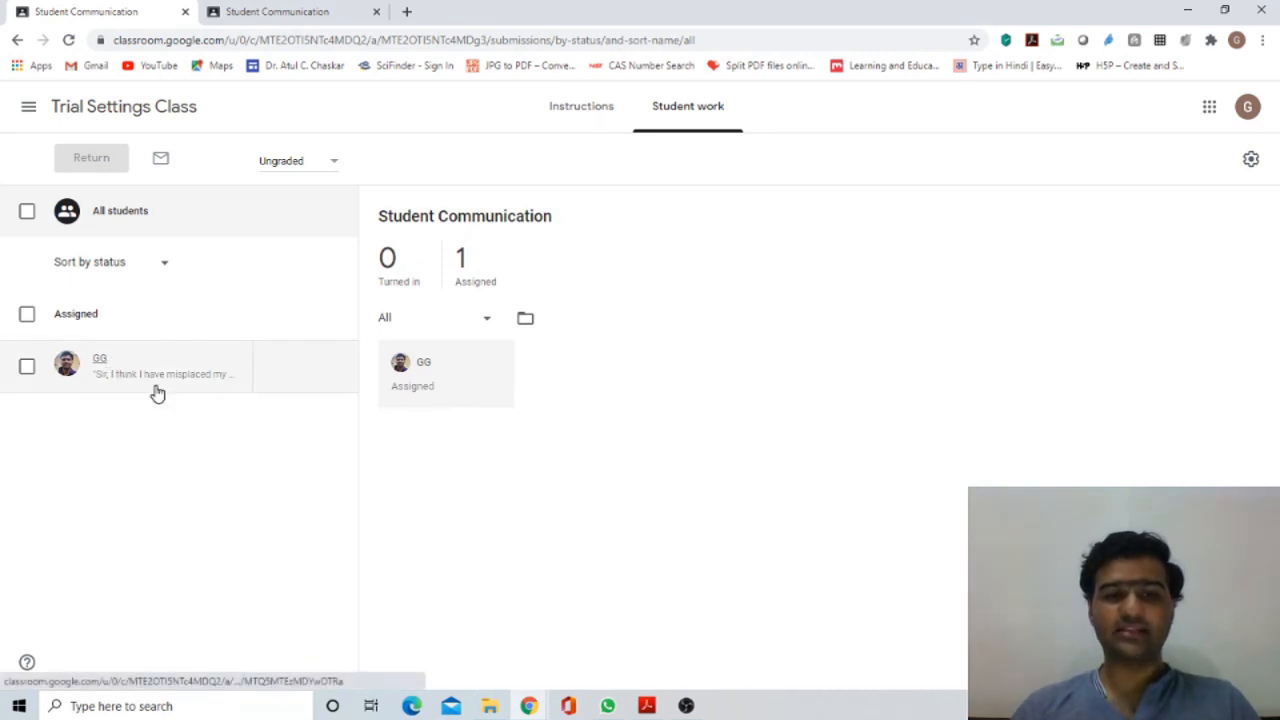
click(150, 365)
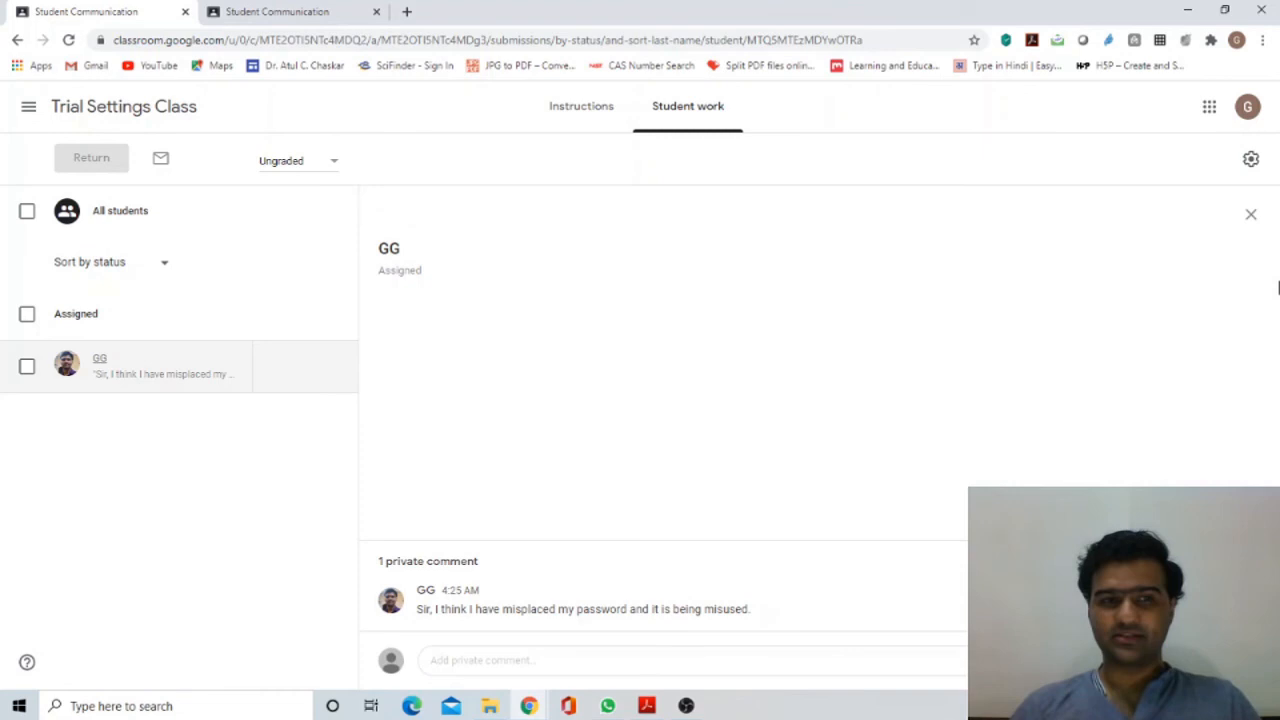
mouse_move(104, 548)
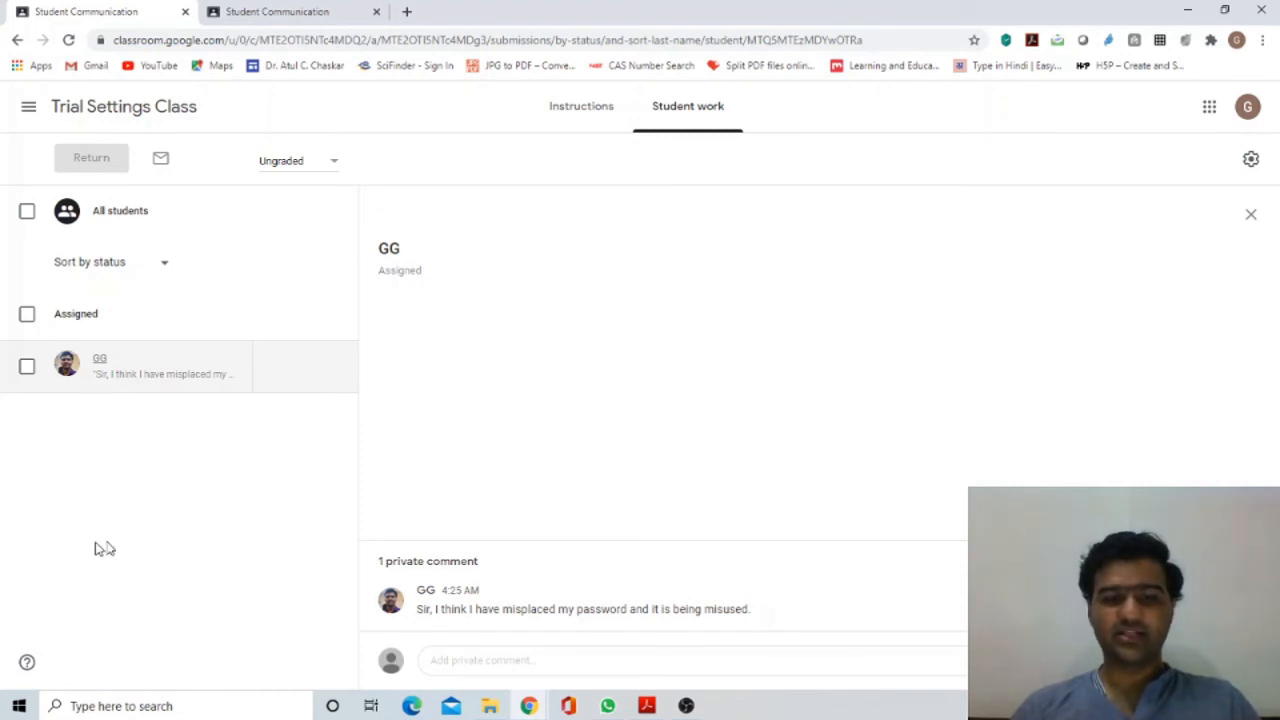
mouse_move(690, 598)
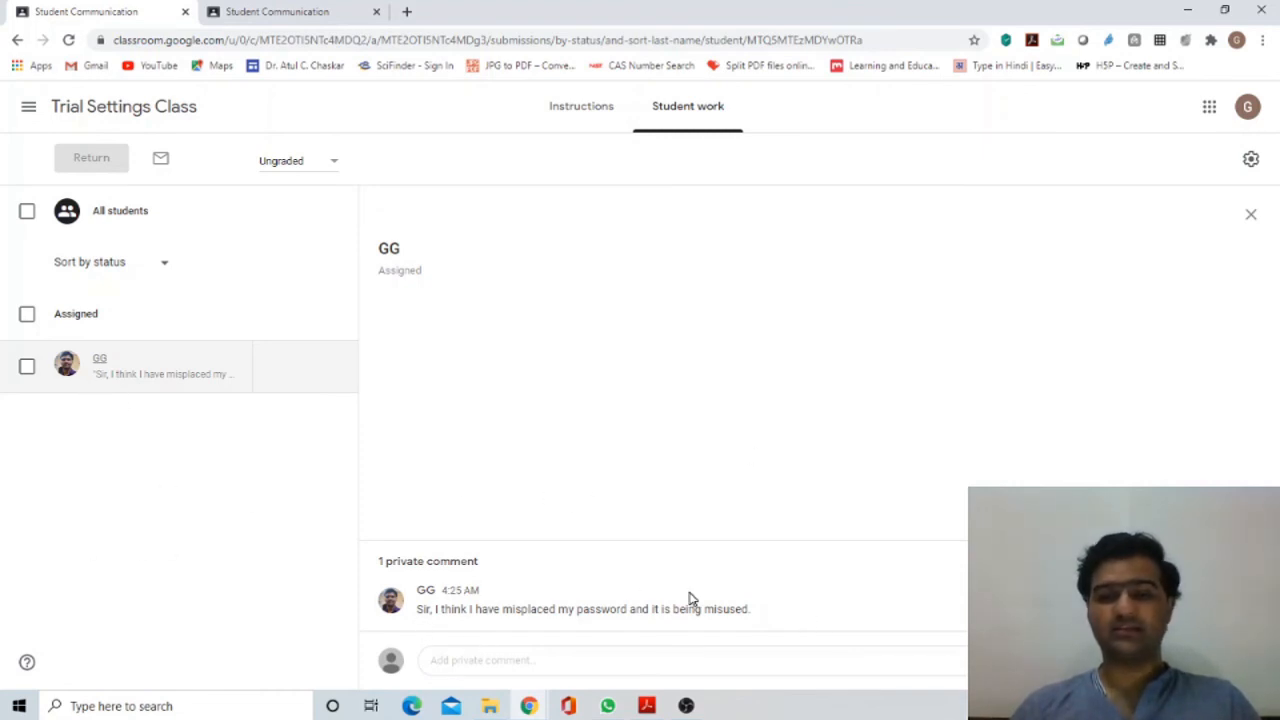
mouse_move(408, 623)
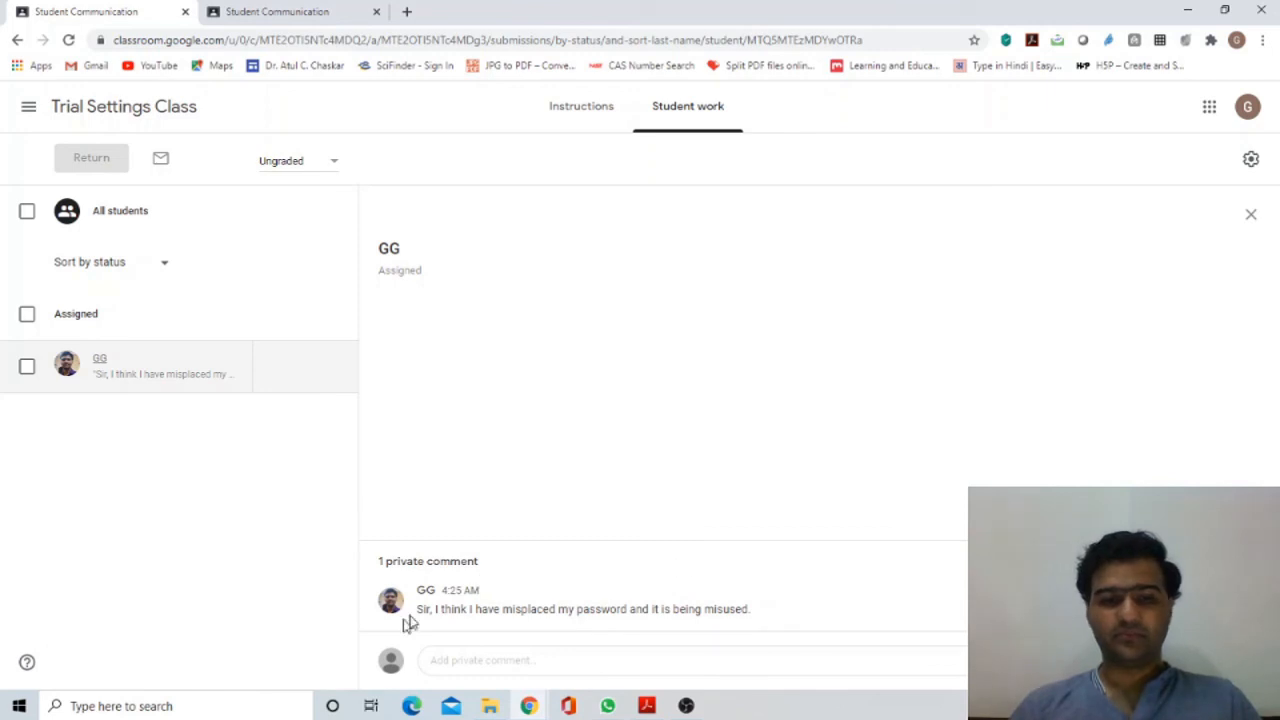
click(690, 660)
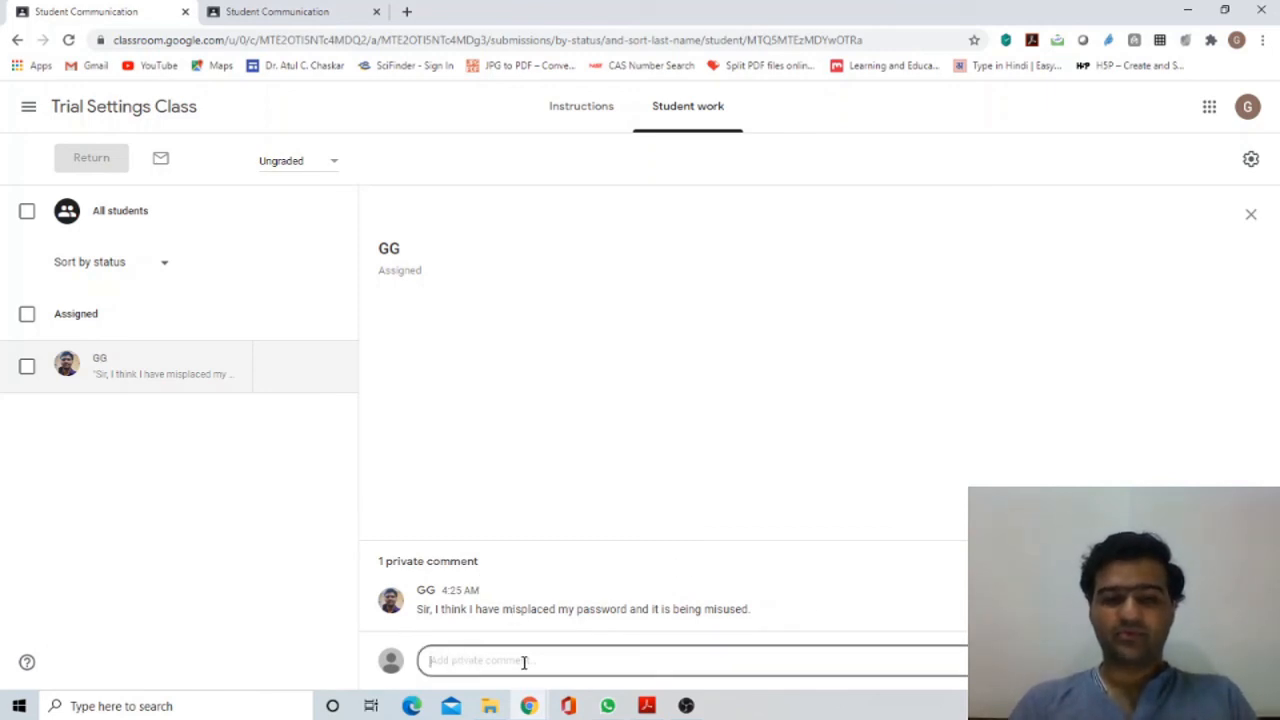
text(Can you)
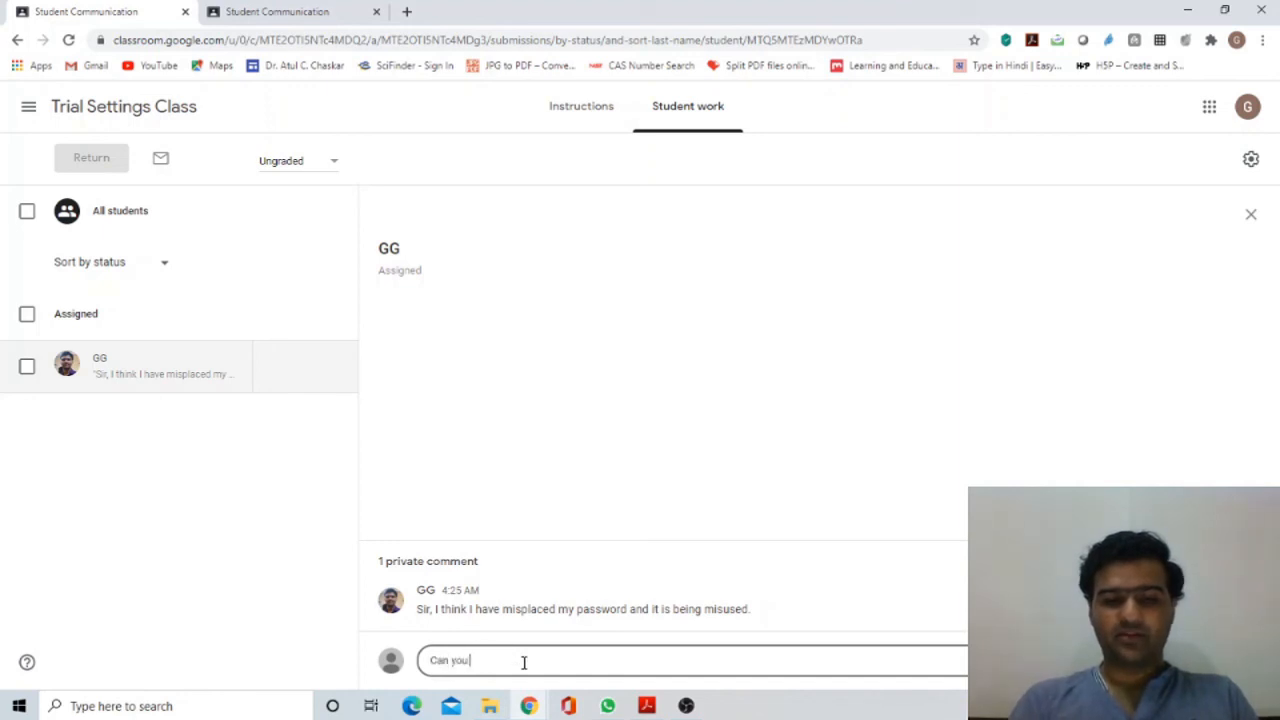
text(provide me with more details?)
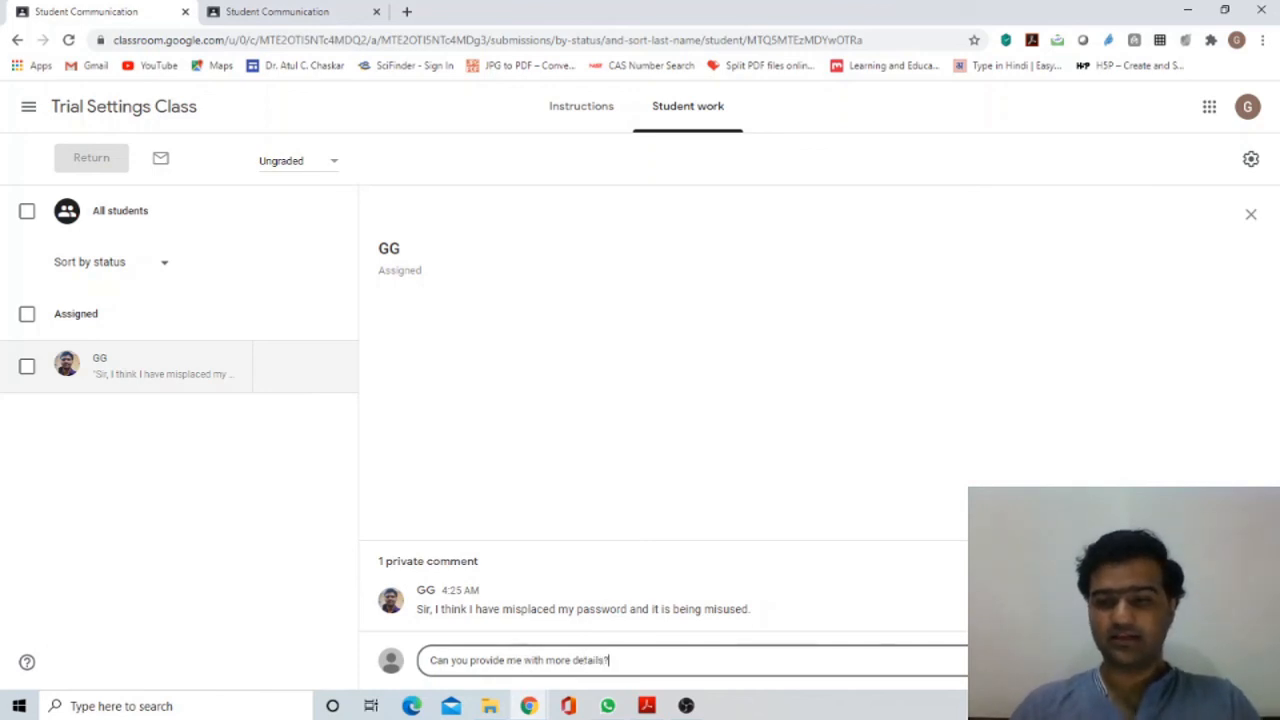
mouse_move(958, 493)
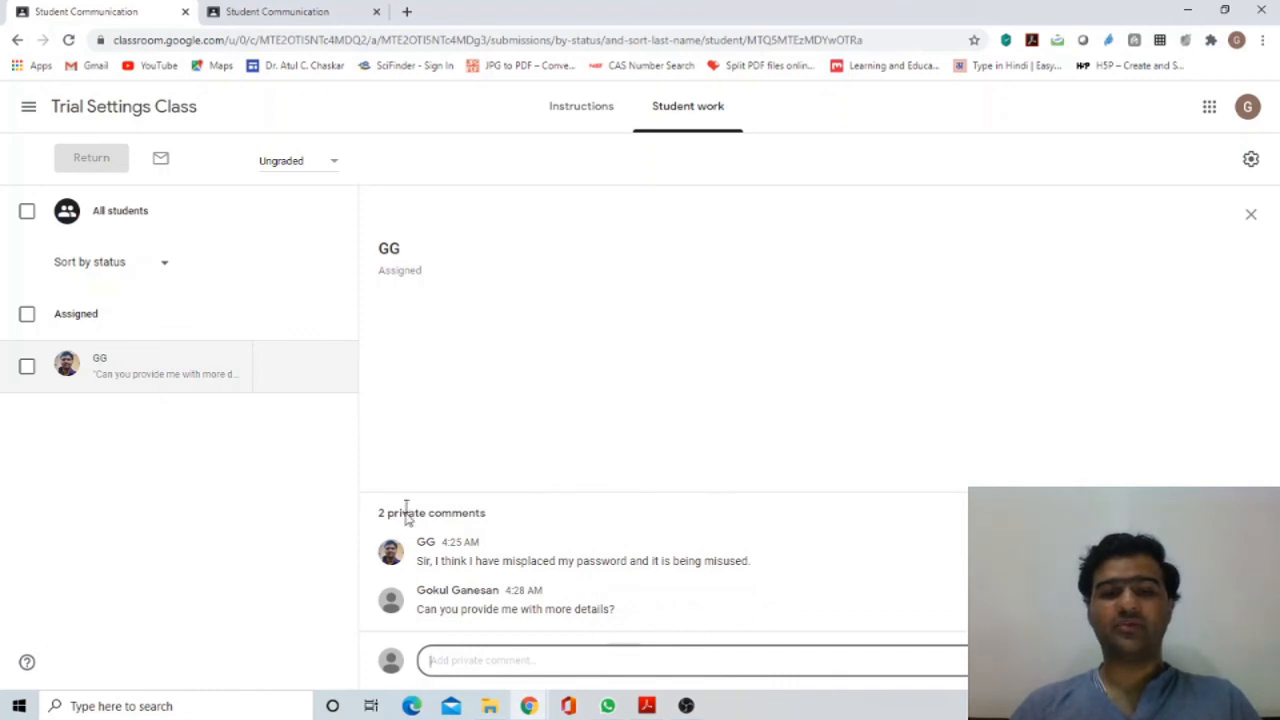
mouse_move(294, 130)
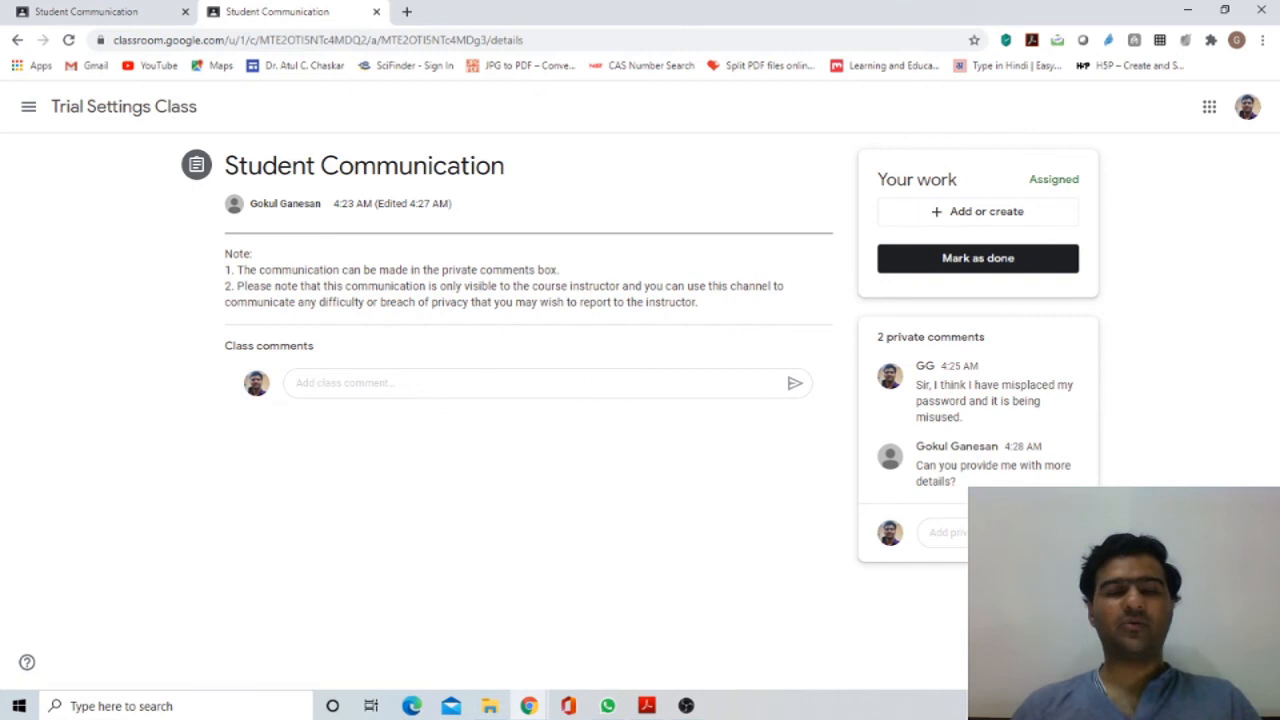
mouse_move(919, 452)
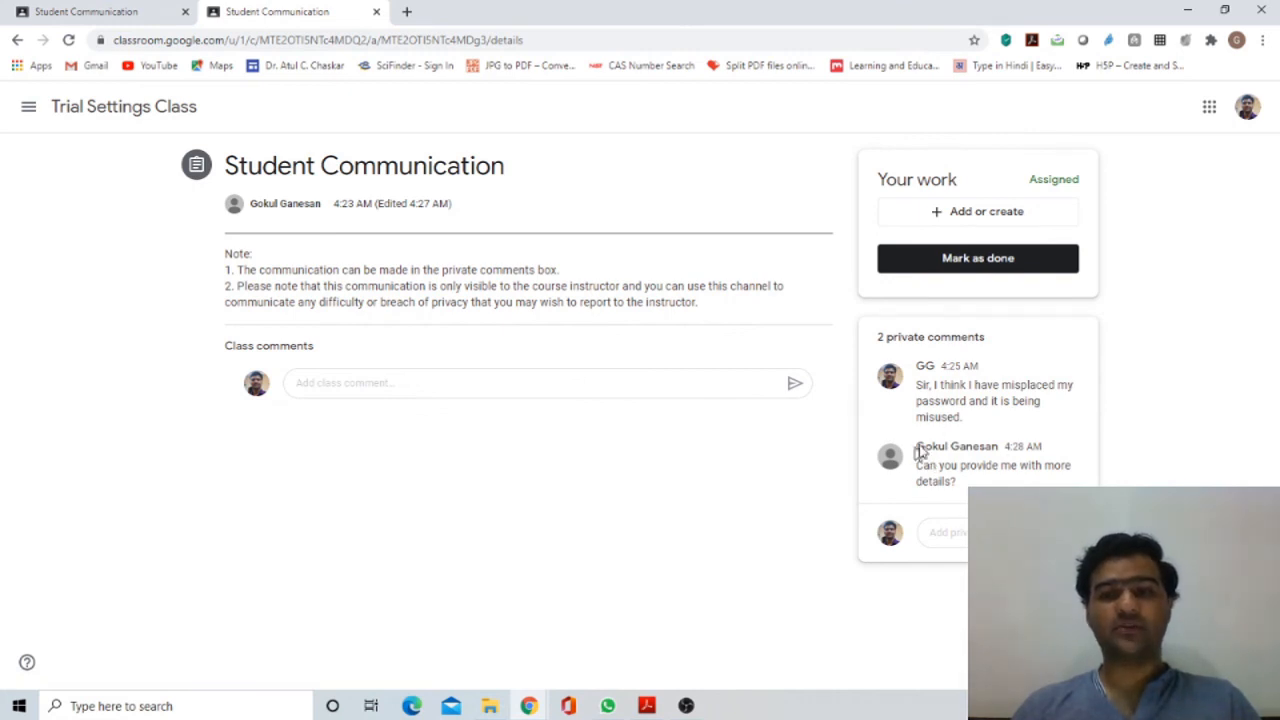
mouse_move(965, 365)
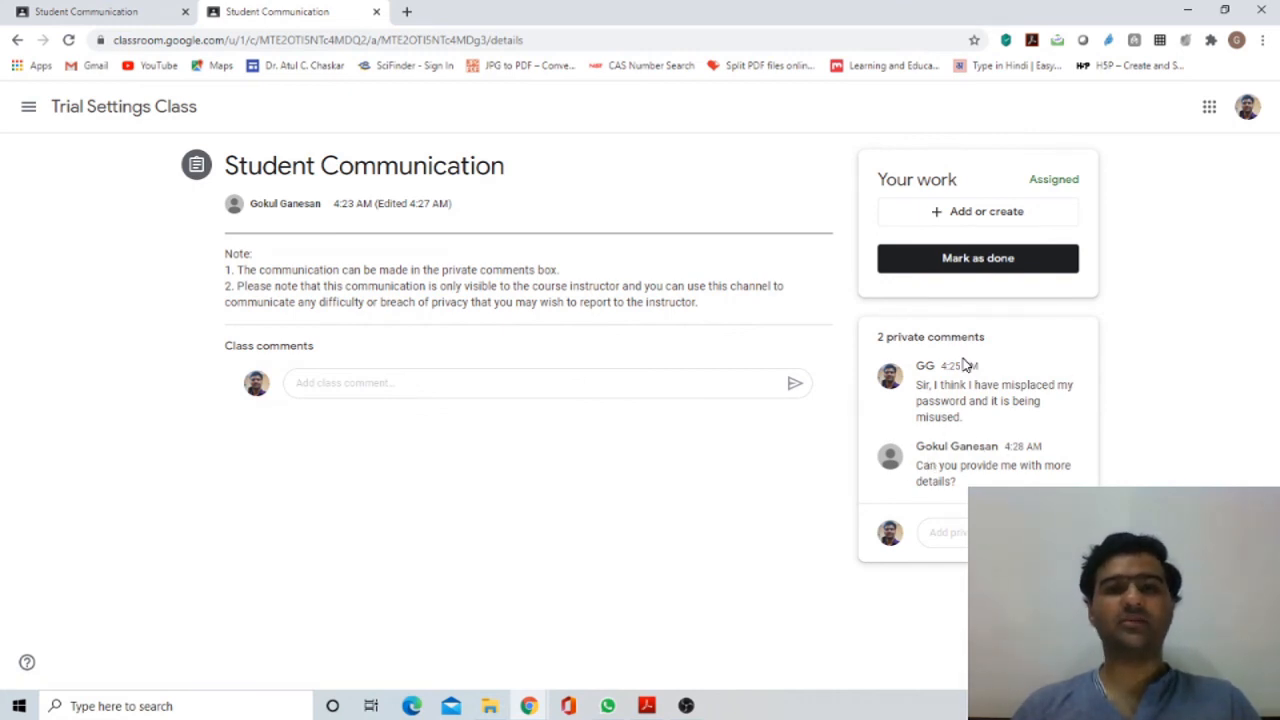
mouse_move(765, 497)
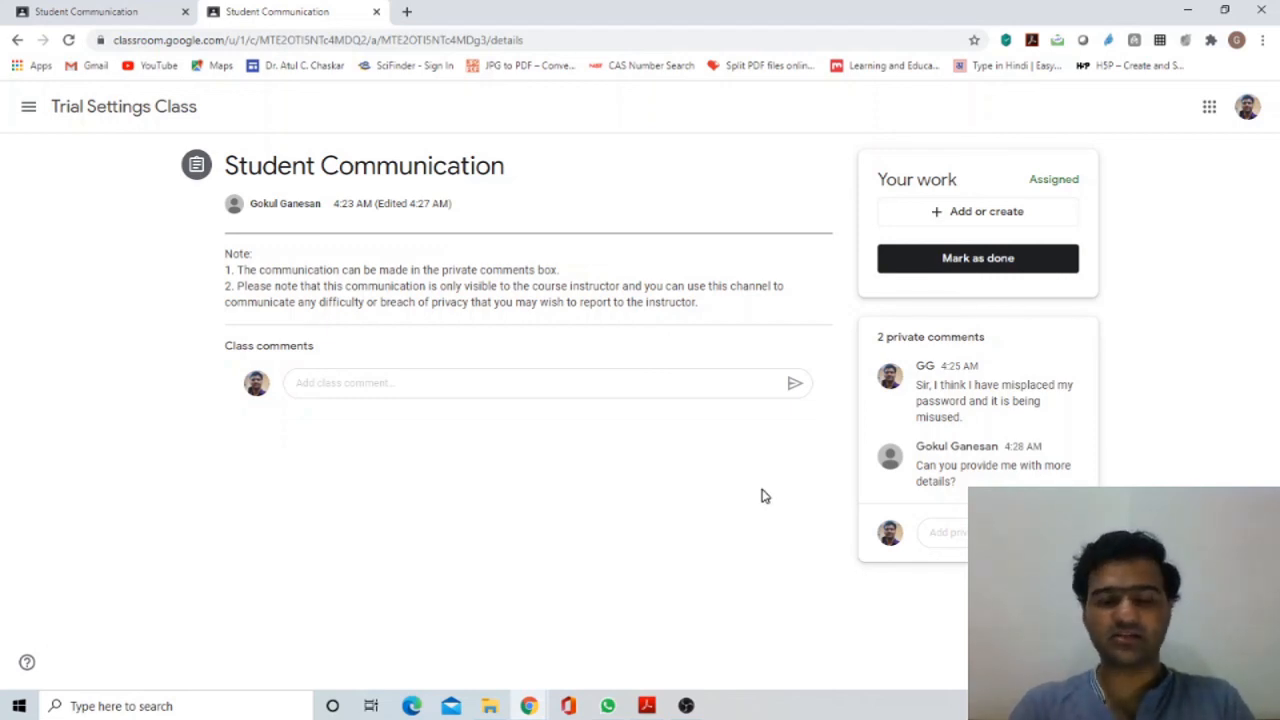
mouse_move(540, 345)
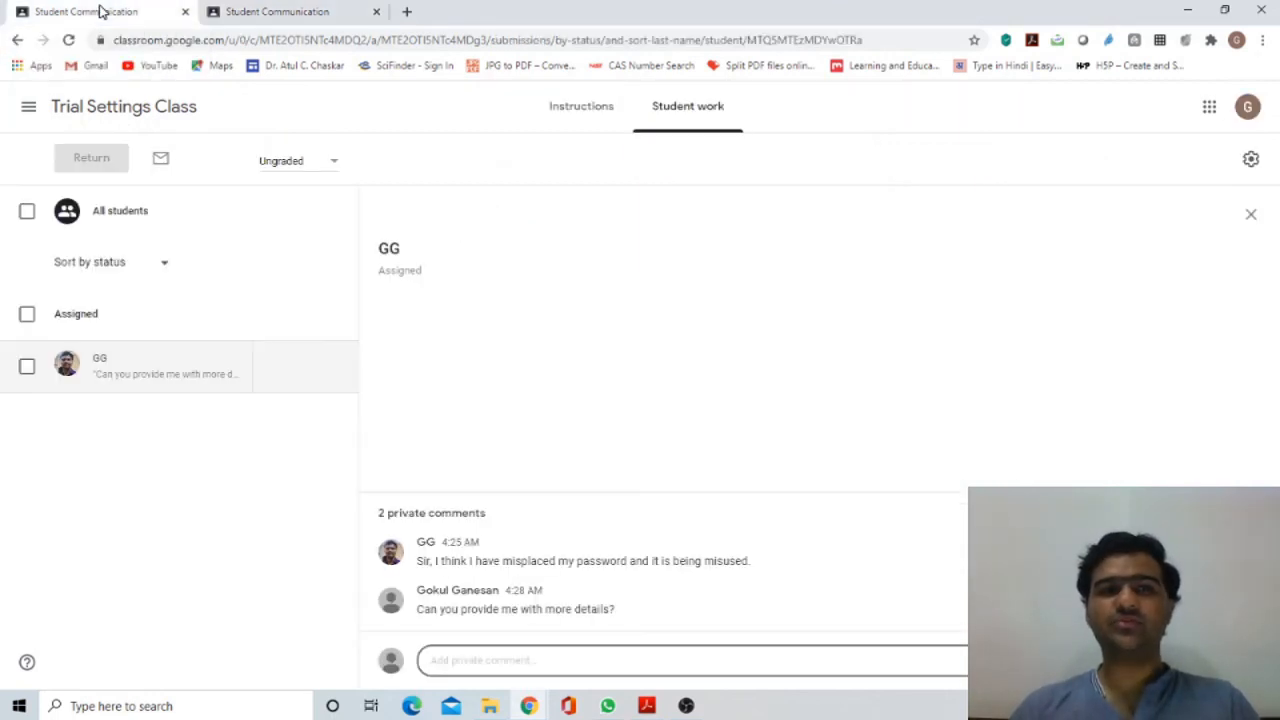
mouse_move(109, 127)
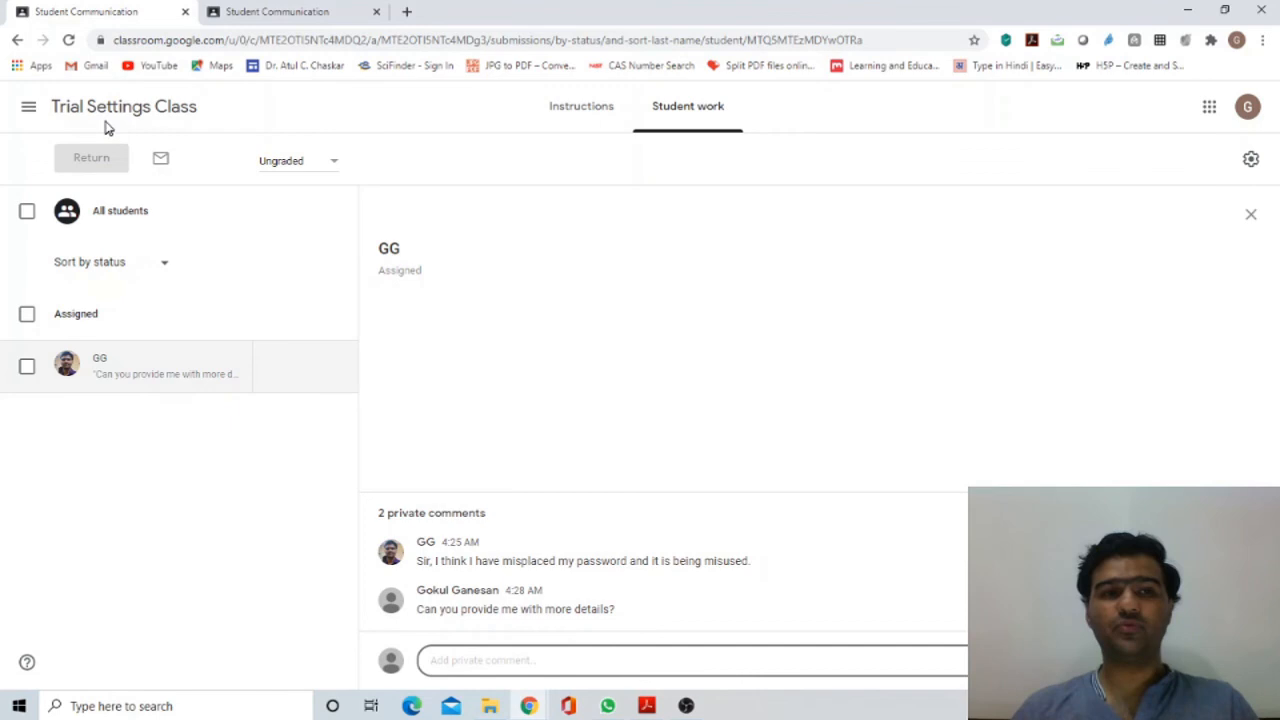
Return from the student work page to the class stream
click(124, 106)
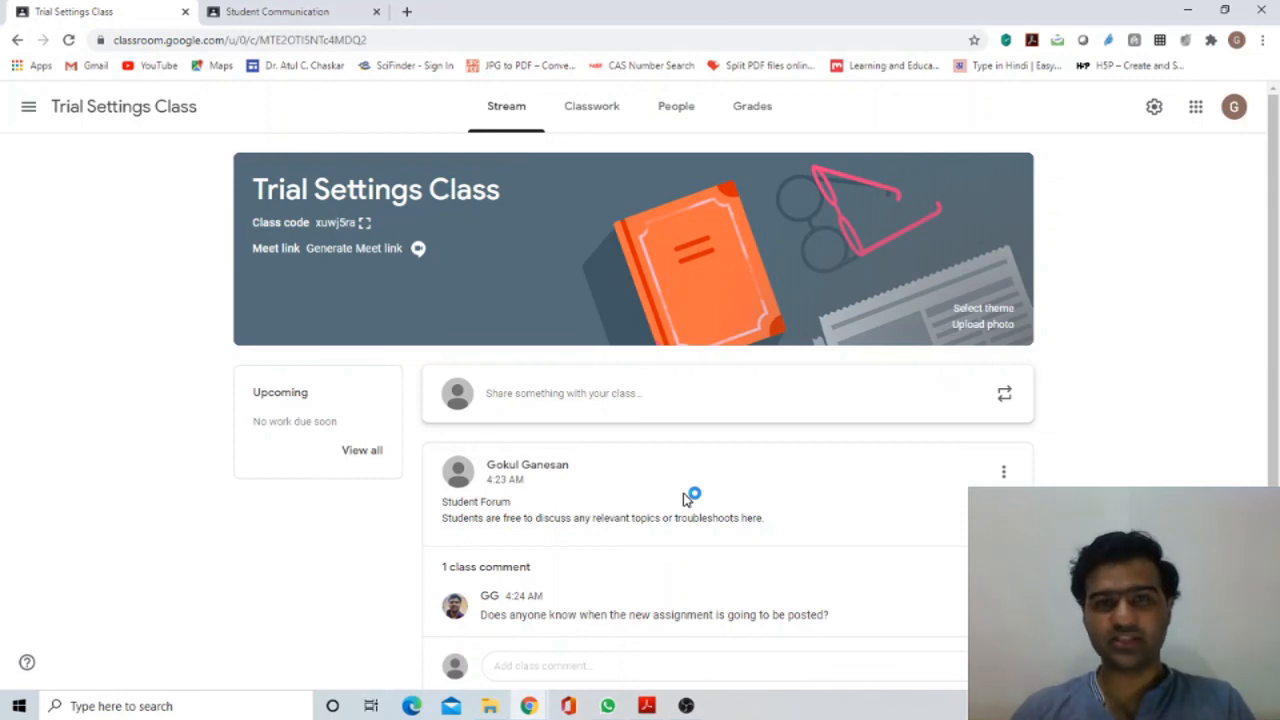
mouse_move(687, 499)
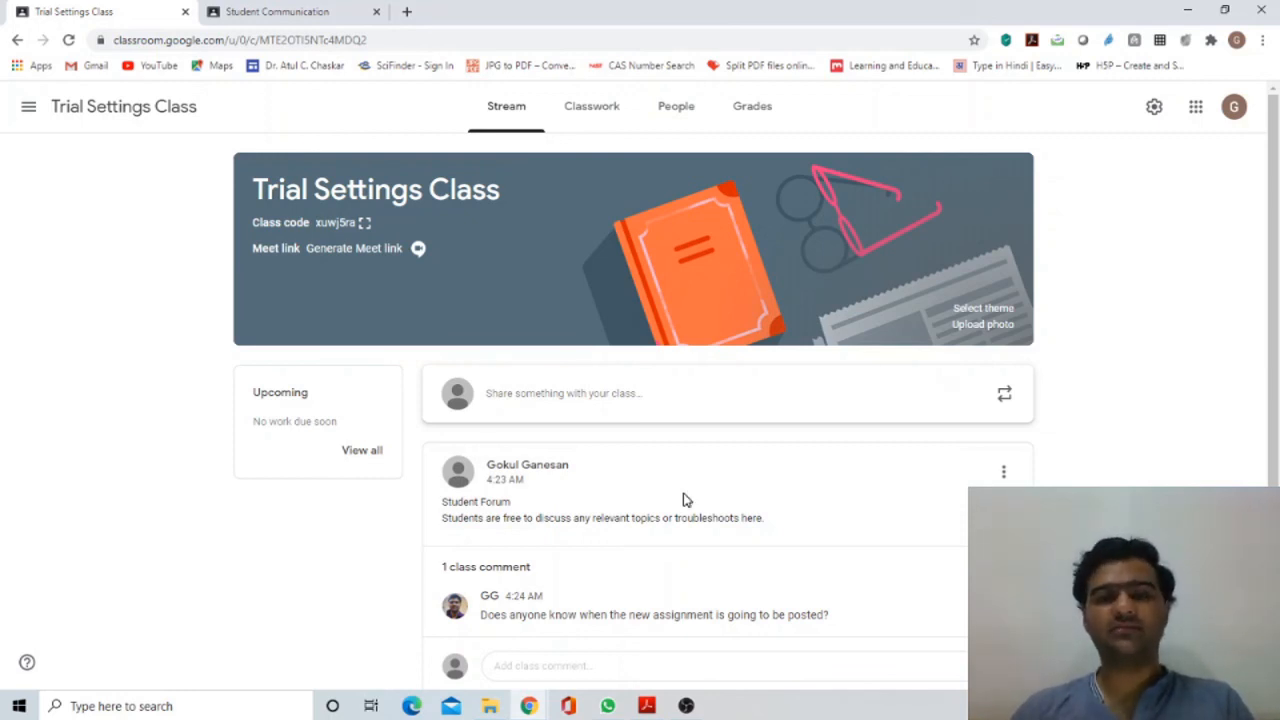